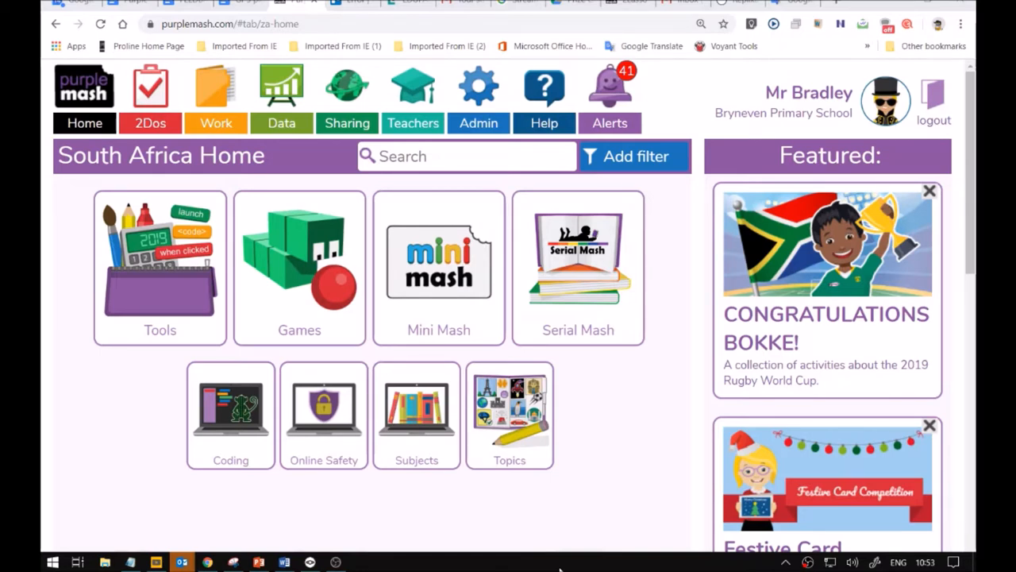
pyautogui.moveTo(492, 327)
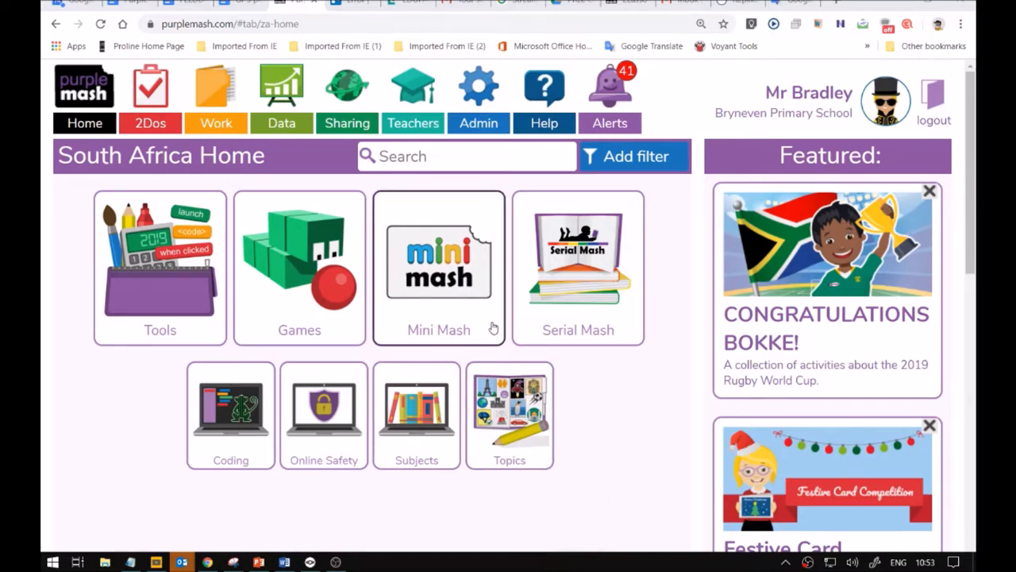
pyautogui.moveTo(543, 302)
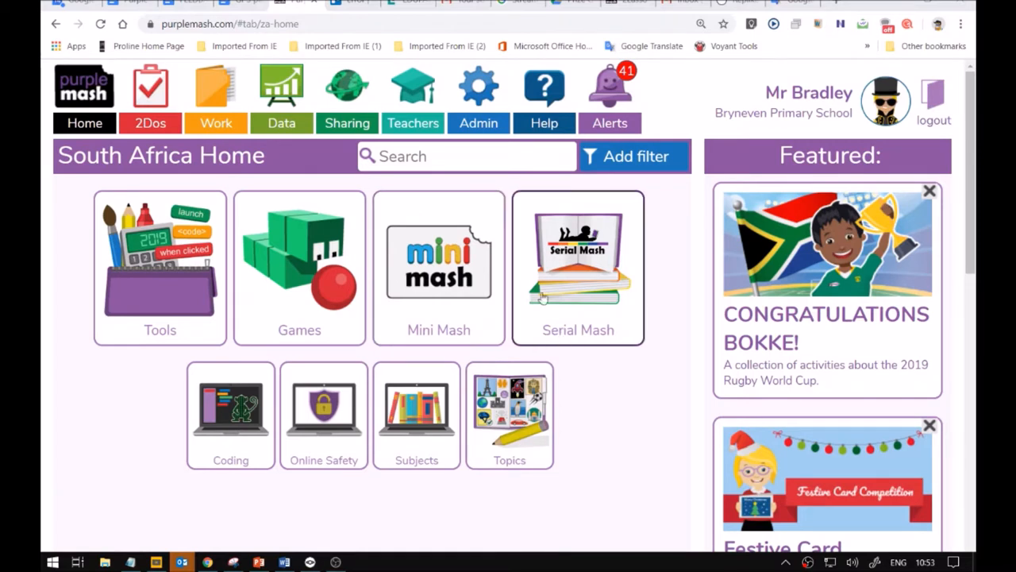
pyautogui.moveTo(130, 171)
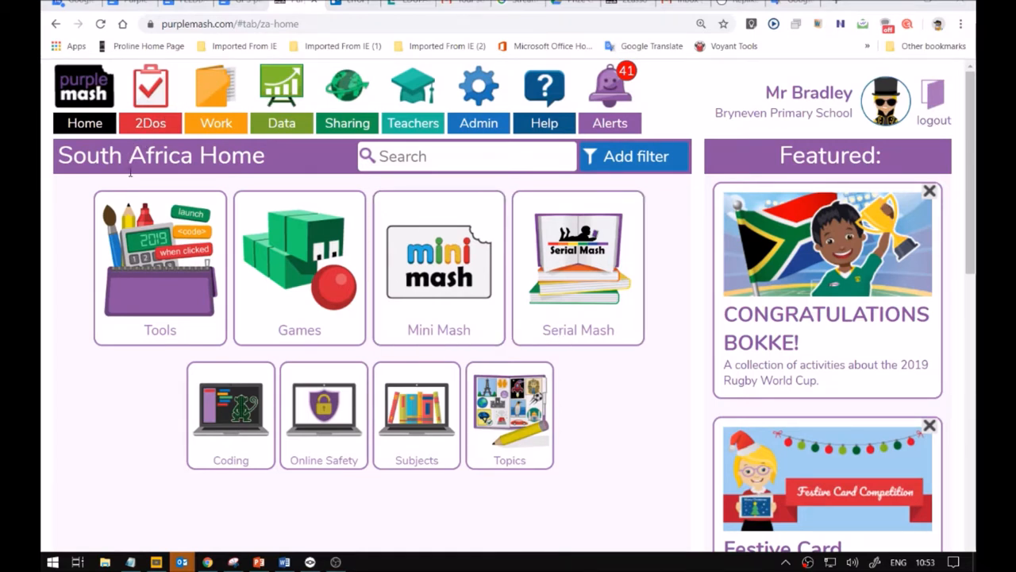
pyautogui.moveTo(190, 99)
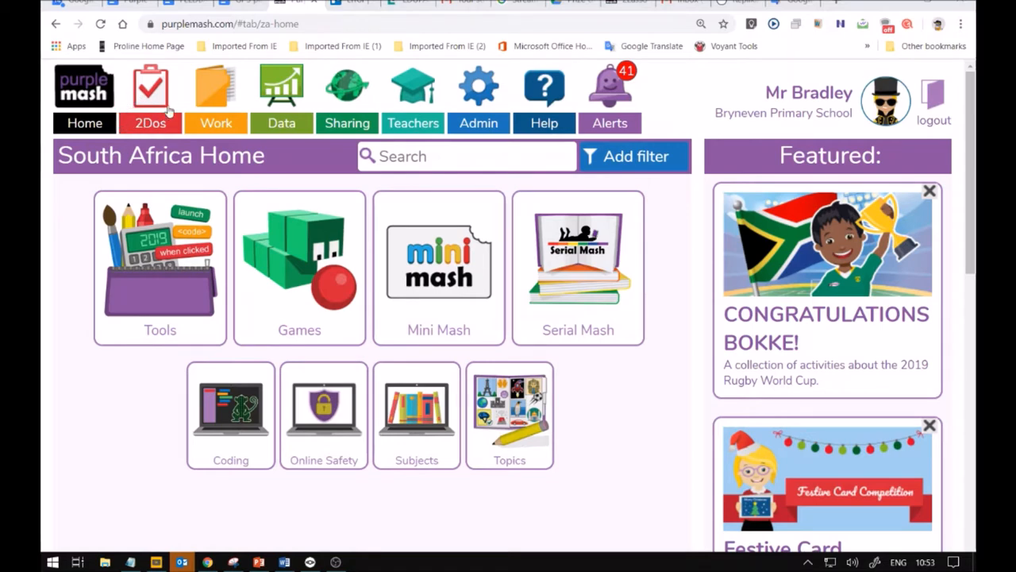
pyautogui.moveTo(133, 95)
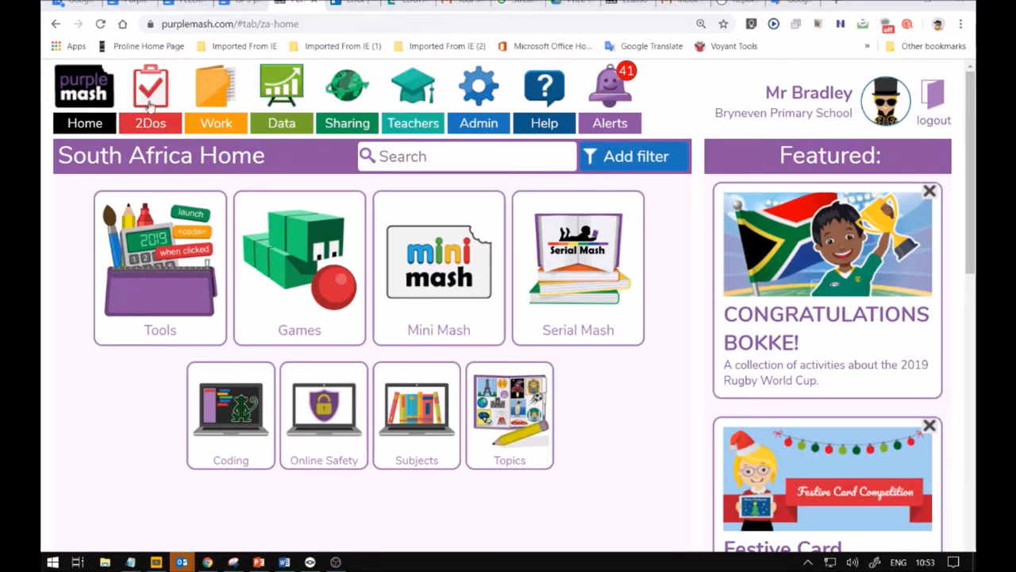
# - Show the assigned 2dos filtered by 'Gr 3' down to the Switching background task
pyautogui.click(151, 87)
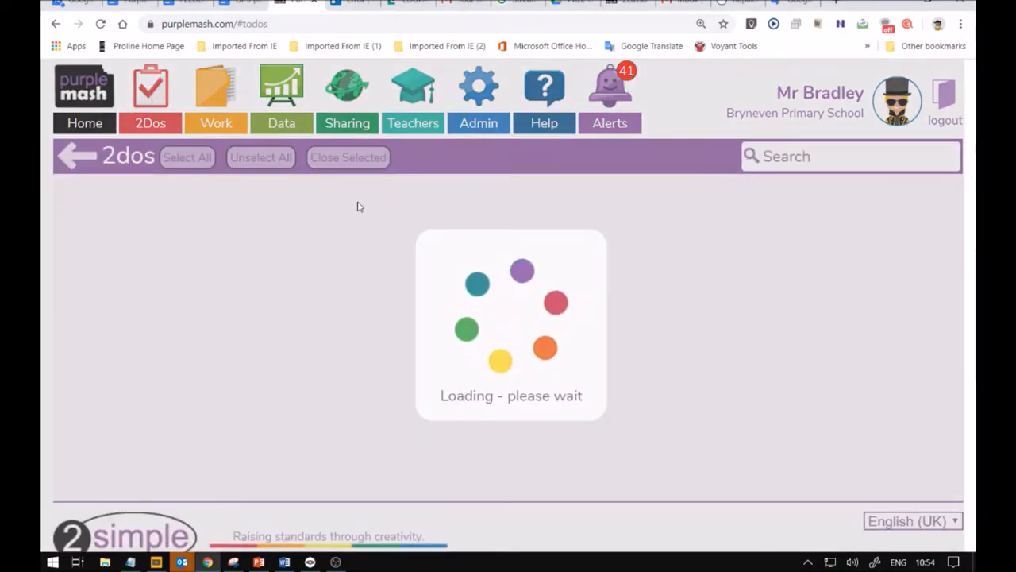
pyautogui.moveTo(298, 237)
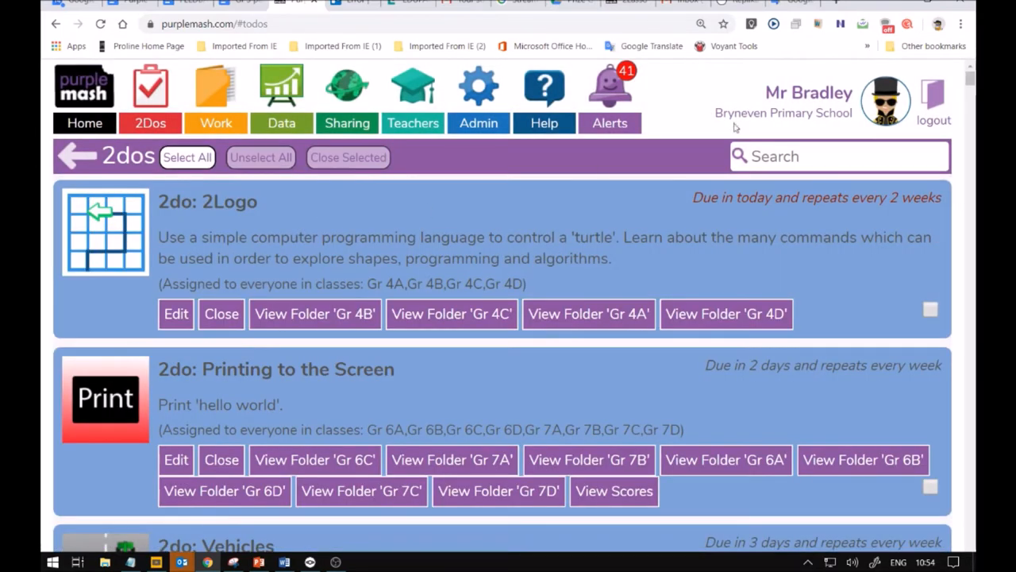
pyautogui.write('G')
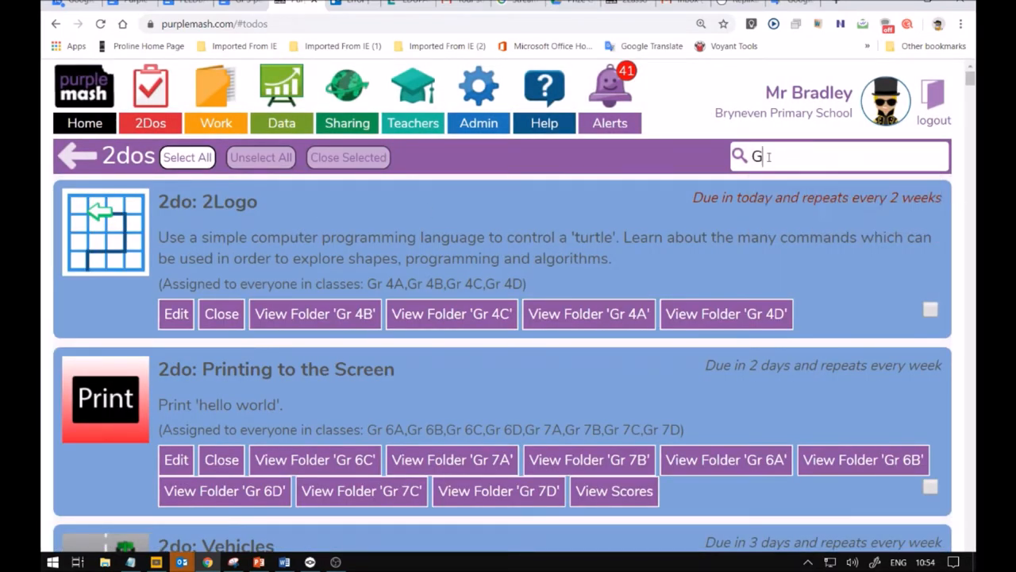
pyautogui.write('r3')
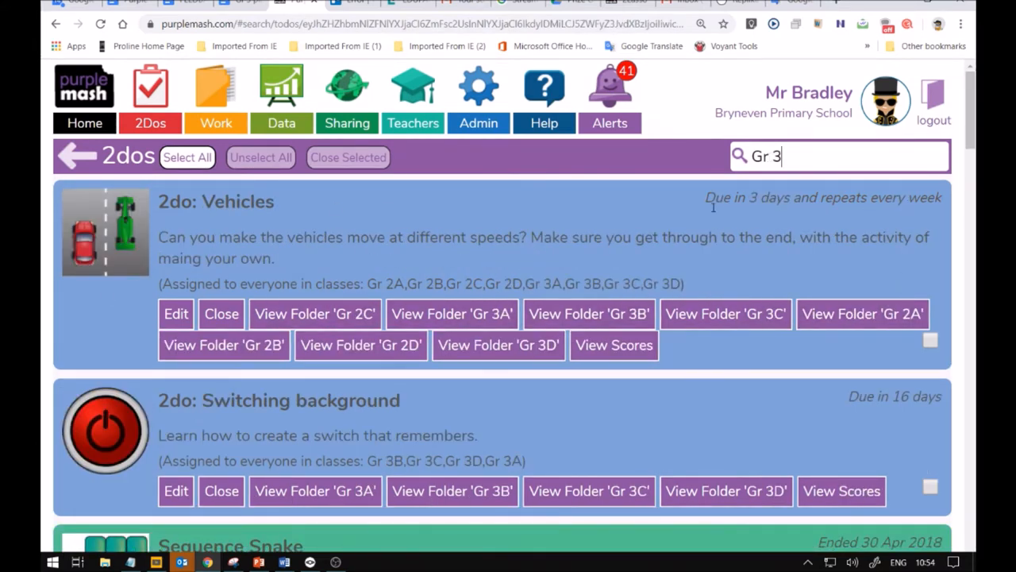
pyautogui.scroll(-3)
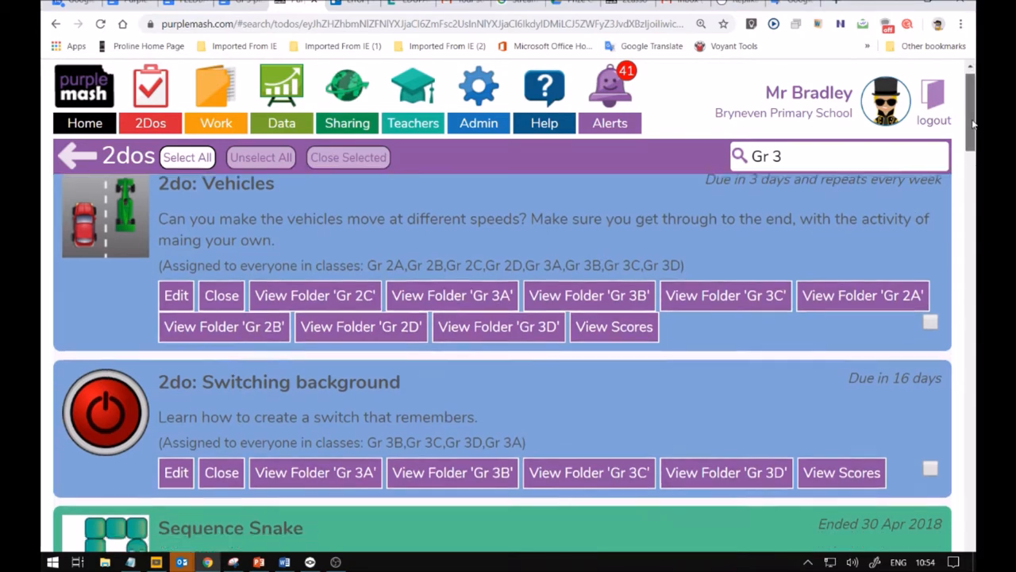
pyautogui.scroll(-3)
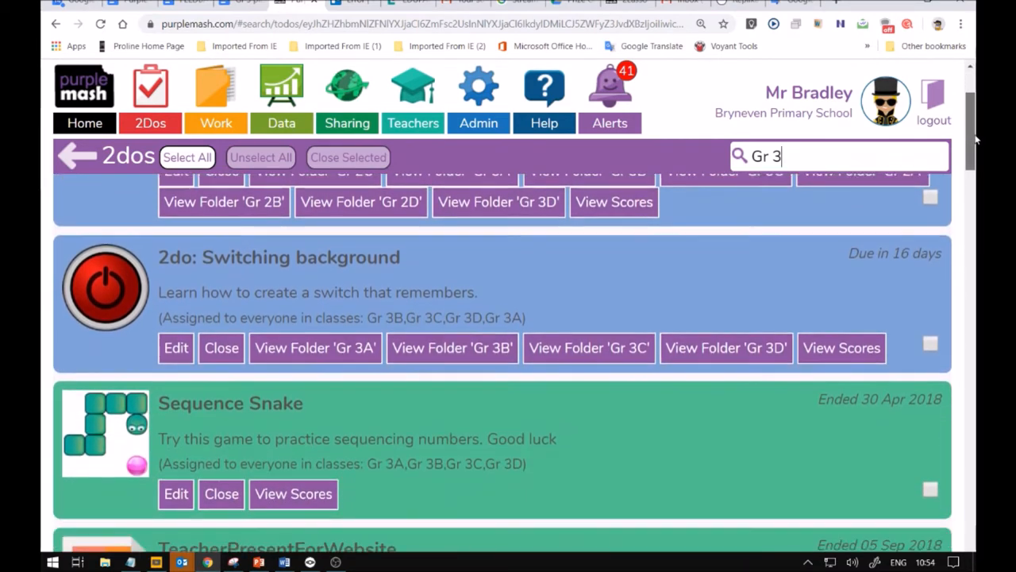
pyautogui.moveTo(810, 356)
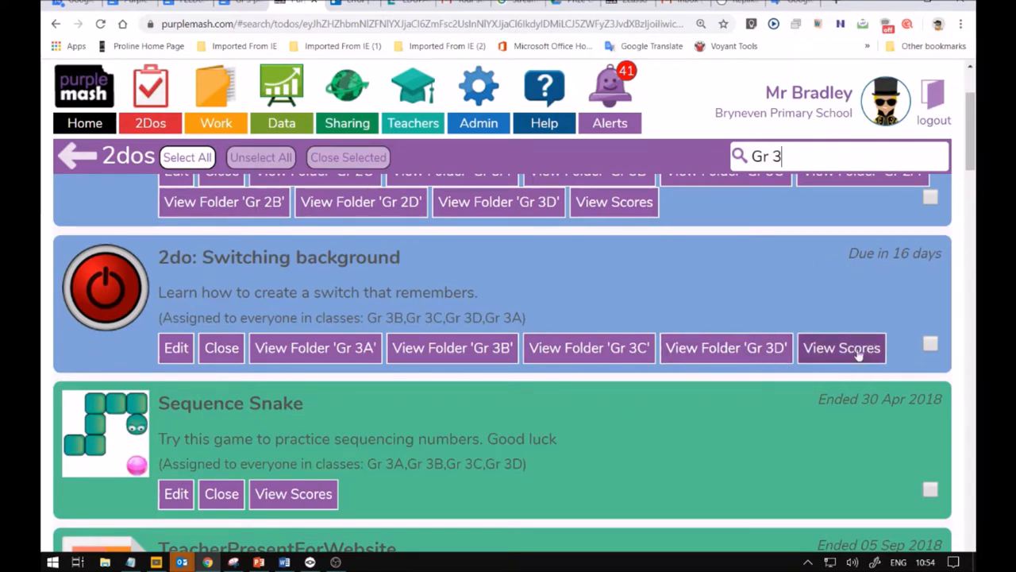
pyautogui.moveTo(786, 333)
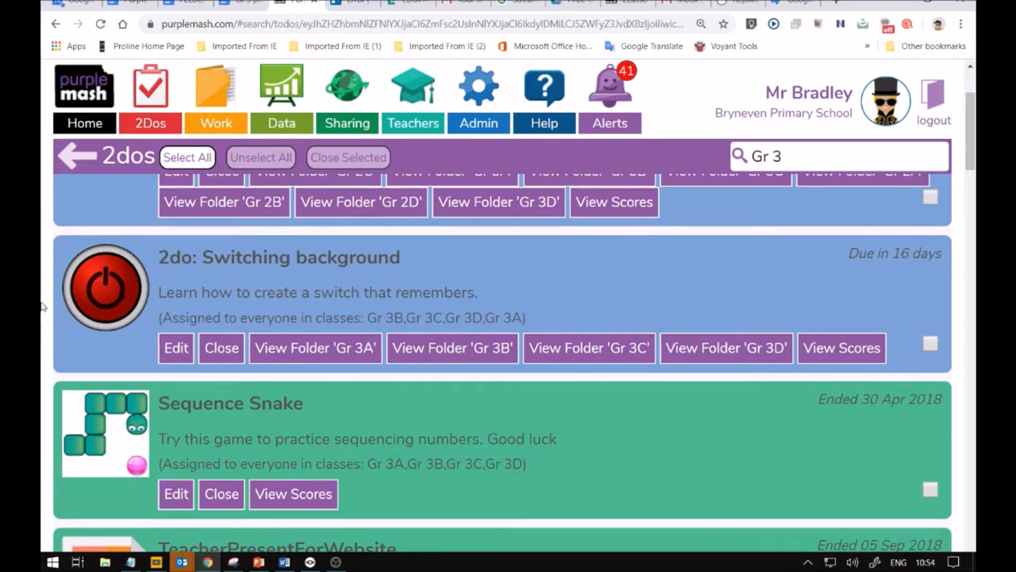
pyautogui.moveTo(115, 315)
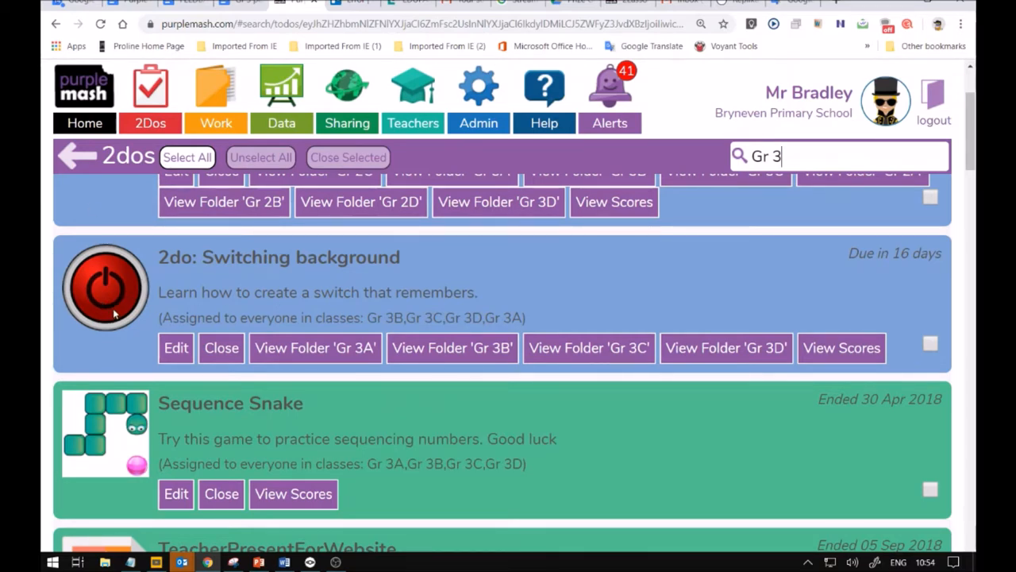
pyautogui.moveTo(129, 307)
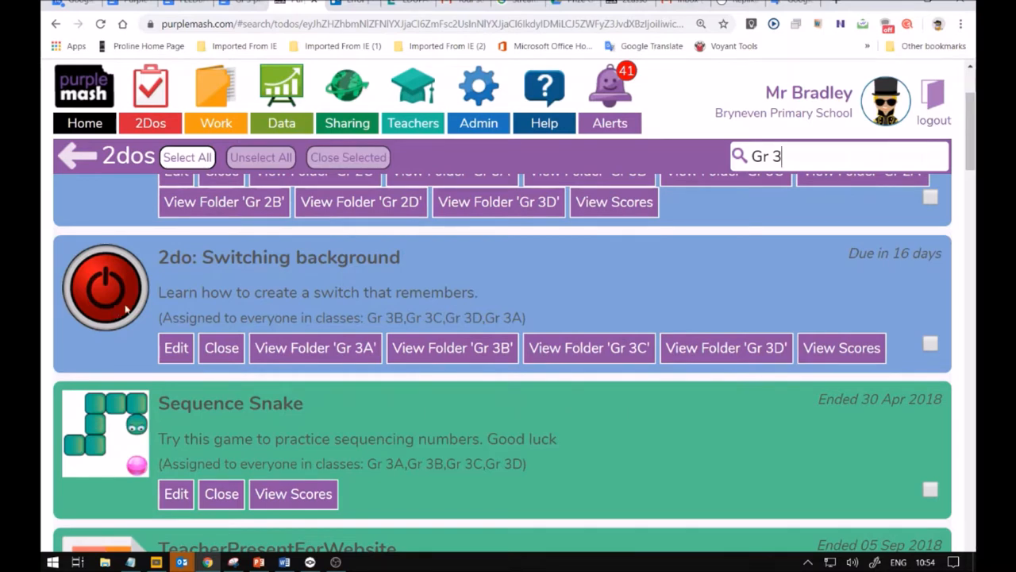
# - From Home, go through Tools into 2Code and launch the Switching background lesson
pyautogui.click(84, 124)
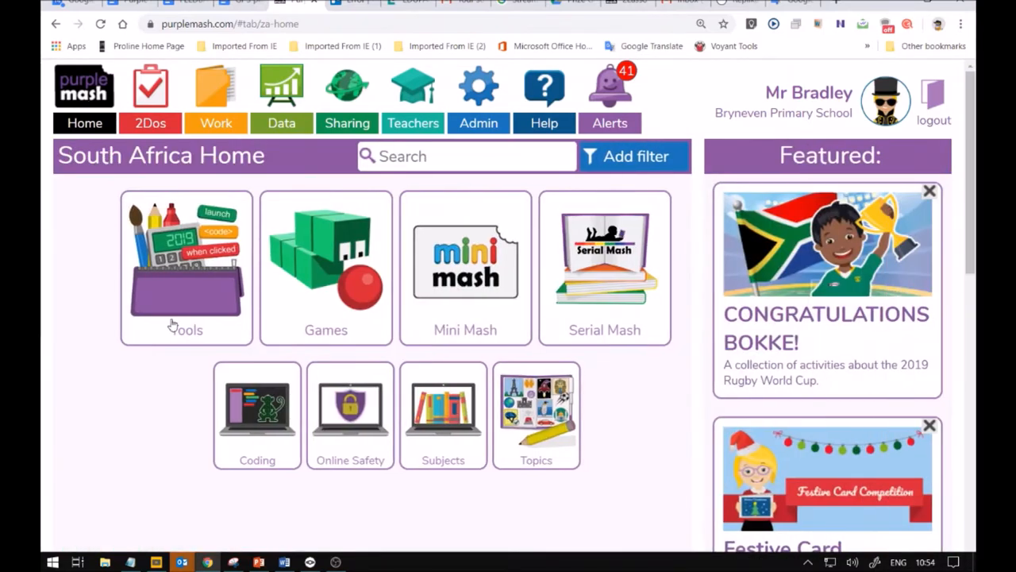
pyautogui.click(184, 267)
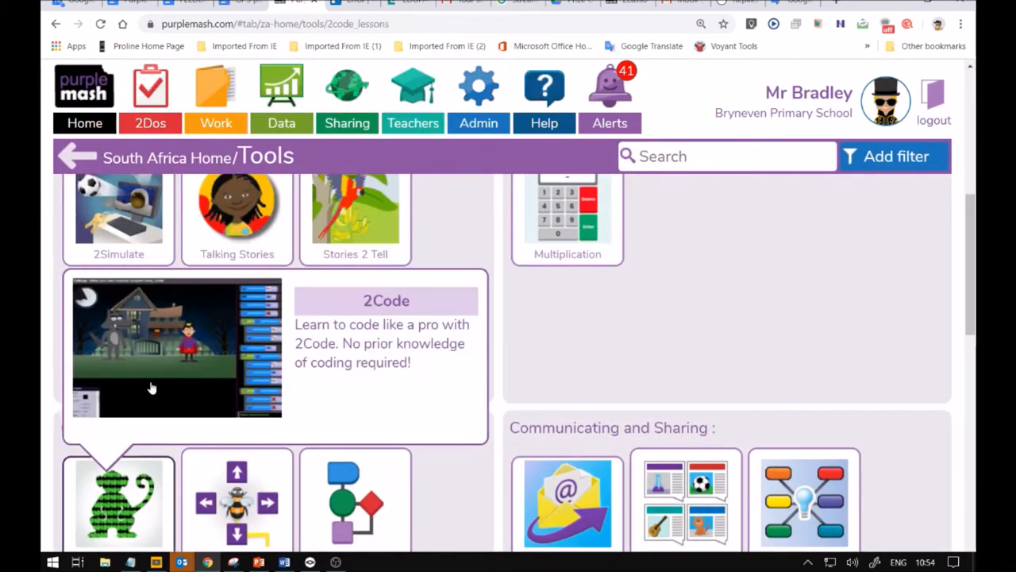
pyautogui.click(177, 346)
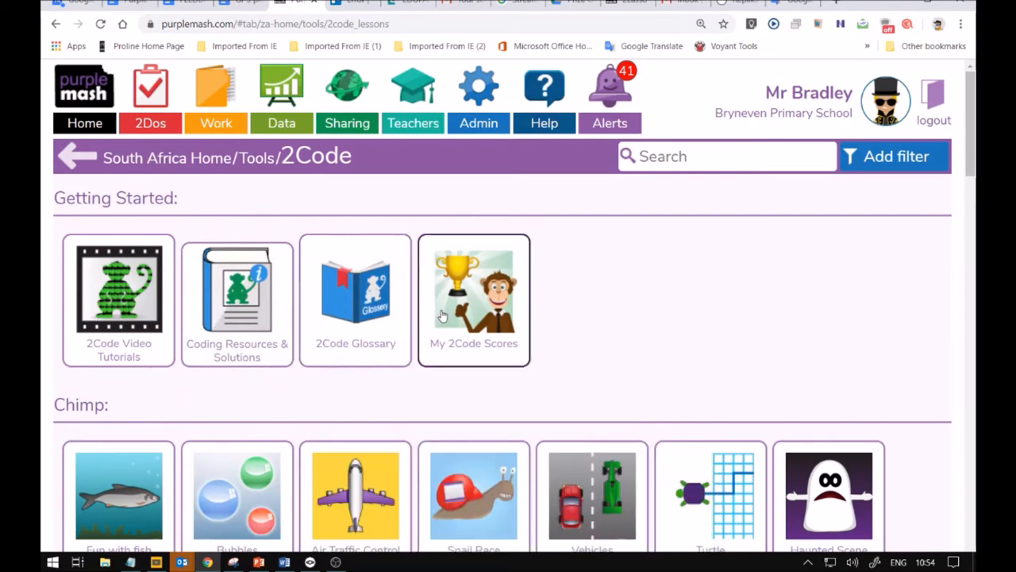
pyautogui.moveTo(527, 362)
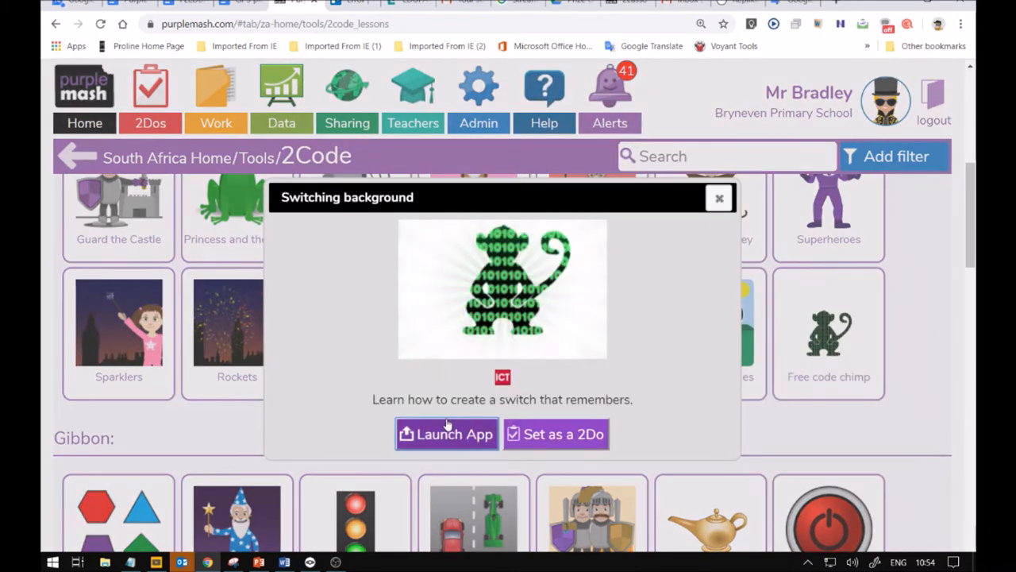
pyautogui.click(446, 434)
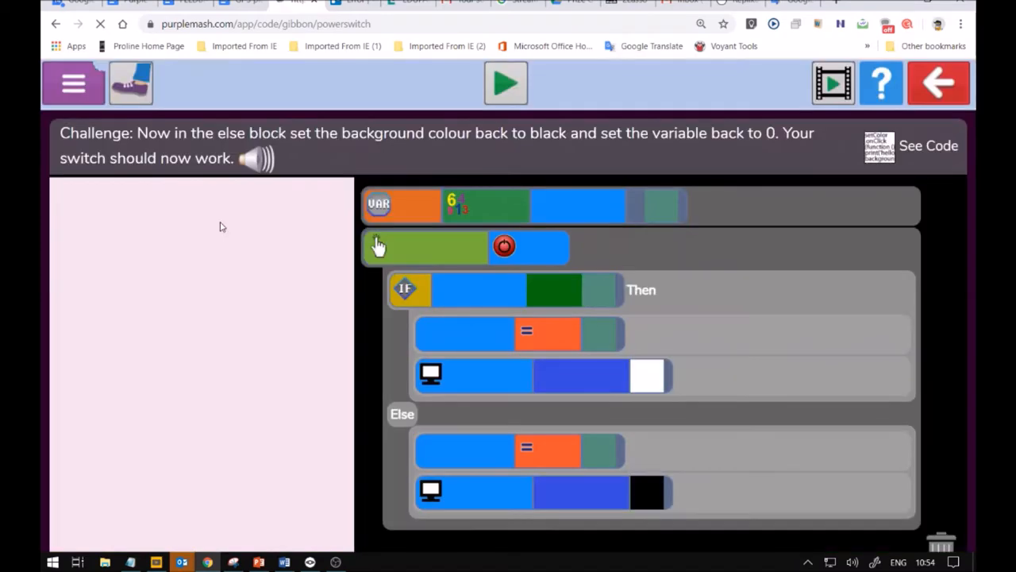
# - Start a fresh copy of the lesson and view its four-challenge list
pyautogui.click(73, 82)
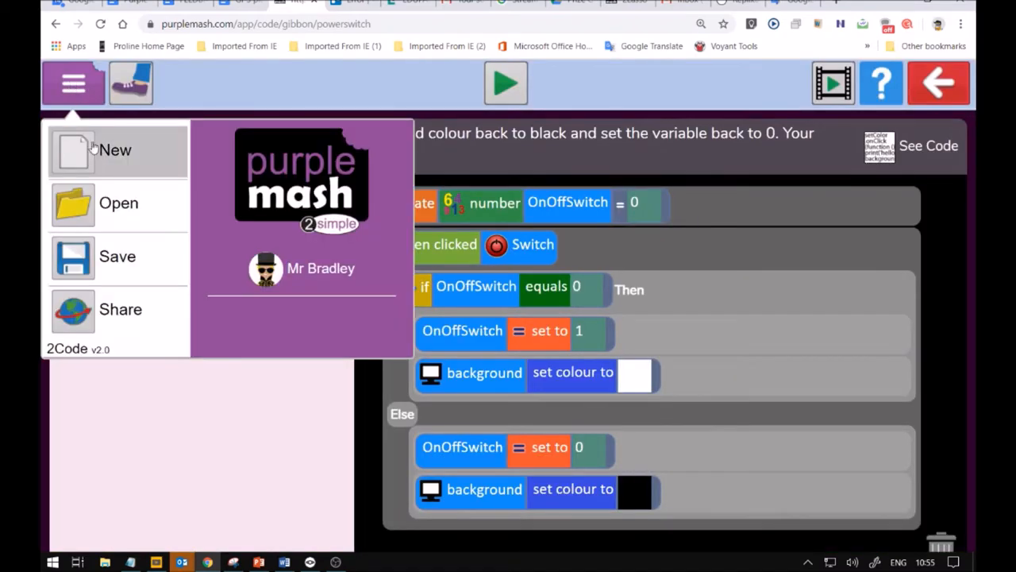
pyautogui.click(72, 83)
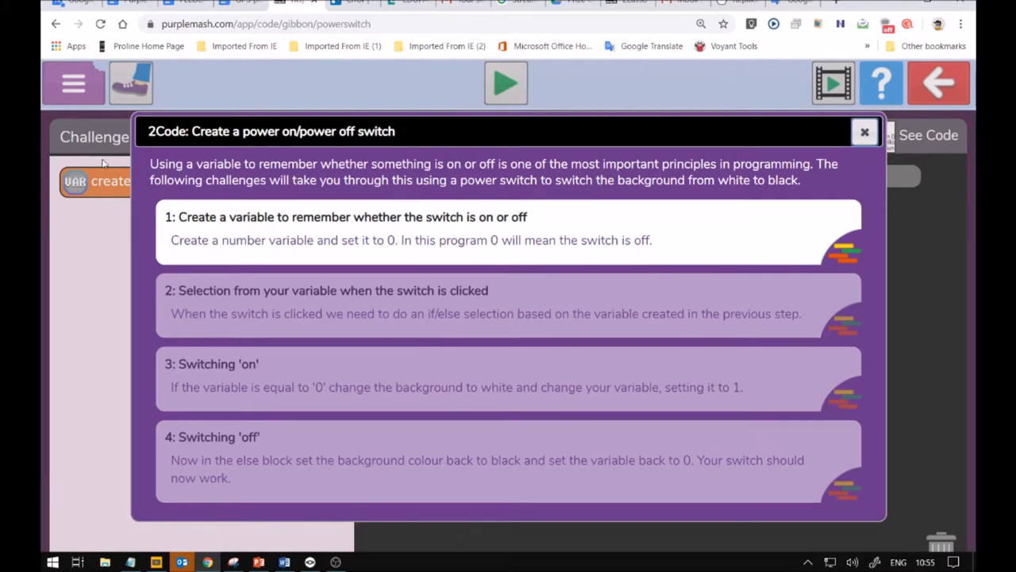
pyautogui.moveTo(203, 228)
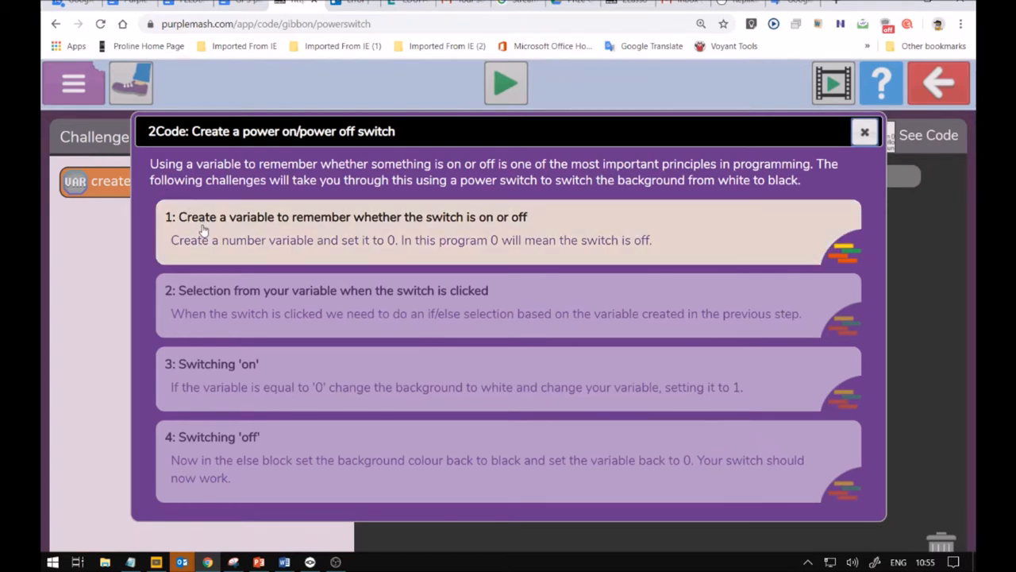
pyautogui.moveTo(197, 235)
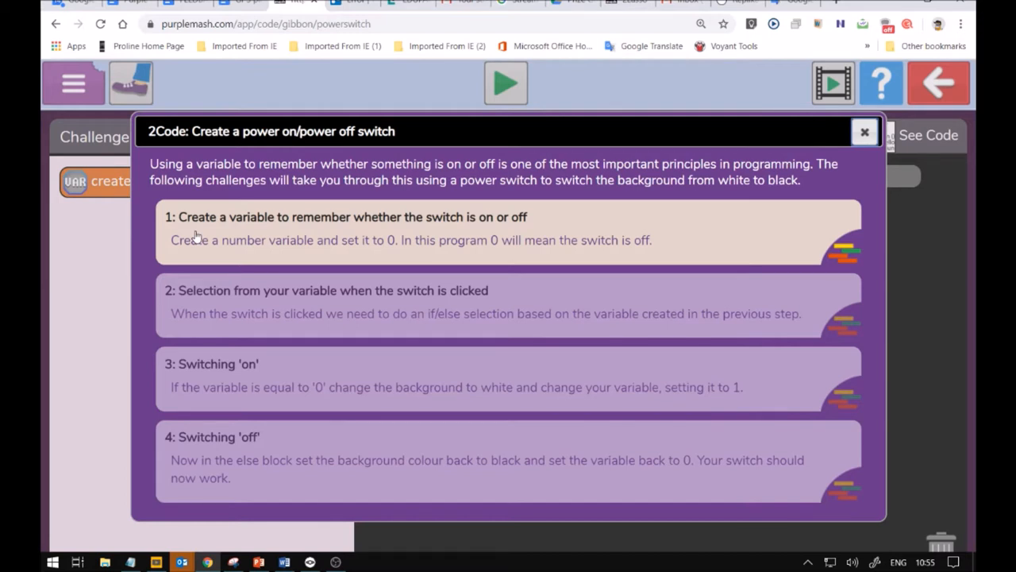
pyautogui.moveTo(214, 238)
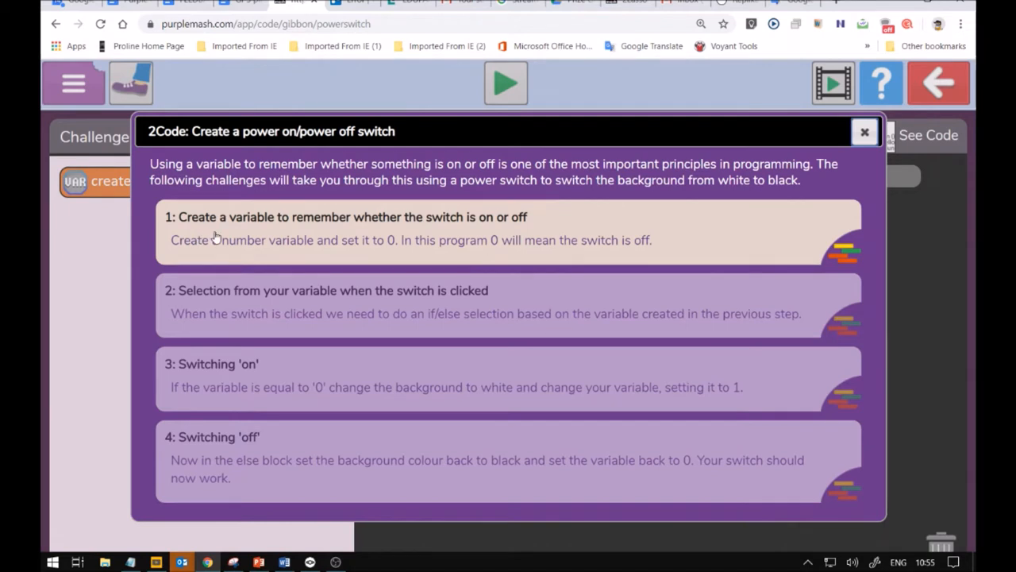
pyautogui.moveTo(444, 246)
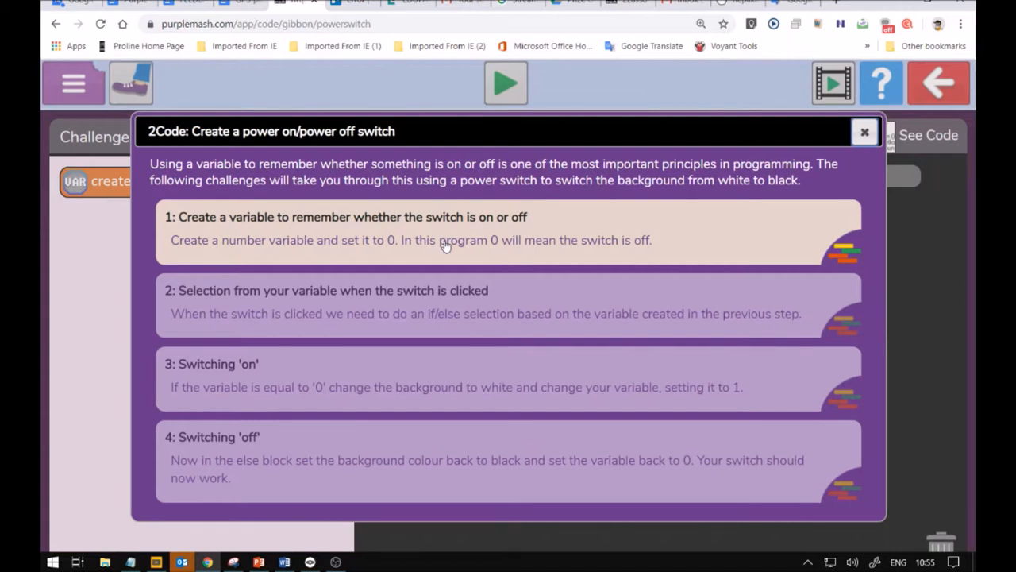
pyautogui.moveTo(425, 198)
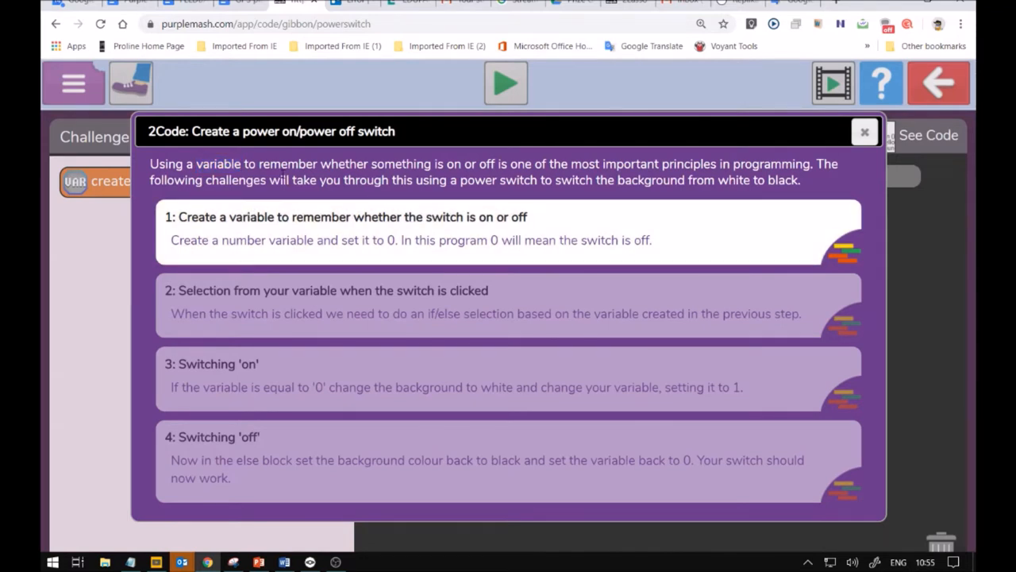
pyautogui.doubleClick(285, 164)
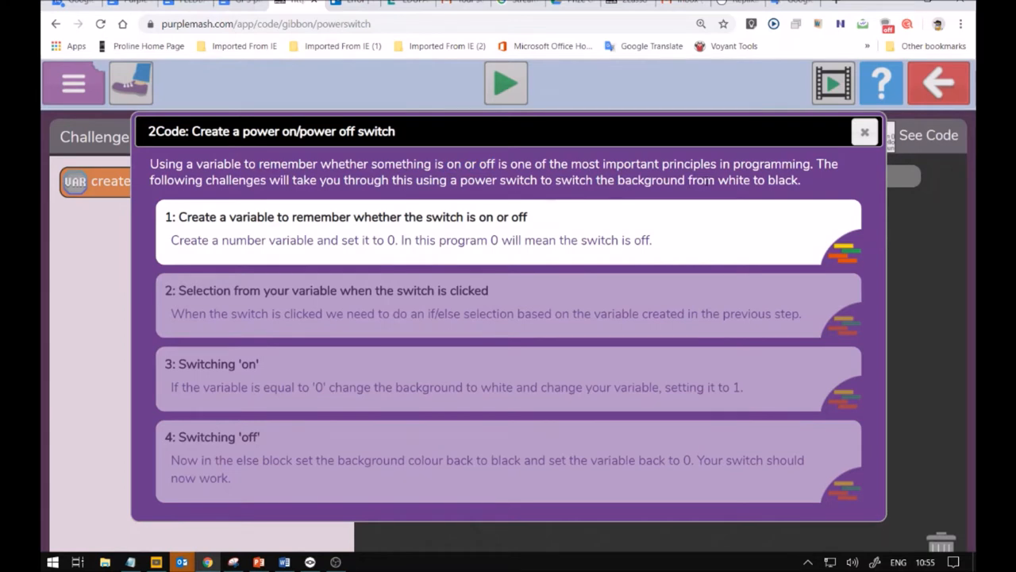
pyautogui.moveTo(311, 235)
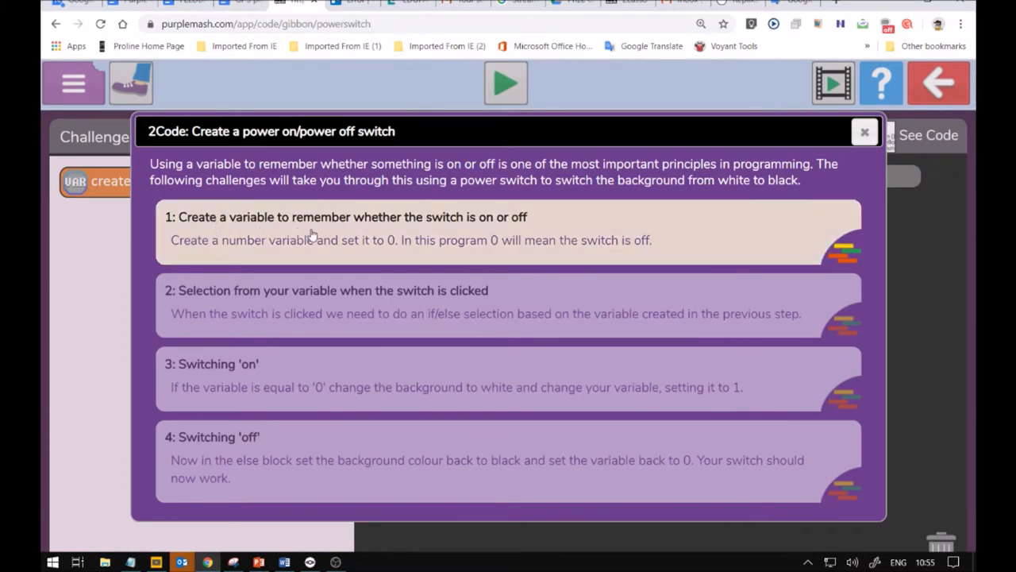
pyautogui.moveTo(375, 233)
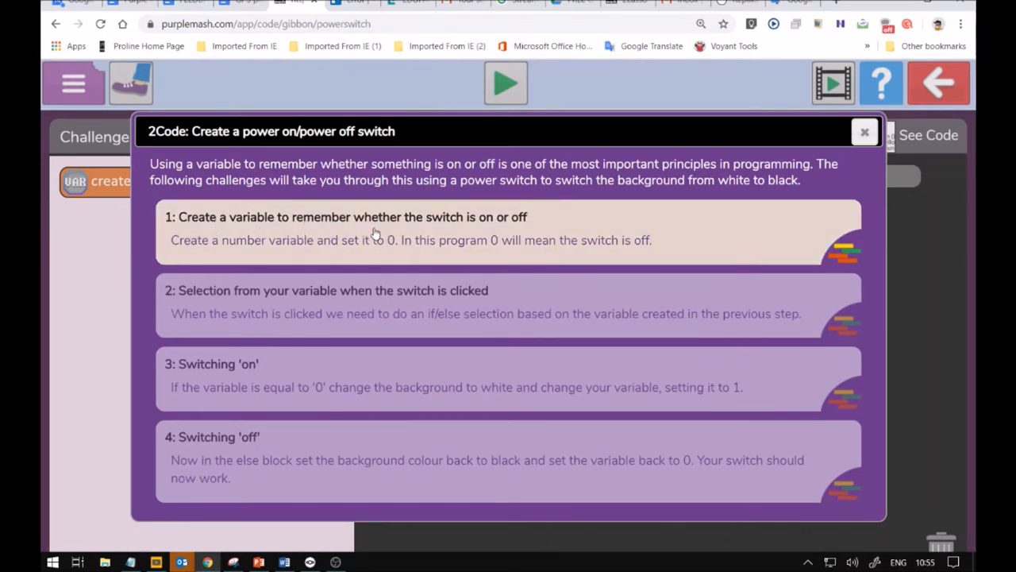
# - Start challenge 1 and add a number variable block named OnOffSwitch
pyautogui.click(374, 229)
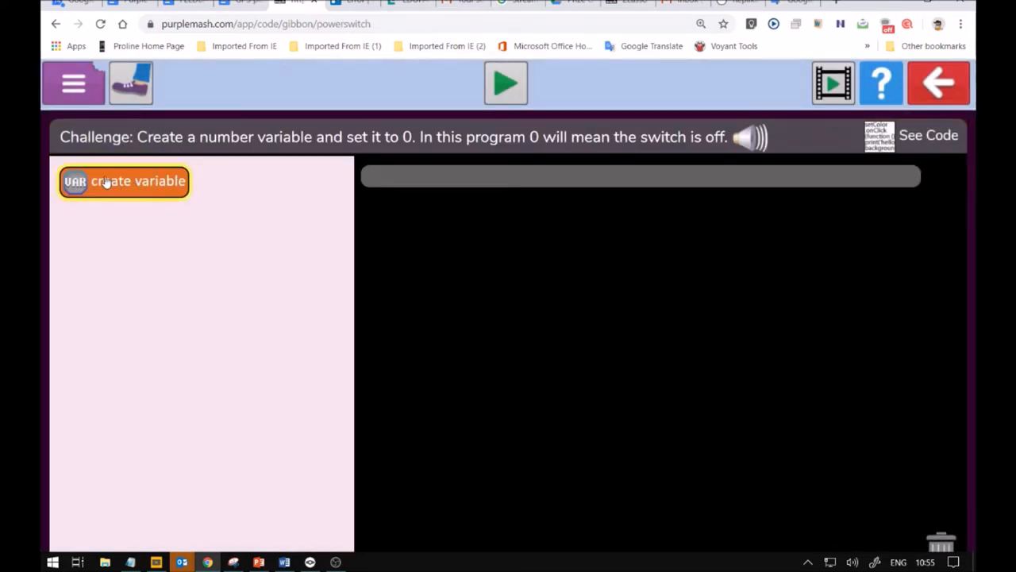
pyautogui.moveTo(153, 200)
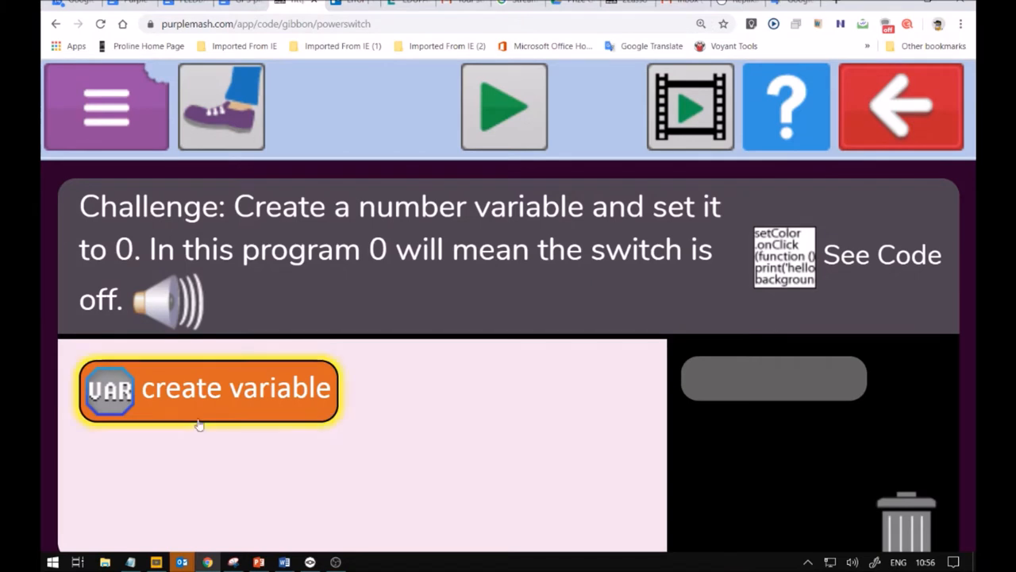
pyautogui.moveTo(210, 389); pyautogui.dragTo(734, 432)
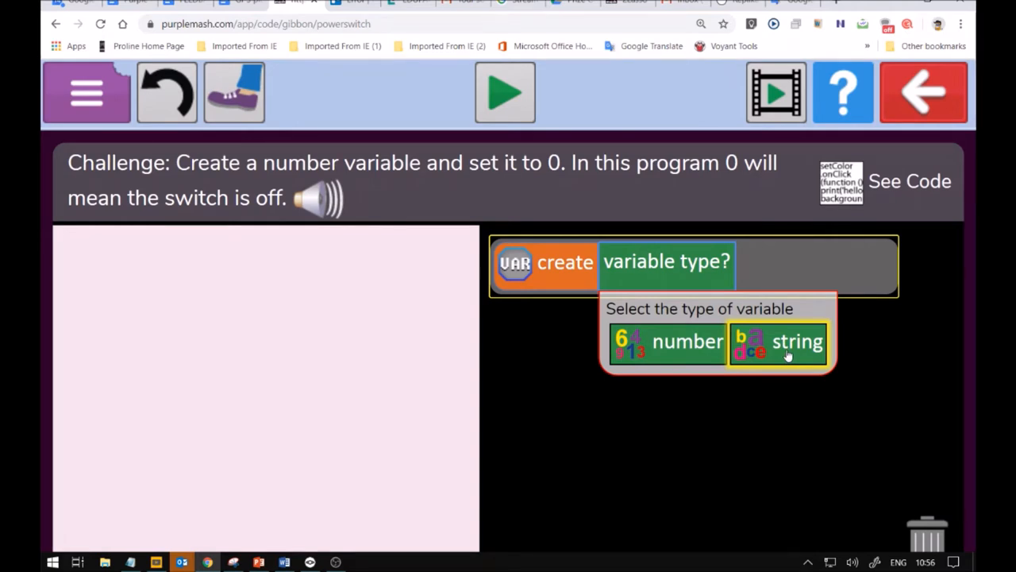
pyautogui.moveTo(792, 356)
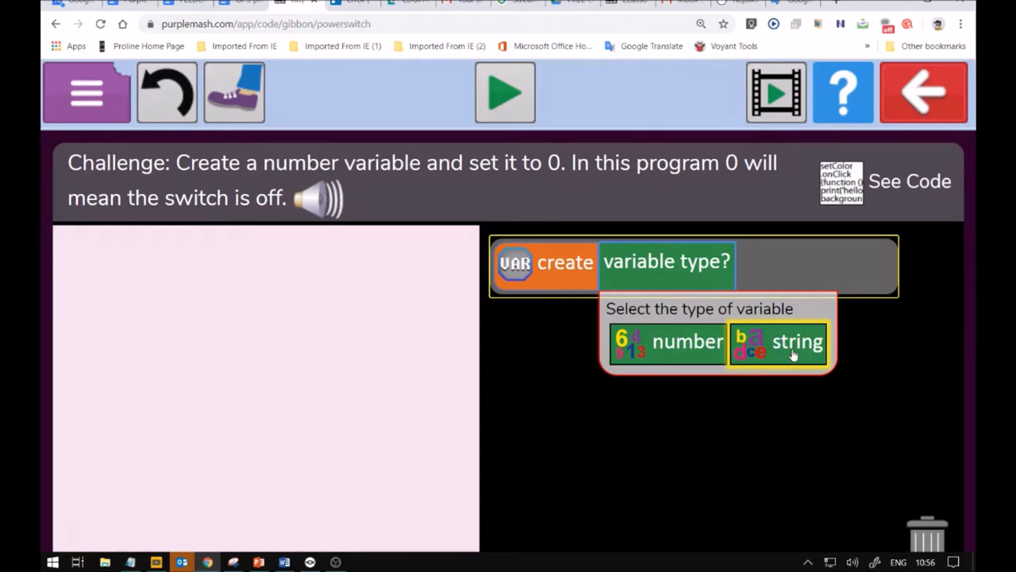
pyautogui.click(667, 343)
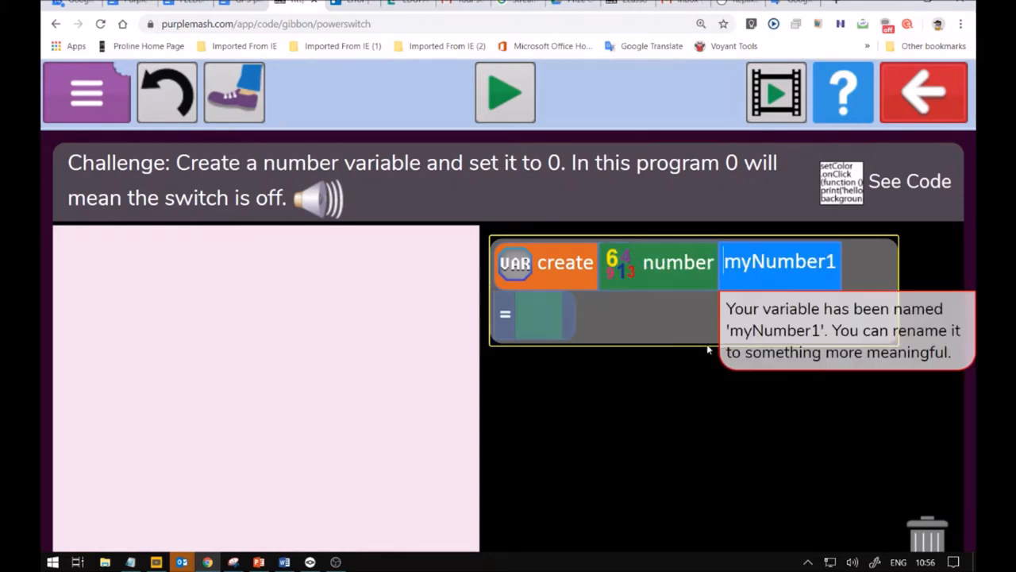
pyautogui.moveTo(718, 289)
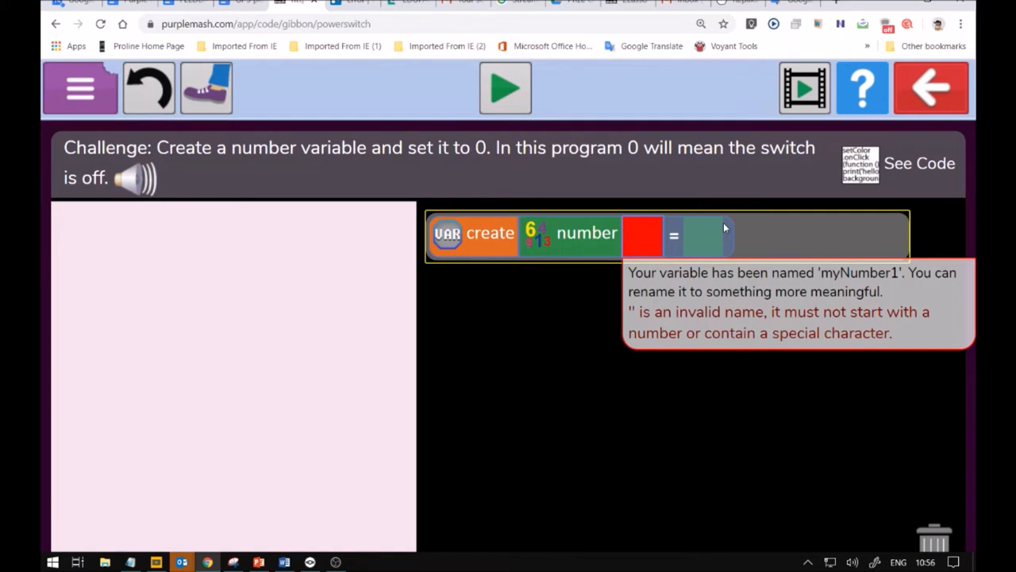
pyautogui.write('On')
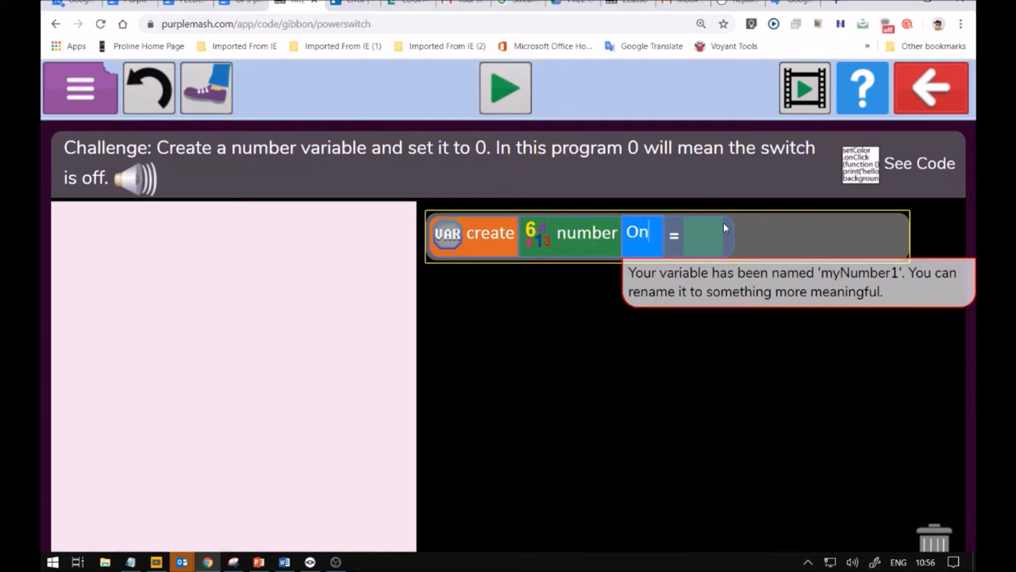
pyautogui.write('OffSwit')
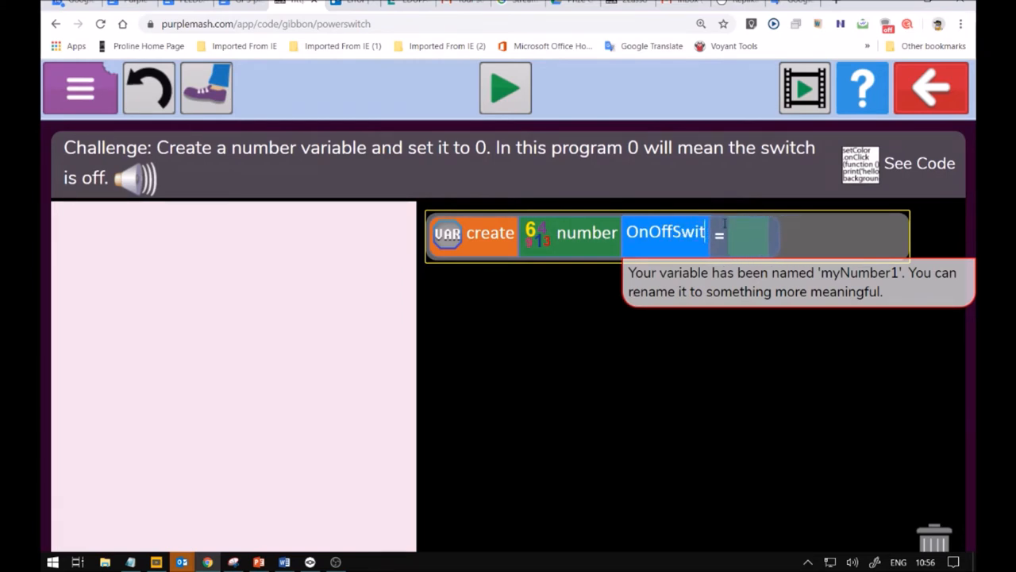
pyautogui.write('ch')
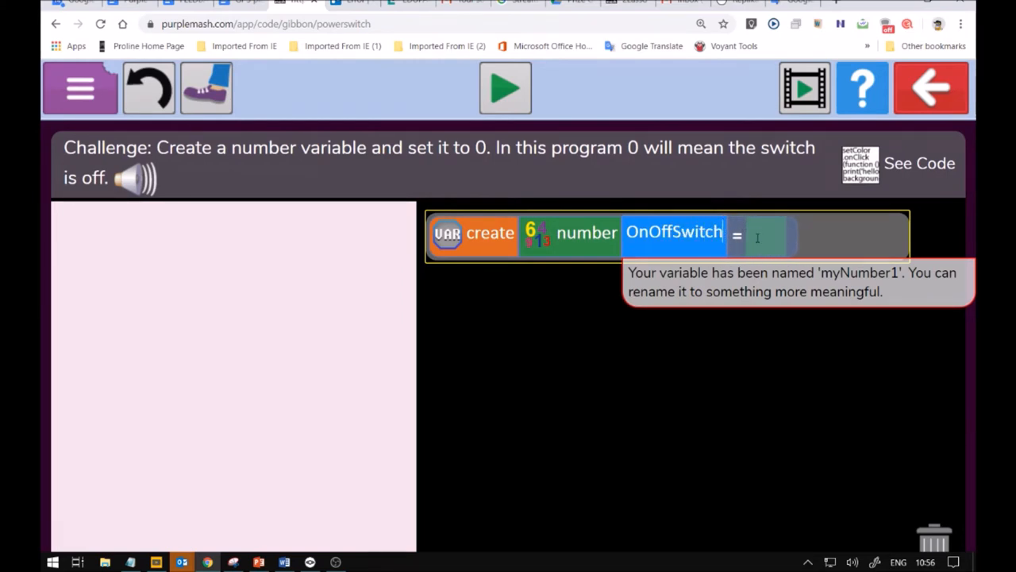
# - Give OnOffSwitch a starting value of 0
pyautogui.click(770, 235)
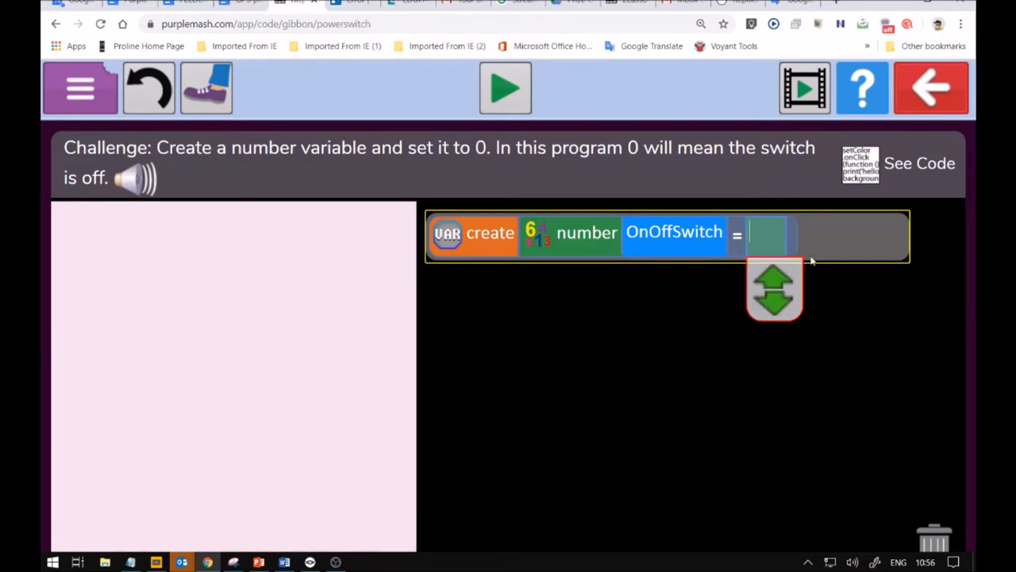
pyautogui.write('0')
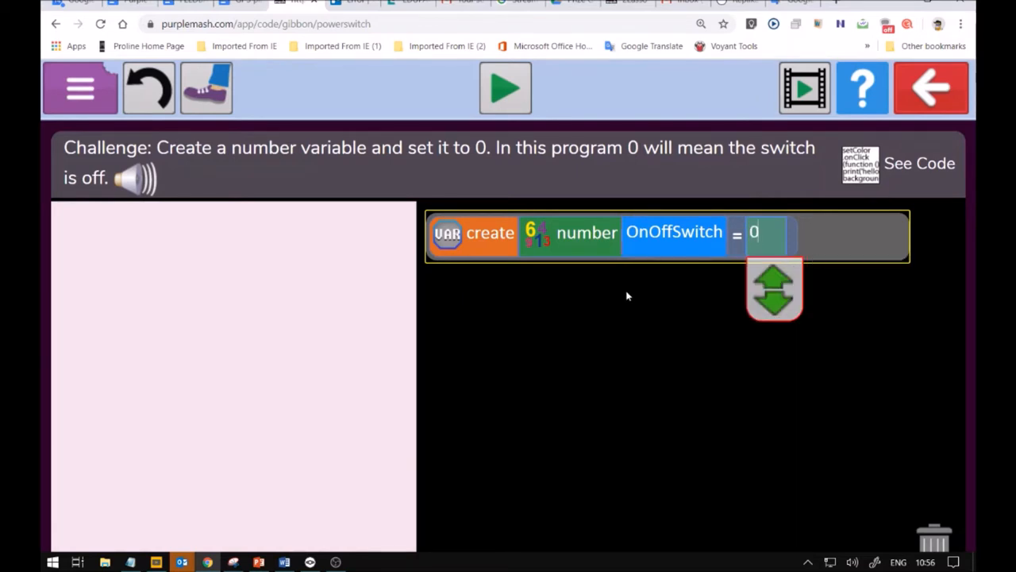
pyautogui.moveTo(489, 160)
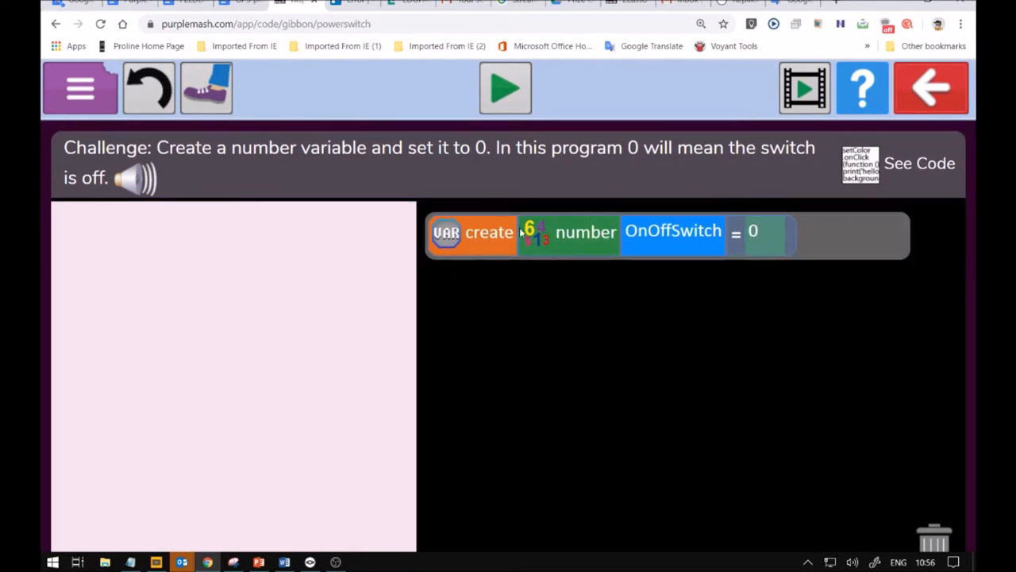
pyautogui.click(700, 23)
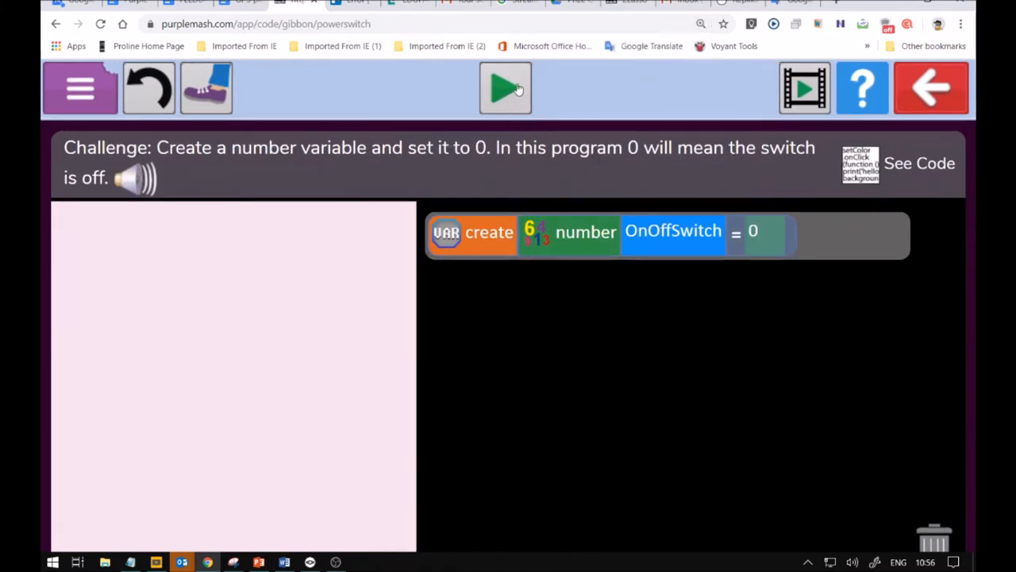
# - Run the program and check OnOffSwitch reads 0 in the Variable Watch
pyautogui.click(505, 88)
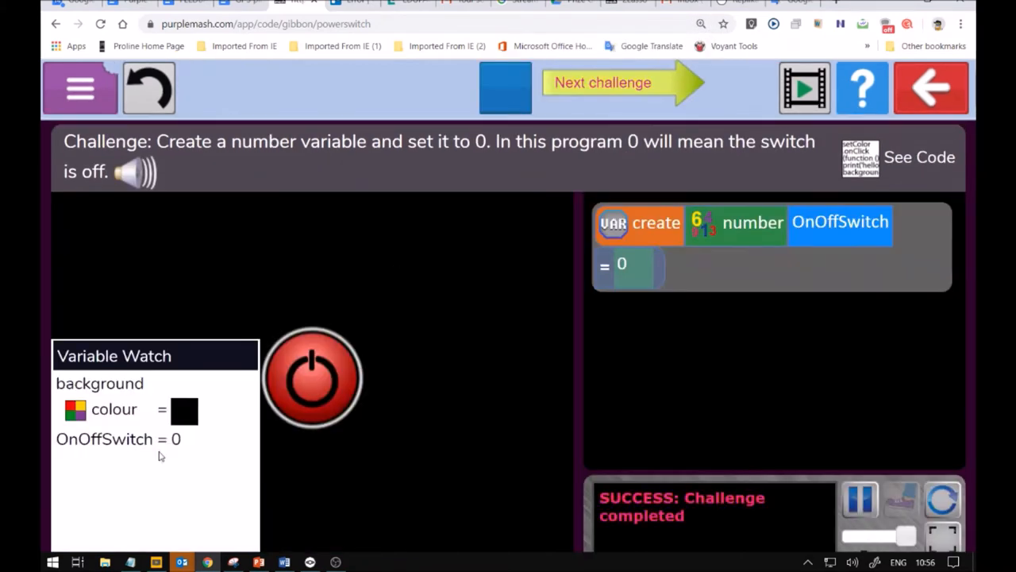
pyautogui.doubleClick(72, 438)
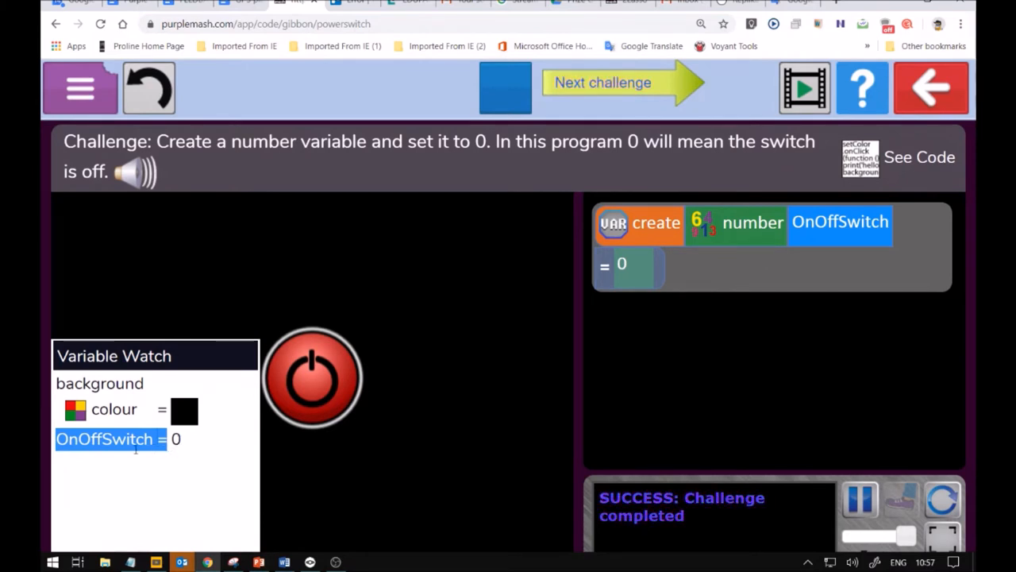
pyautogui.moveTo(772, 264)
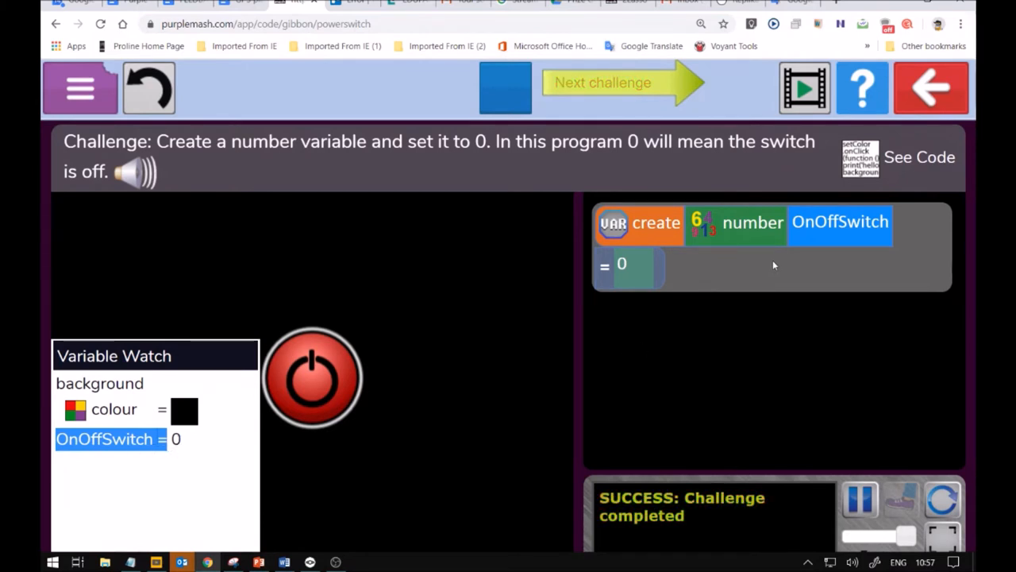
pyautogui.moveTo(603, 297)
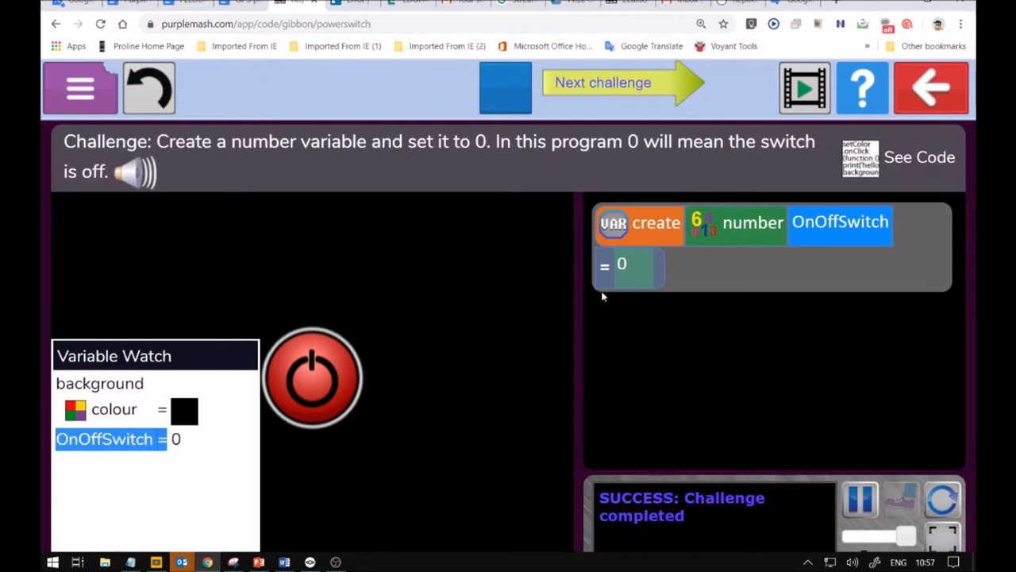
pyautogui.moveTo(373, 372)
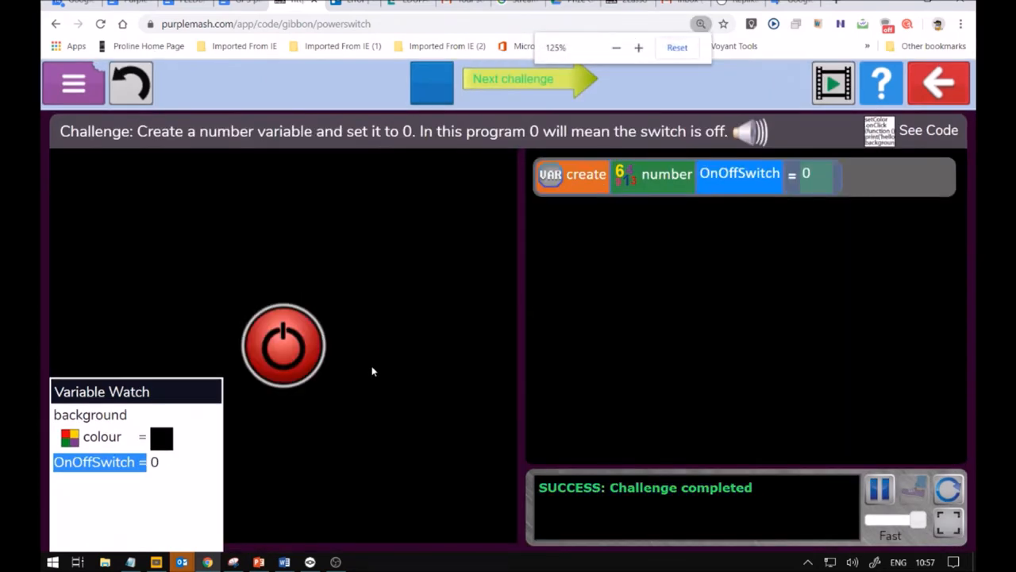
pyautogui.moveTo(176, 463)
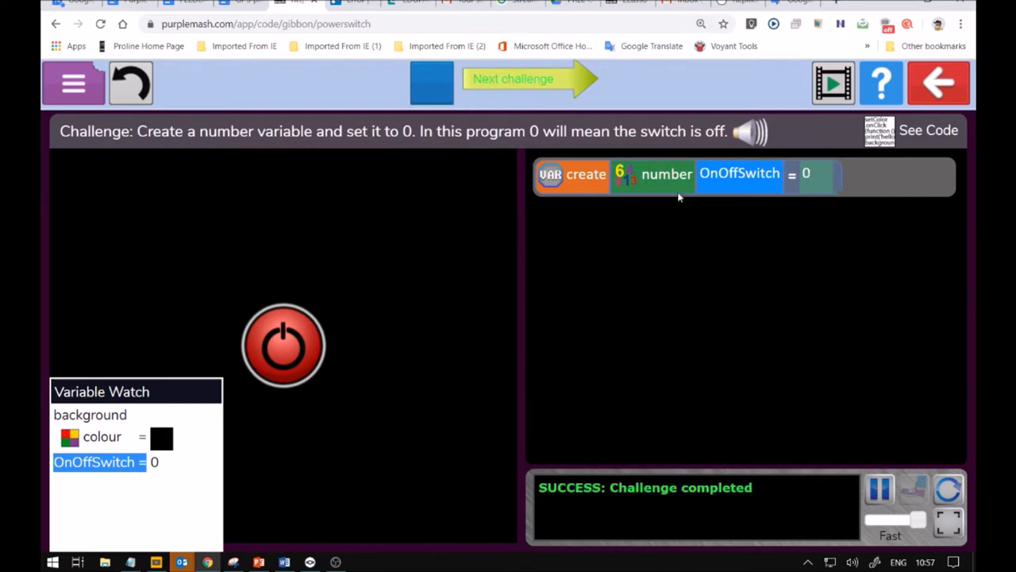
pyautogui.moveTo(150, 419)
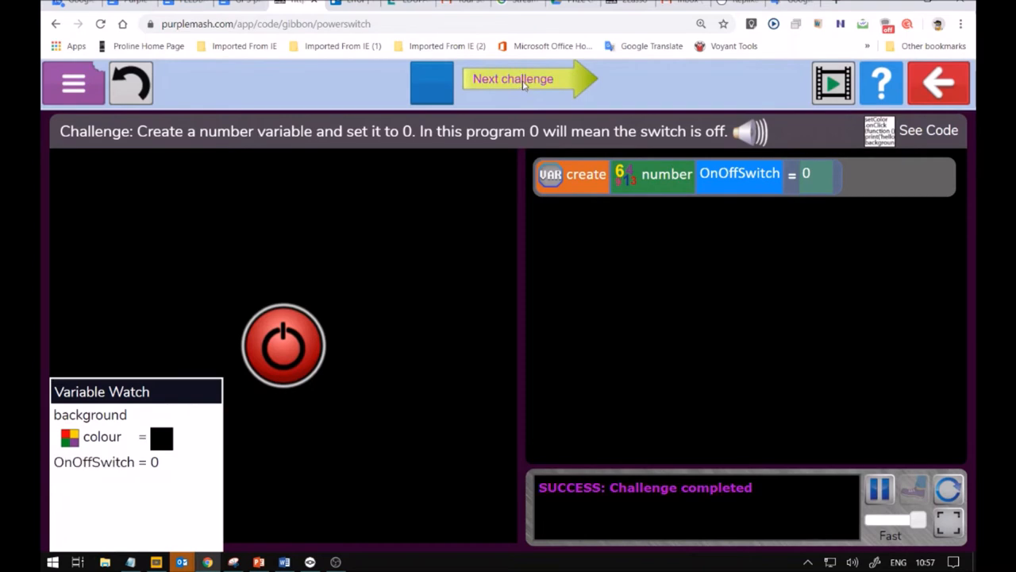
# - Advance to the second challenge and dismiss its introduction
pyautogui.click(511, 79)
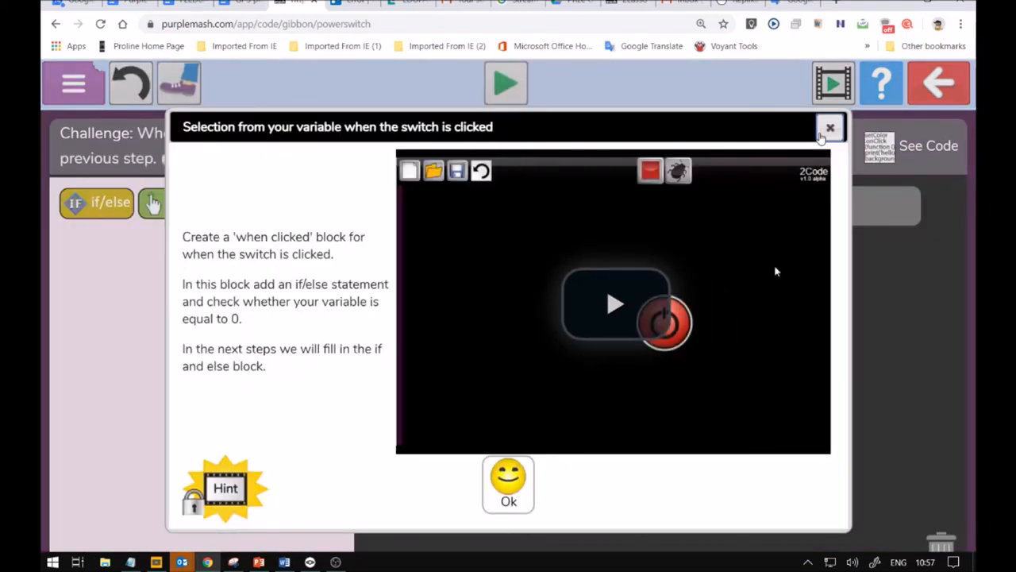
pyautogui.click(829, 127)
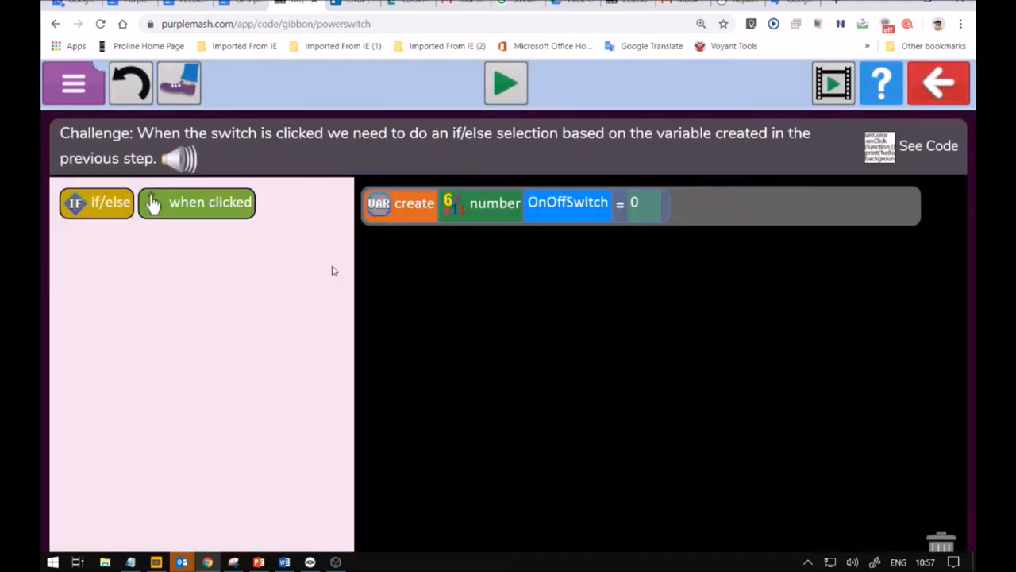
pyautogui.moveTo(374, 150)
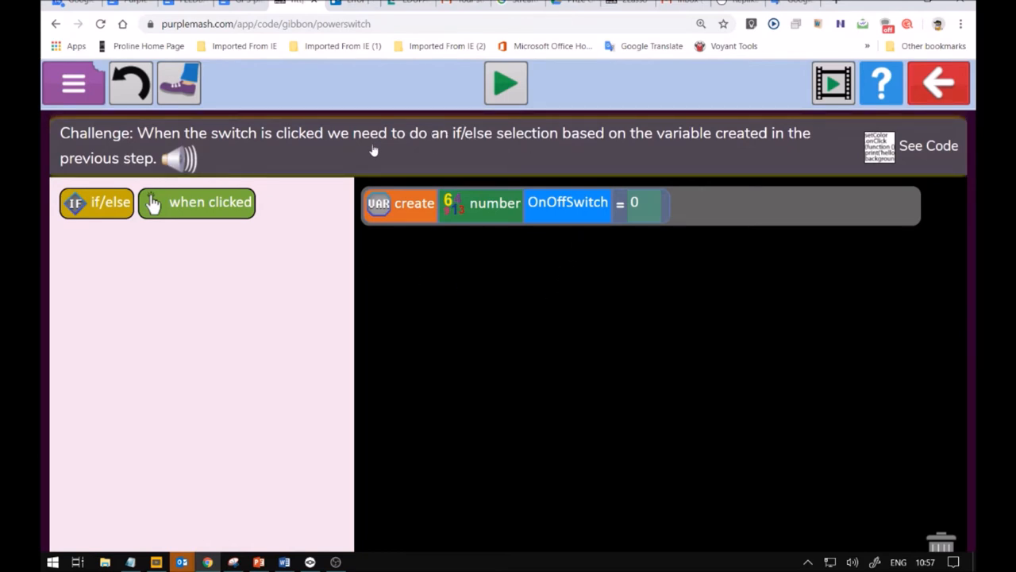
pyautogui.moveTo(219, 238)
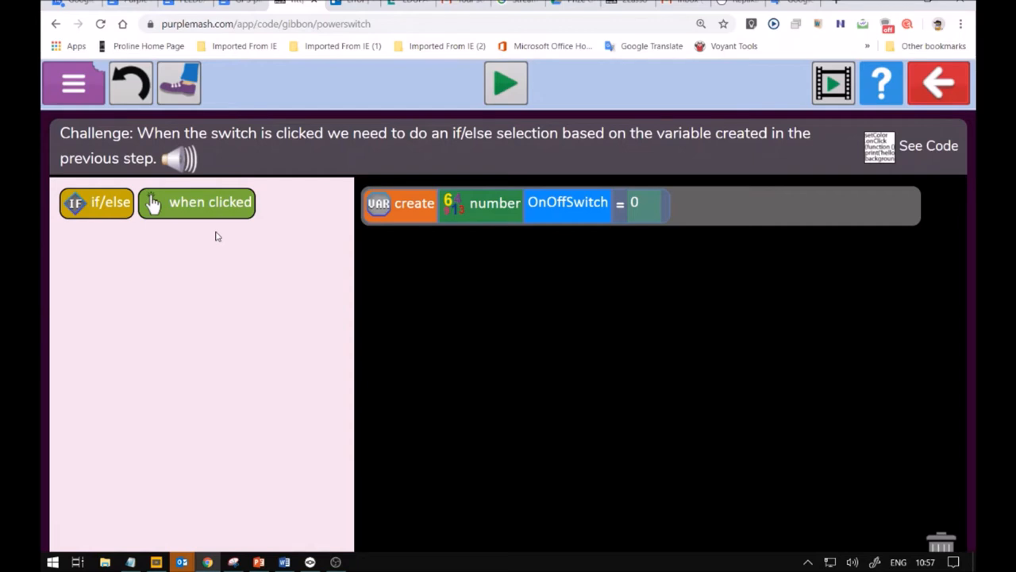
pyautogui.moveTo(192, 185)
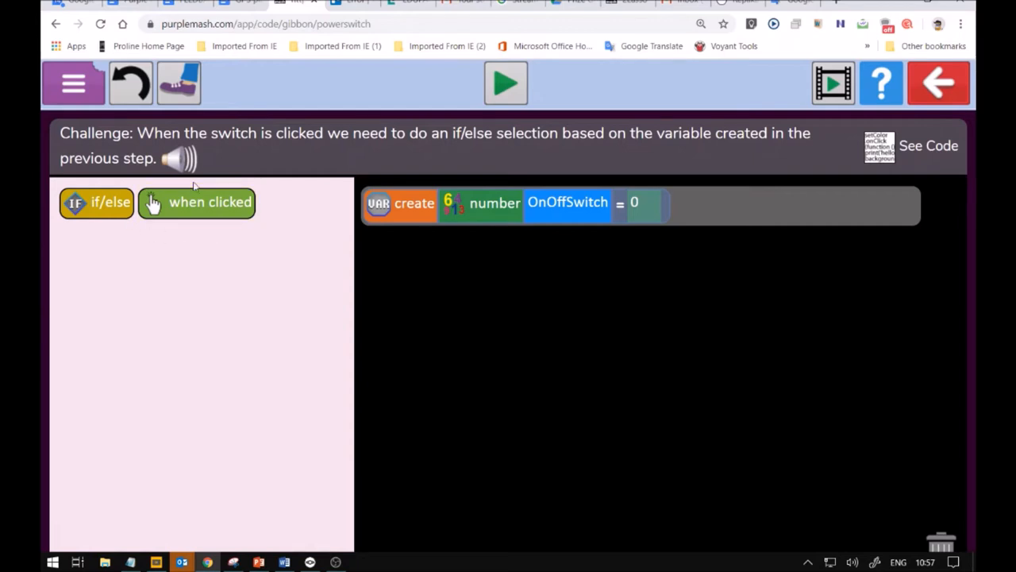
pyautogui.moveTo(241, 137)
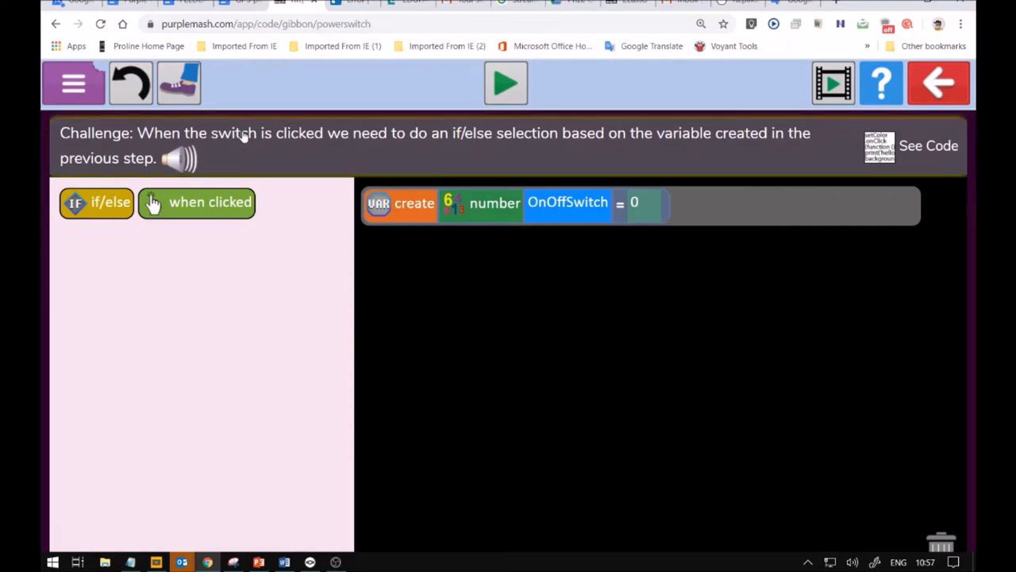
pyautogui.moveTo(414, 273)
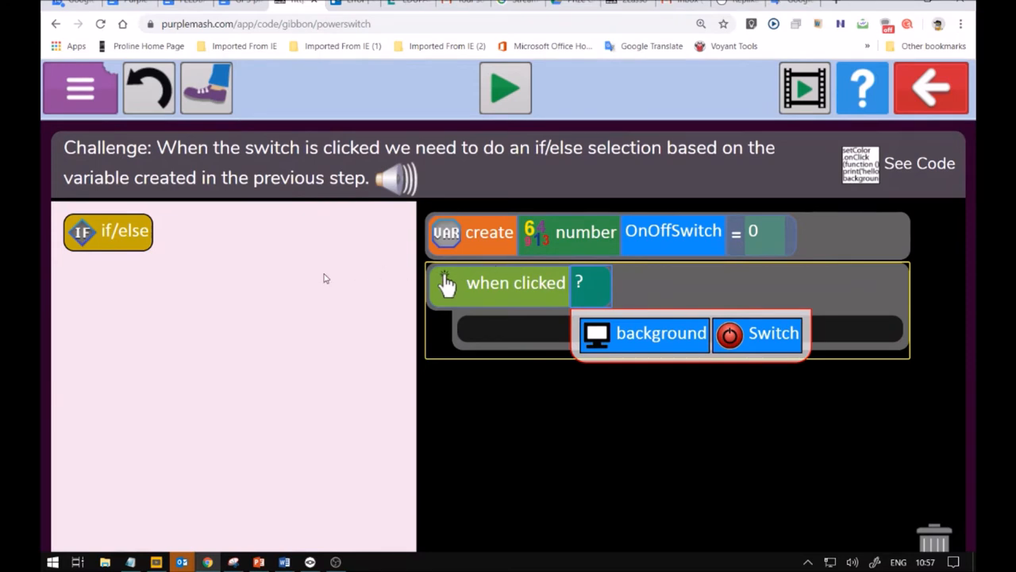
pyautogui.moveTo(769, 344)
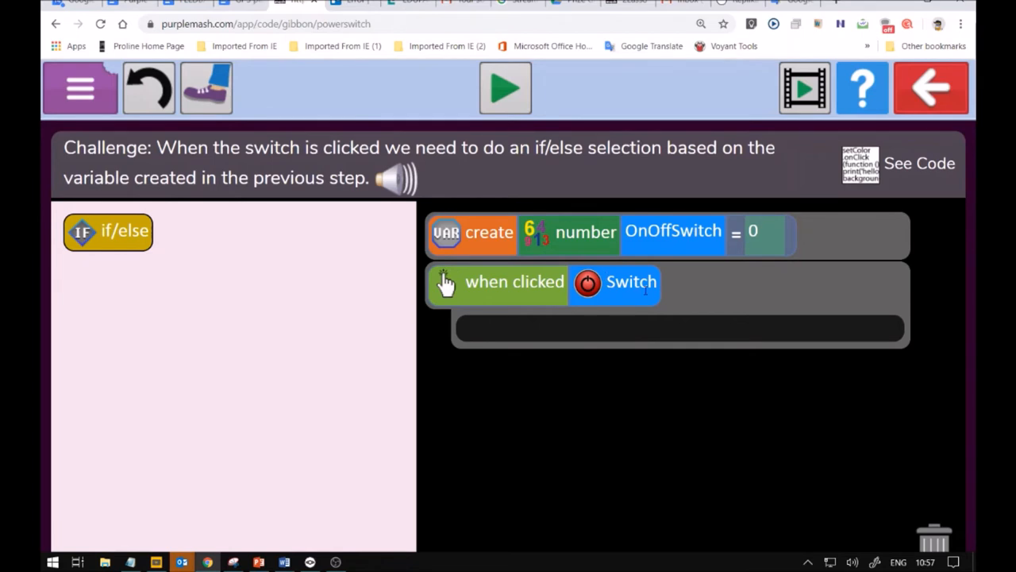
# - Drag an if/else block into the Switch's when-clicked event
pyautogui.click(108, 232)
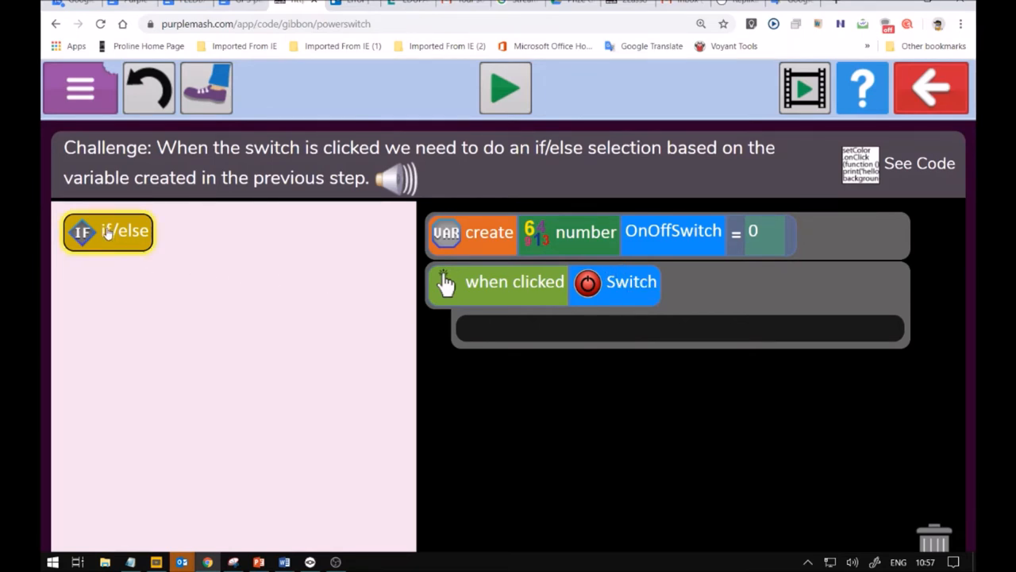
pyautogui.moveTo(108, 230); pyautogui.dragTo(143, 244)
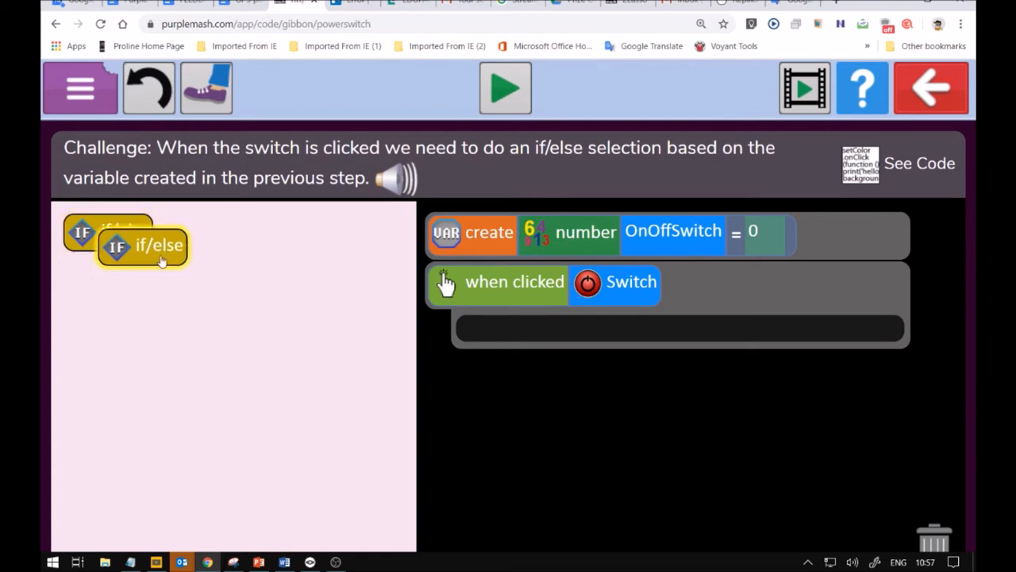
pyautogui.moveTo(143, 245); pyautogui.dragTo(205, 299)
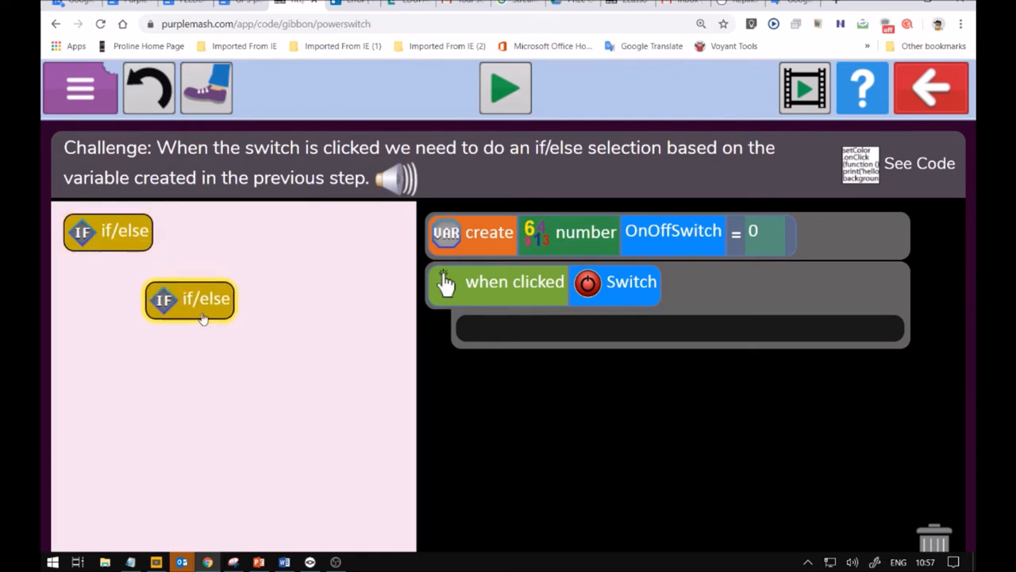
pyautogui.moveTo(206, 298); pyautogui.dragTo(309, 379)
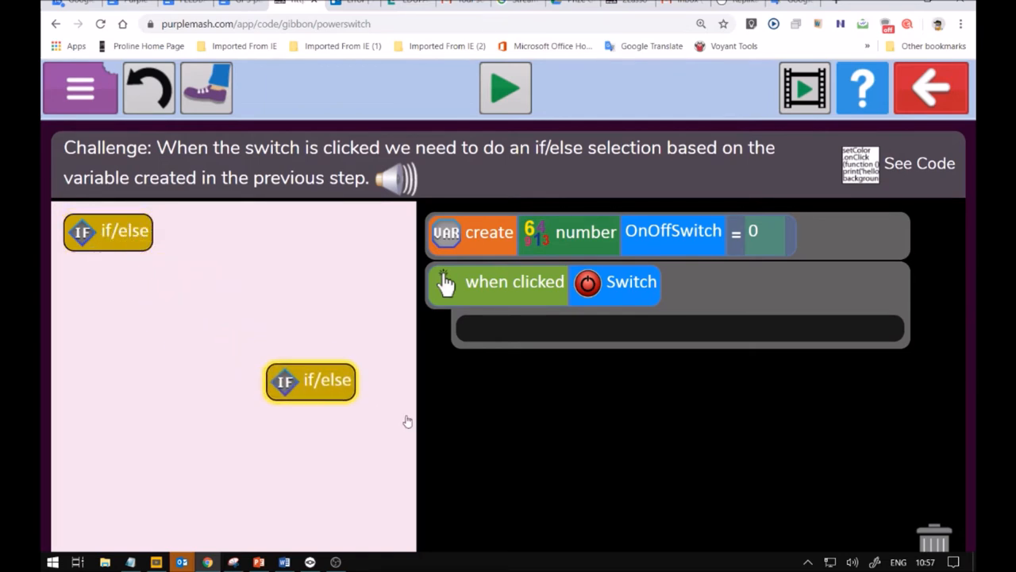
pyautogui.moveTo(311, 381); pyautogui.dragTo(589, 400)
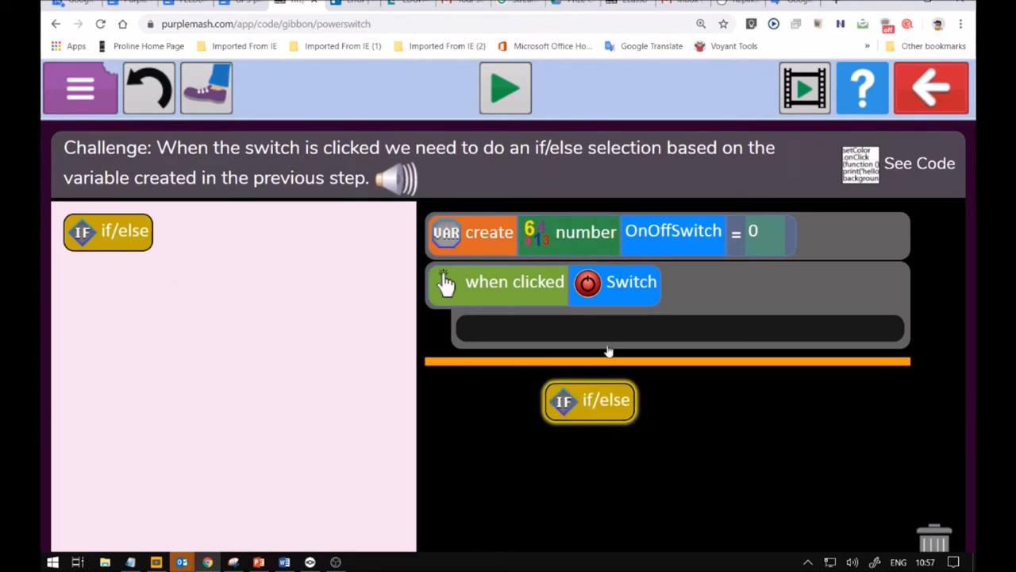
pyautogui.moveTo(591, 400); pyautogui.dragTo(562, 316)
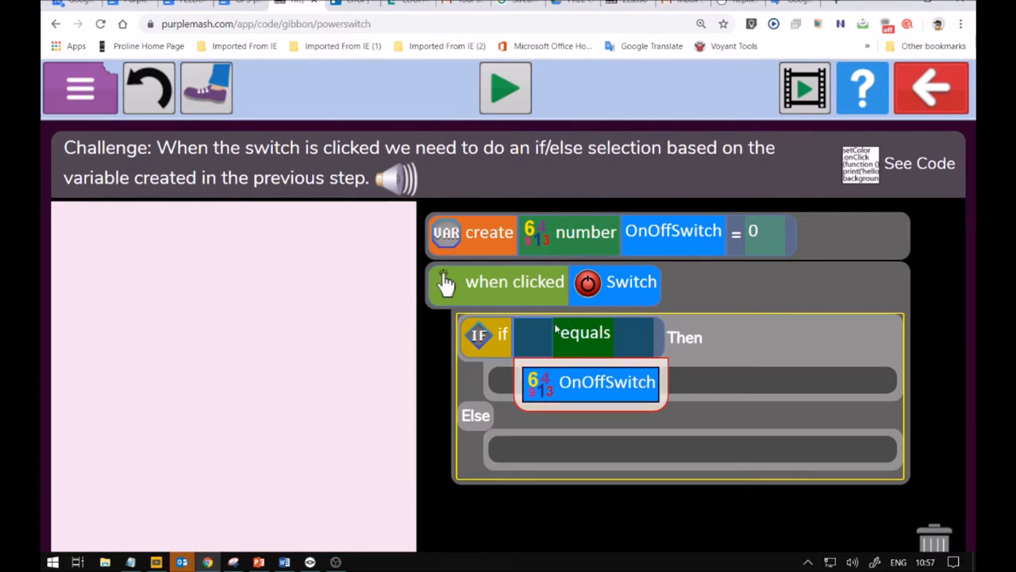
pyautogui.moveTo(584, 356)
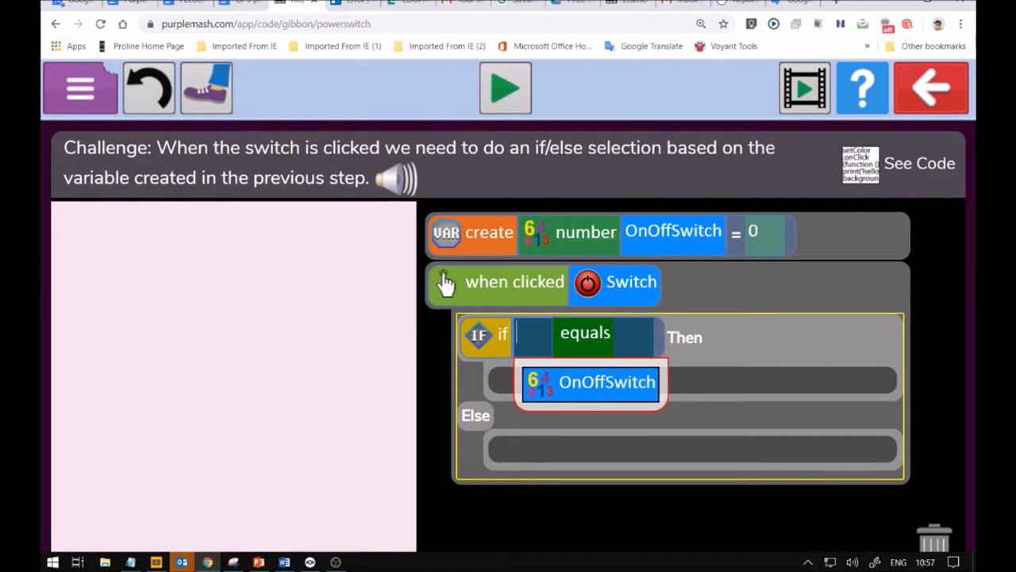
pyautogui.moveTo(600, 461)
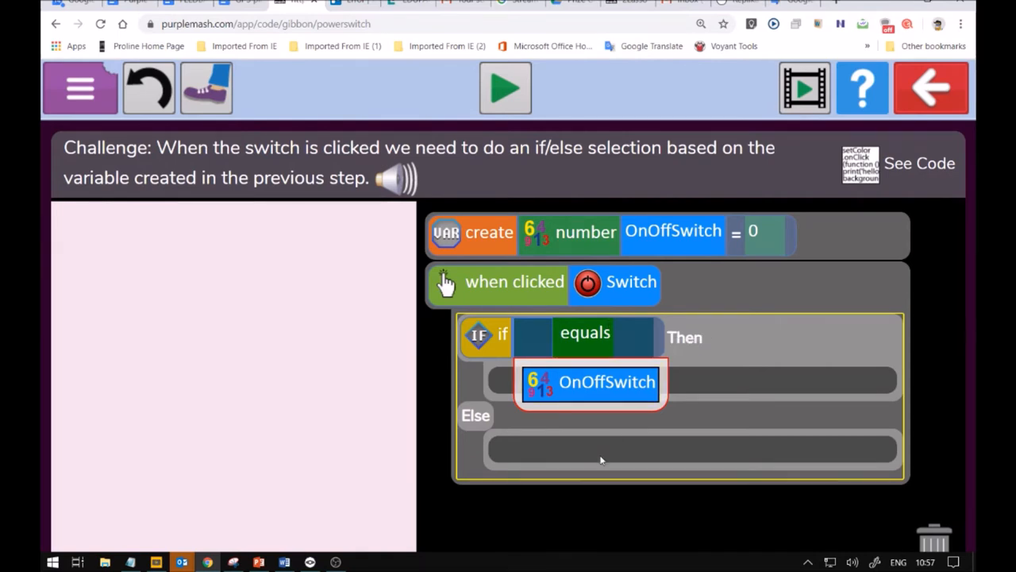
pyautogui.moveTo(599, 451)
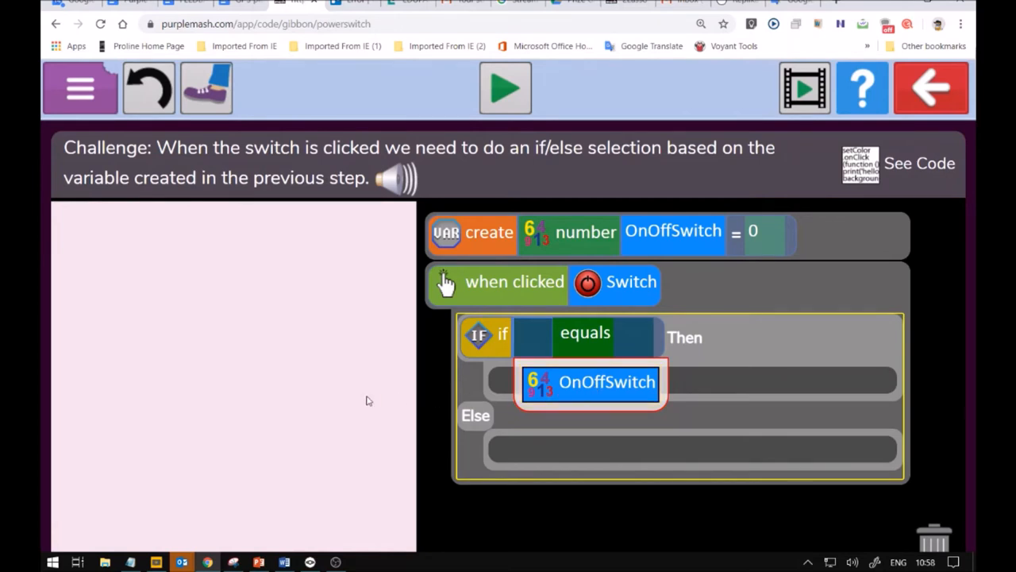
pyautogui.moveTo(346, 397)
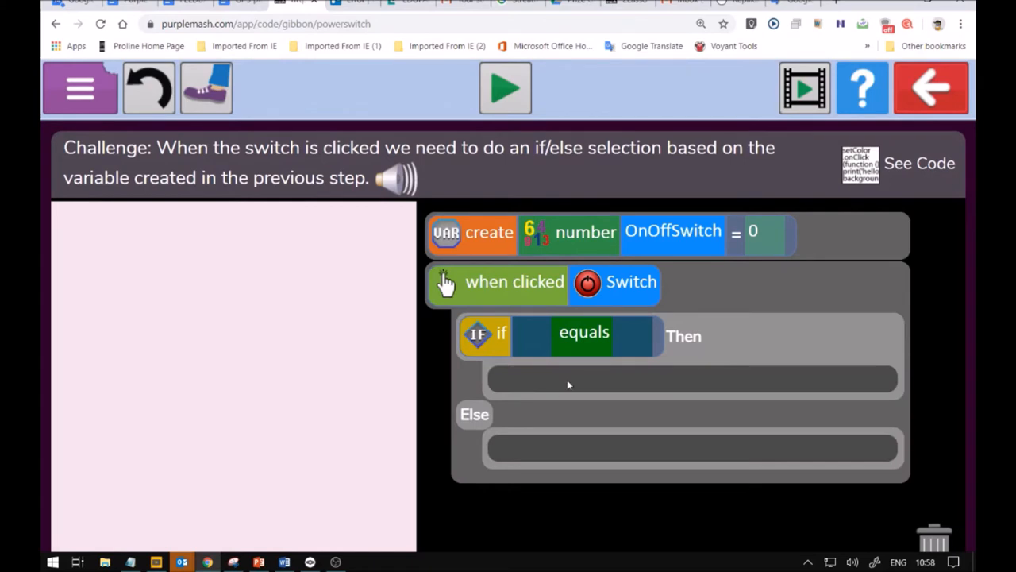
# - Make the if condition read OnOffSwitch equals 0, leaving Then and Else empty
pyautogui.click(692, 379)
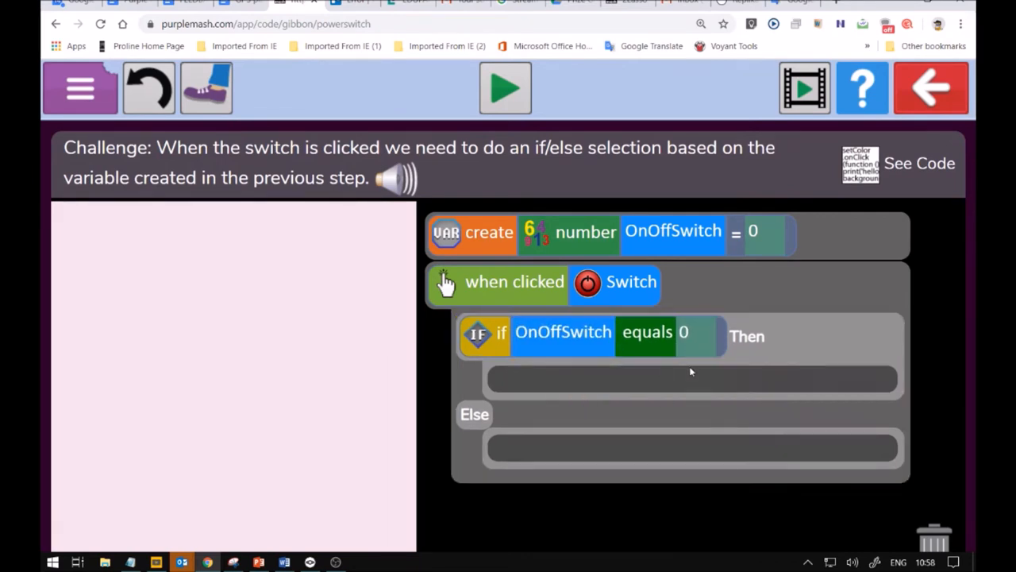
pyautogui.click(690, 379)
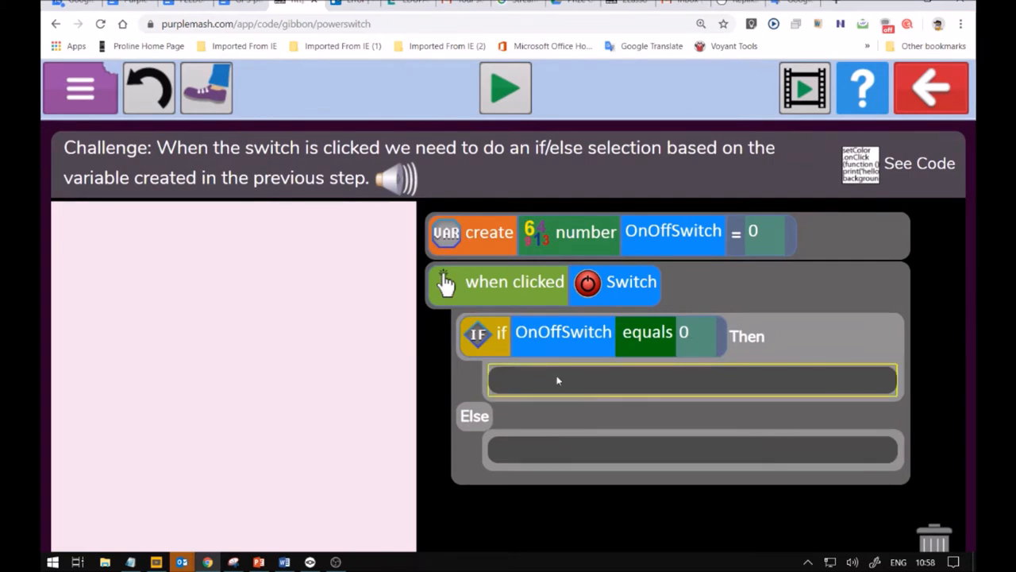
pyautogui.moveTo(552, 388)
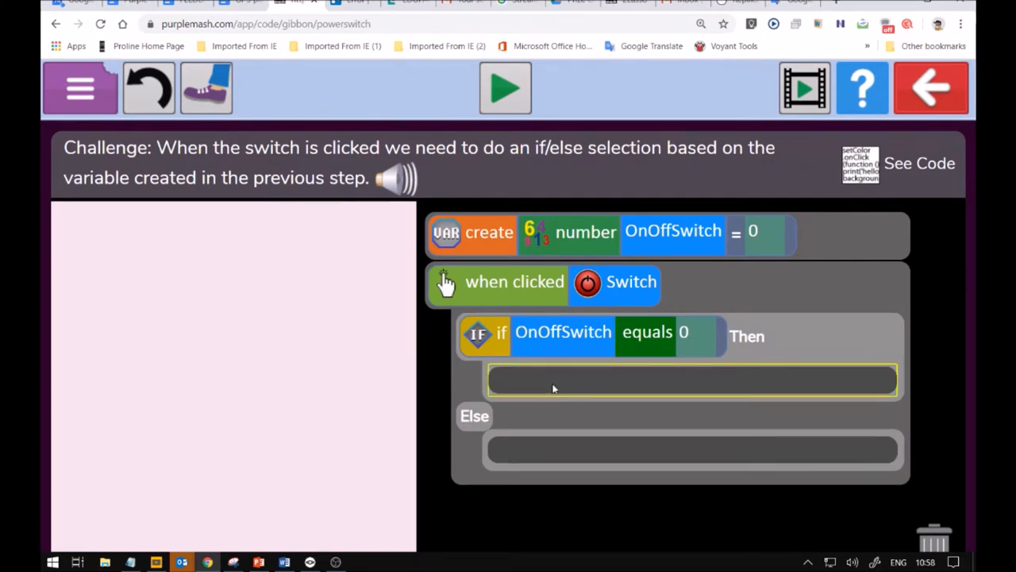
pyautogui.moveTo(587, 396)
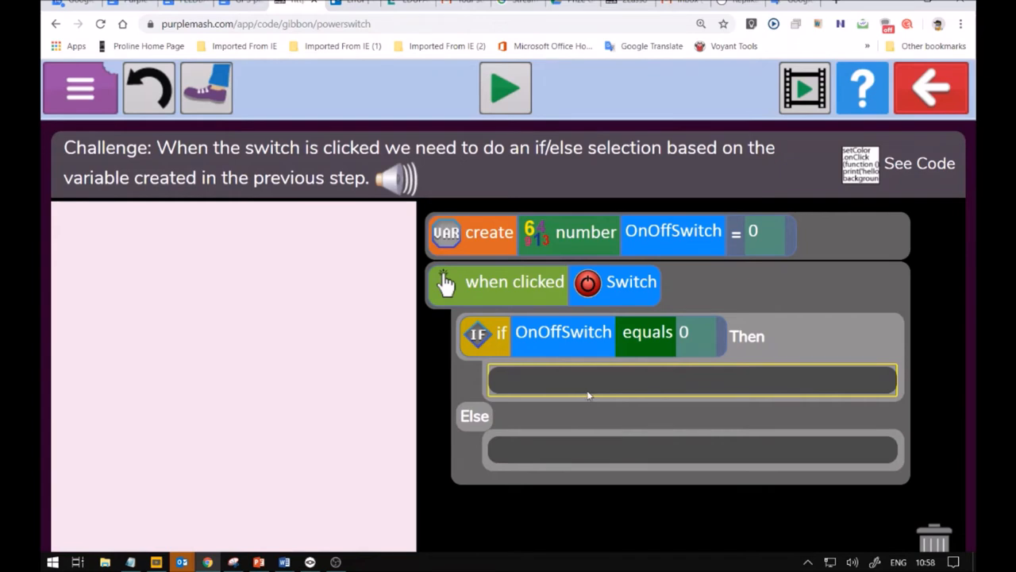
pyautogui.moveTo(600, 386)
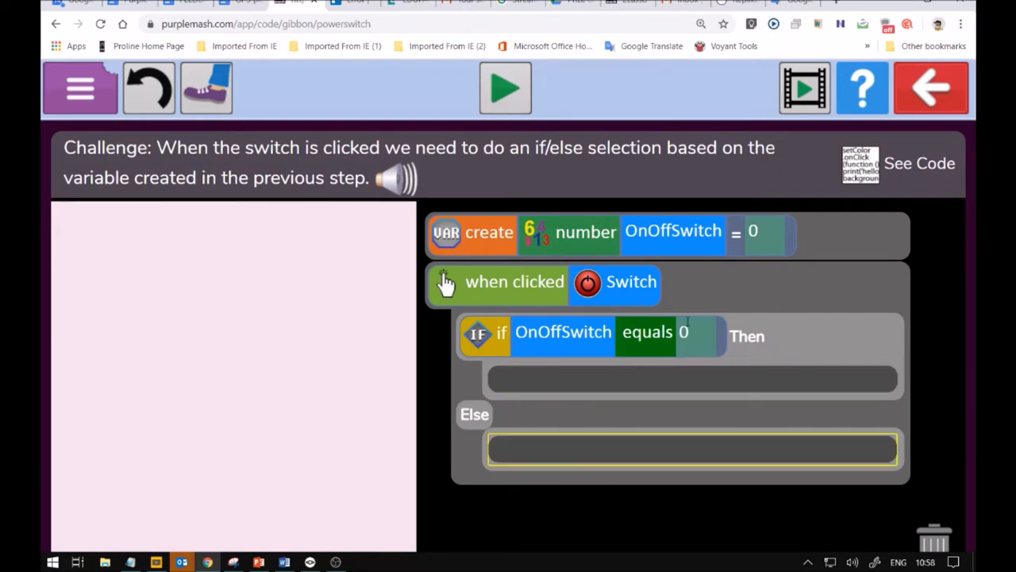
pyautogui.moveTo(730, 369)
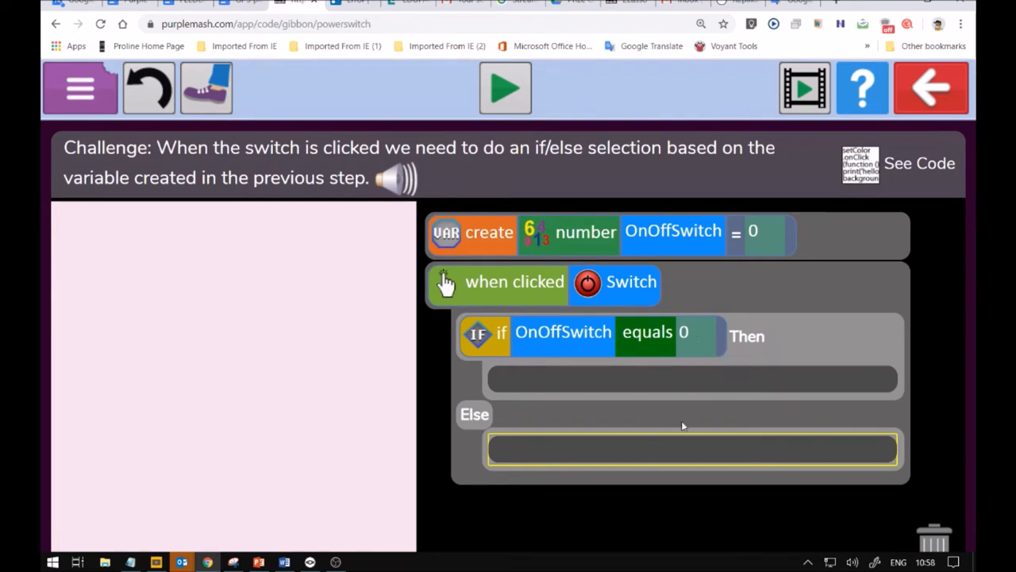
pyautogui.moveTo(708, 466)
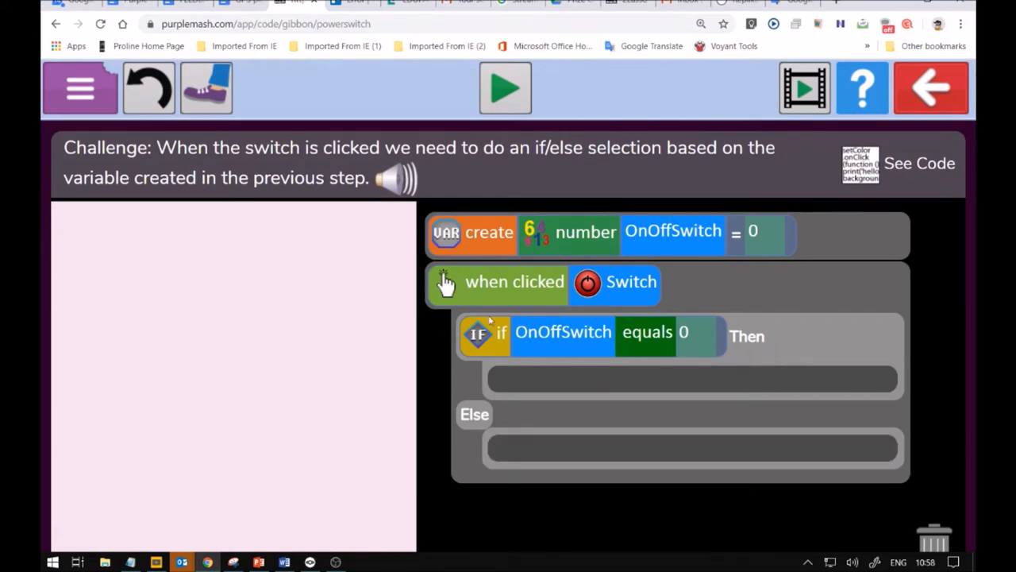
pyautogui.moveTo(467, 348)
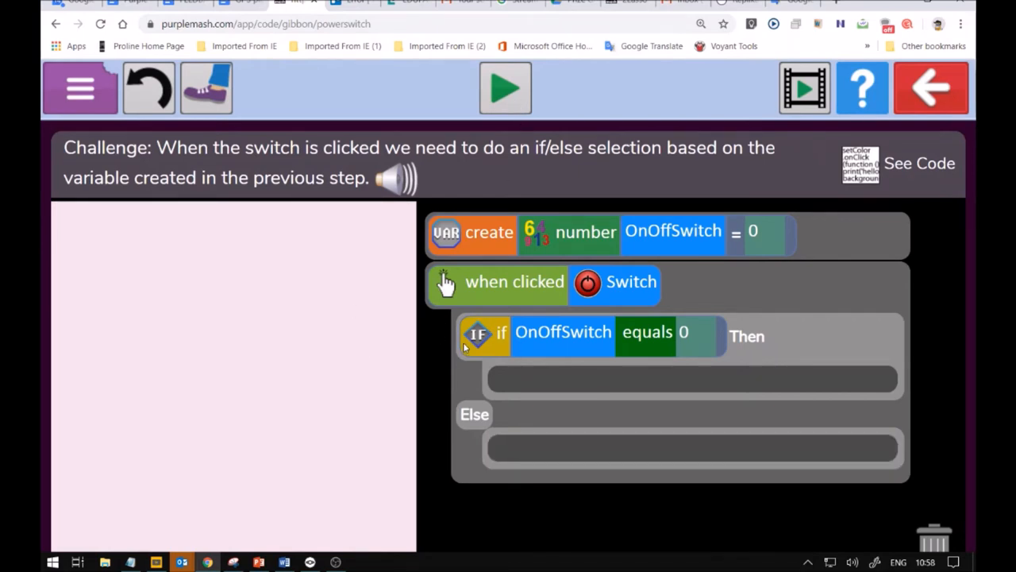
pyautogui.click(482, 337)
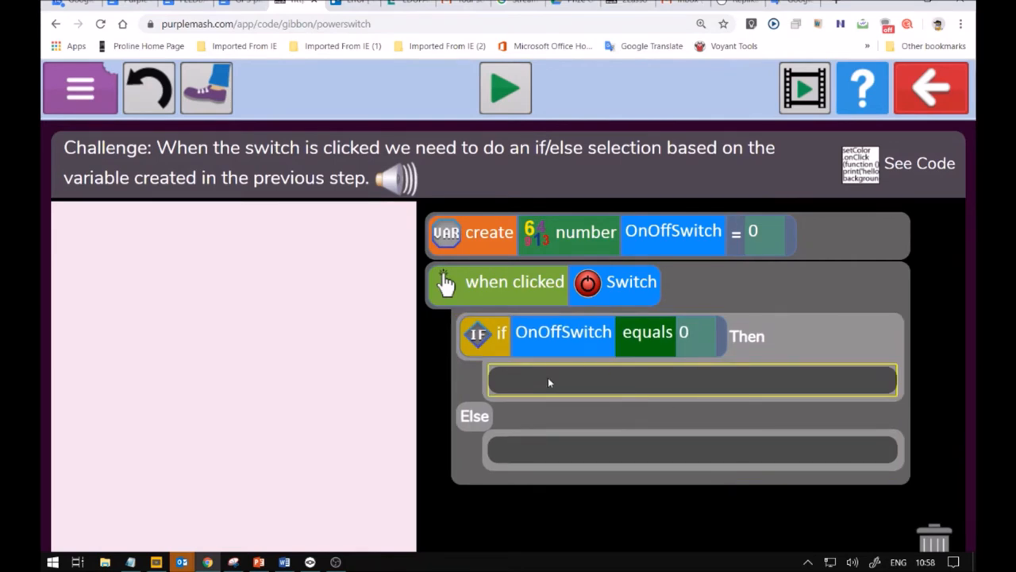
pyautogui.moveTo(514, 375)
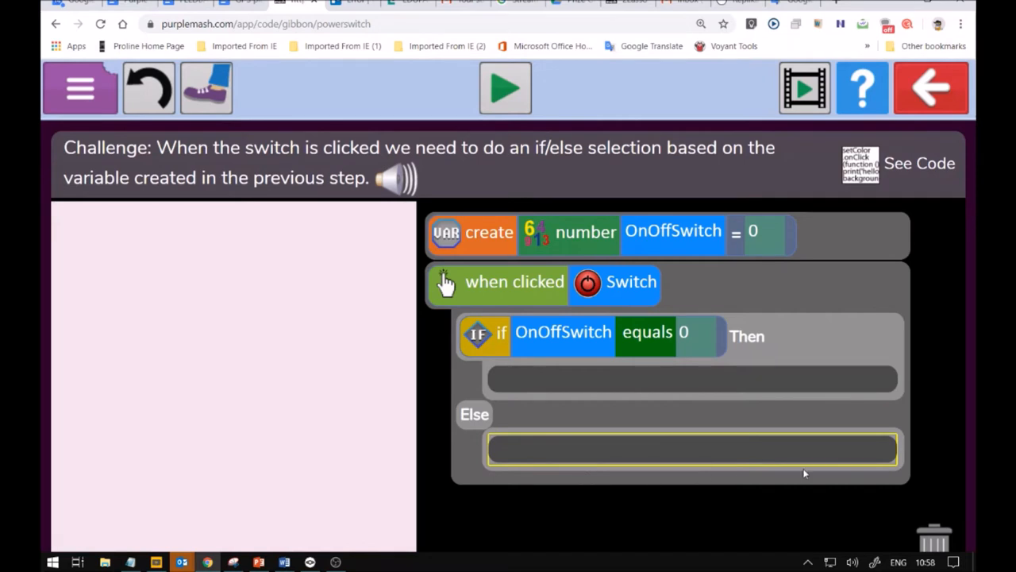
pyautogui.moveTo(527, 438)
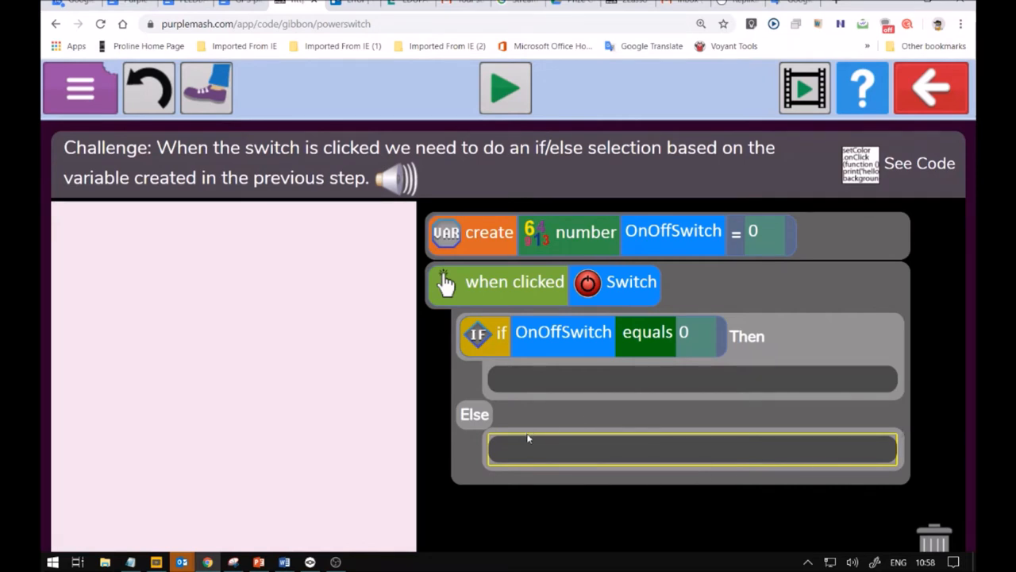
pyautogui.moveTo(416, 63)
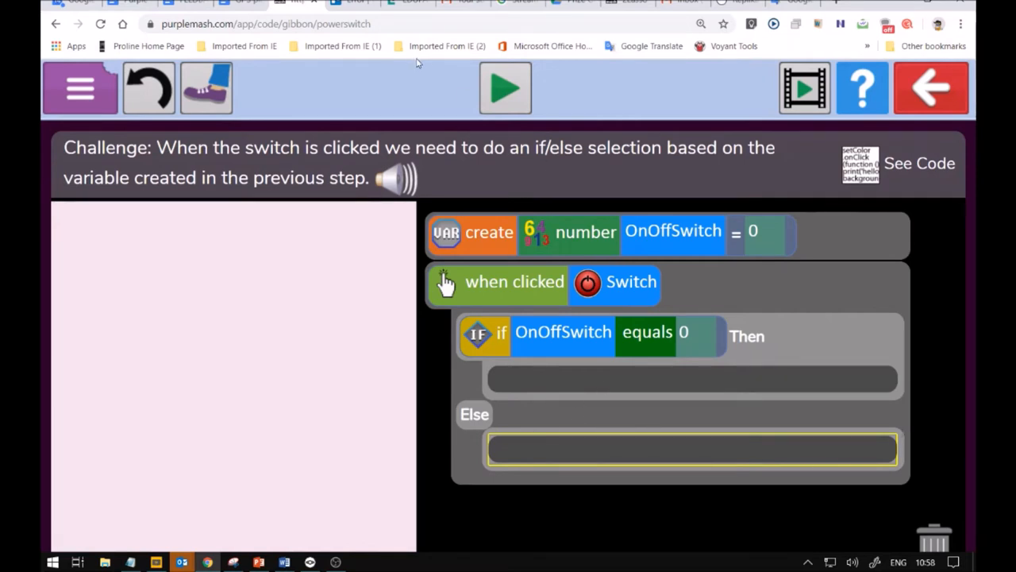
pyautogui.moveTo(521, 104)
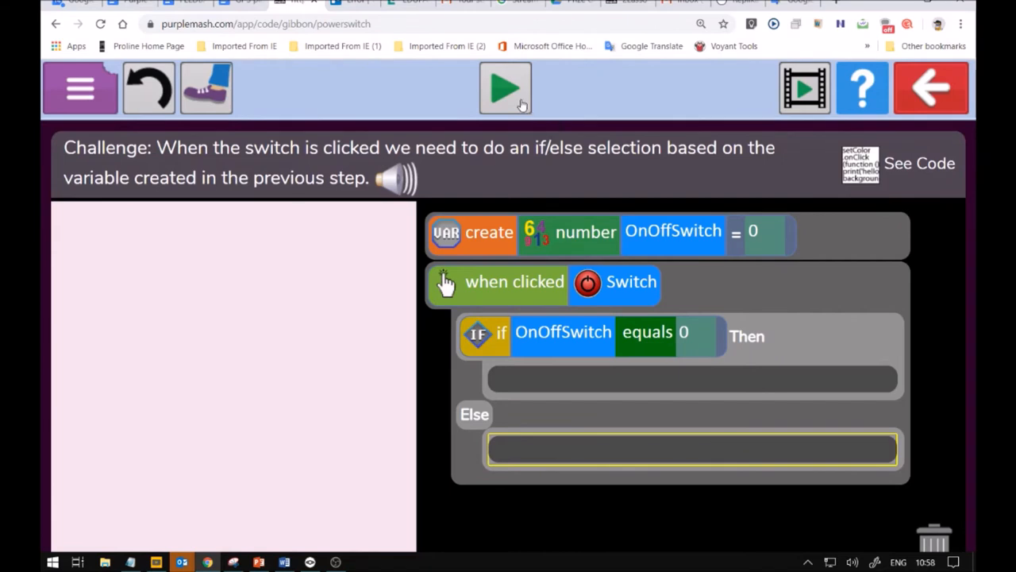
# - Run the program, click the power switch, and move to the next challenge
pyautogui.click(505, 87)
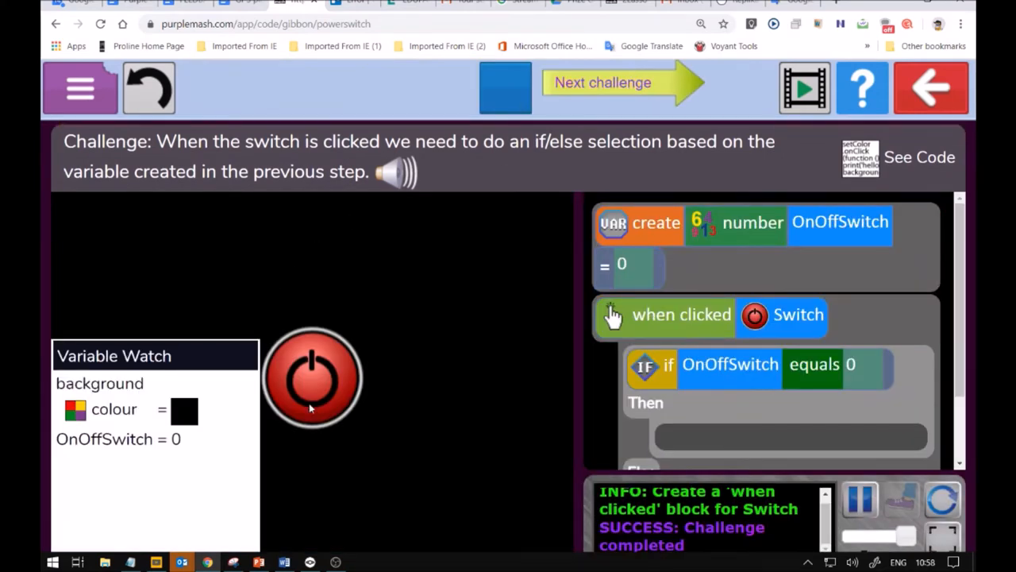
pyautogui.click(311, 389)
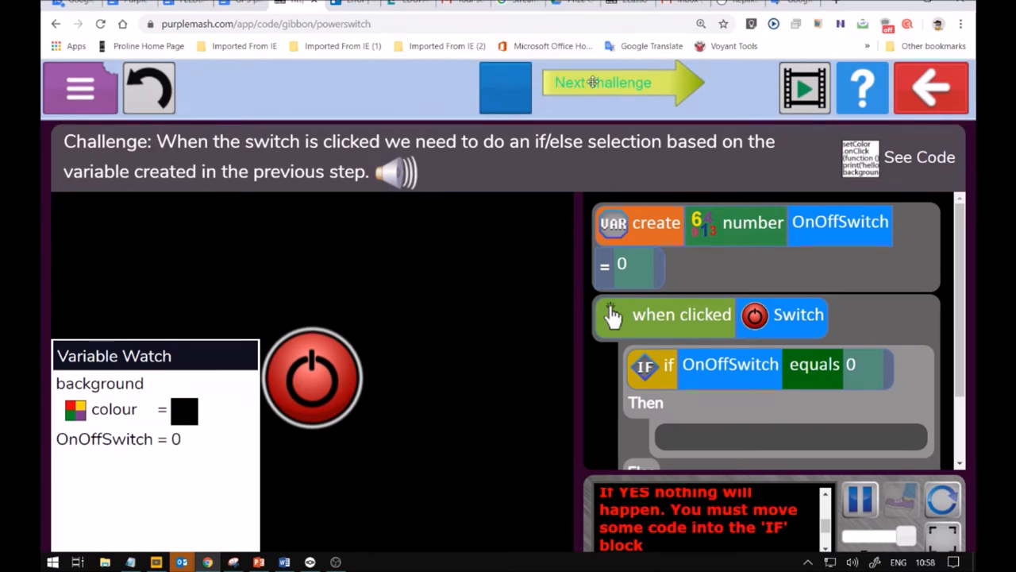
pyautogui.click(619, 86)
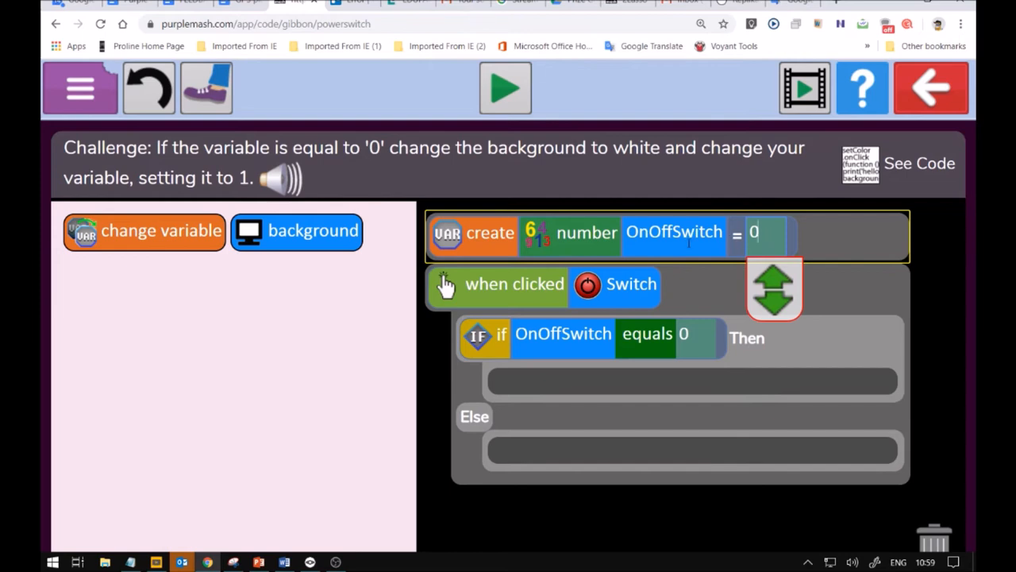
pyautogui.moveTo(314, 325)
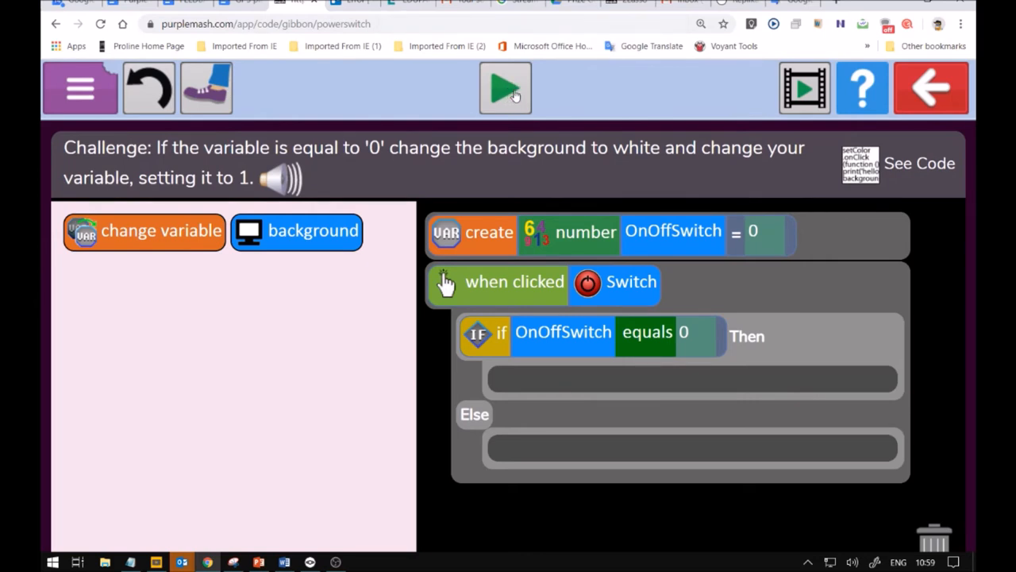
pyautogui.moveTo(511, 101)
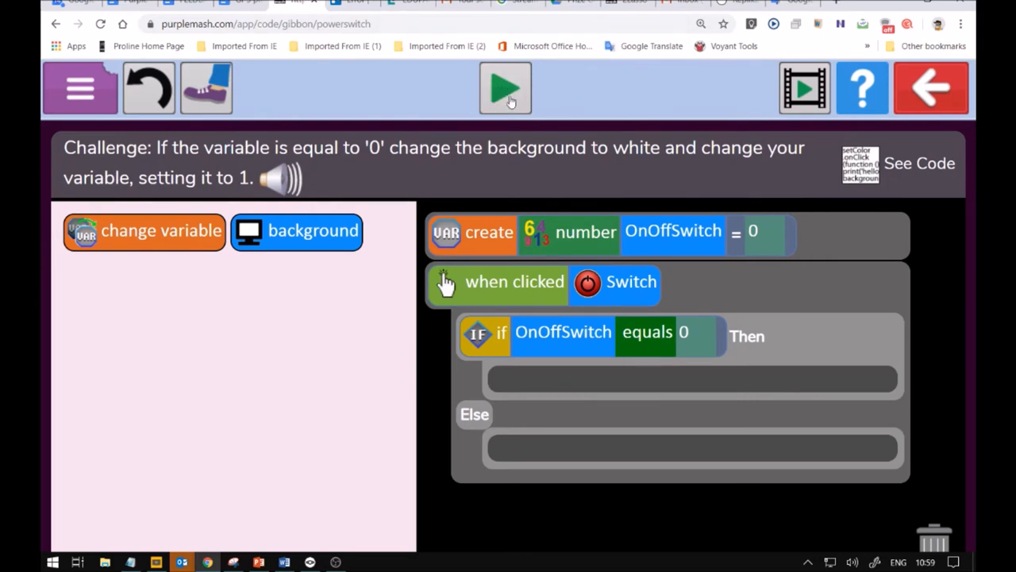
pyautogui.moveTo(504, 95)
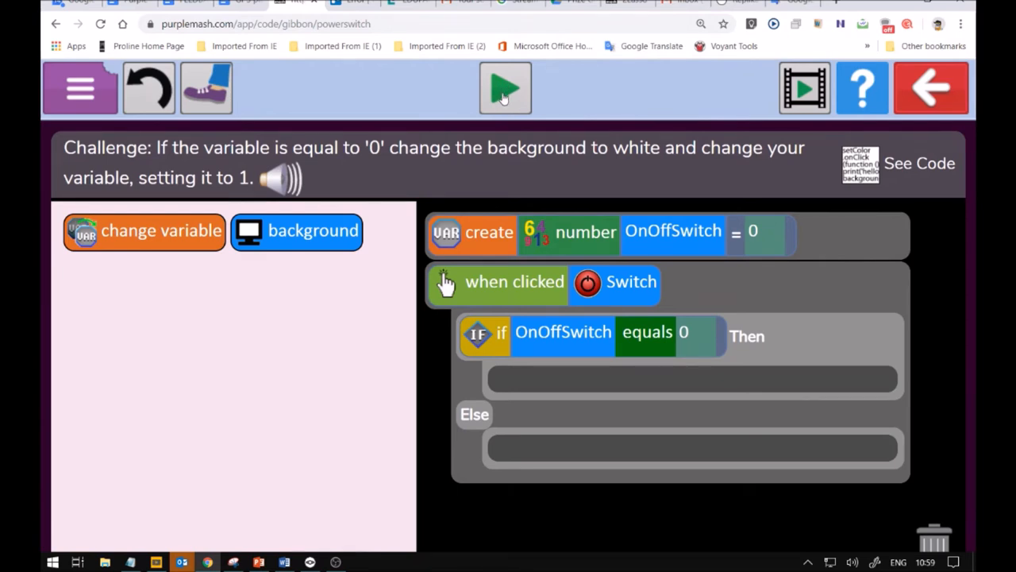
pyautogui.moveTo(245, 388)
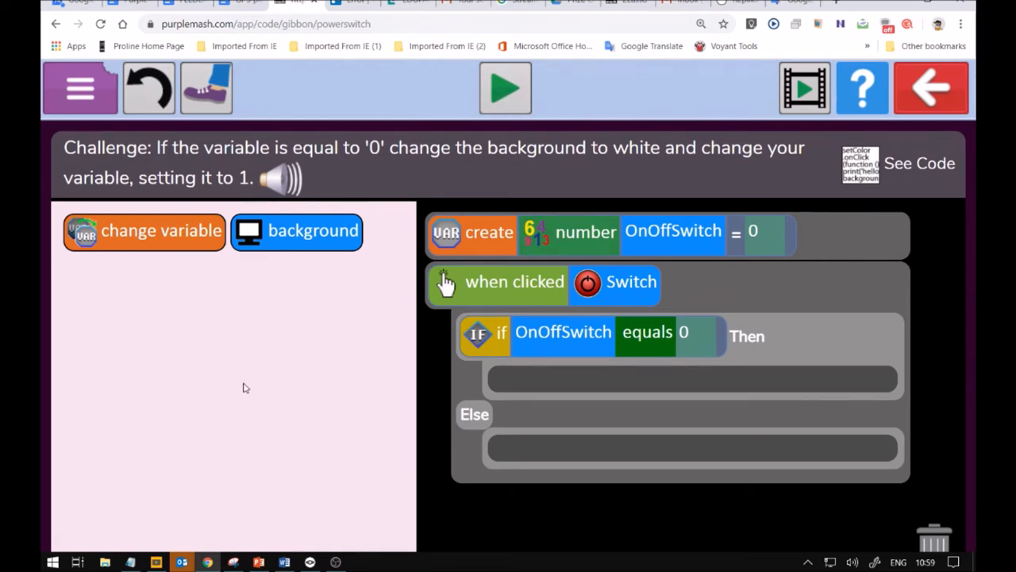
pyautogui.moveTo(619, 321)
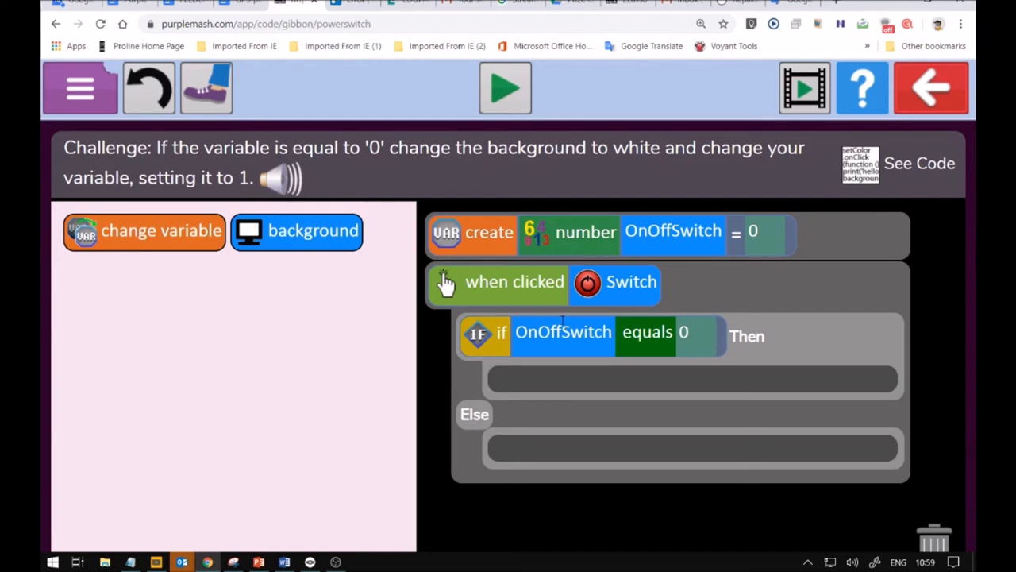
pyautogui.moveTo(492, 362)
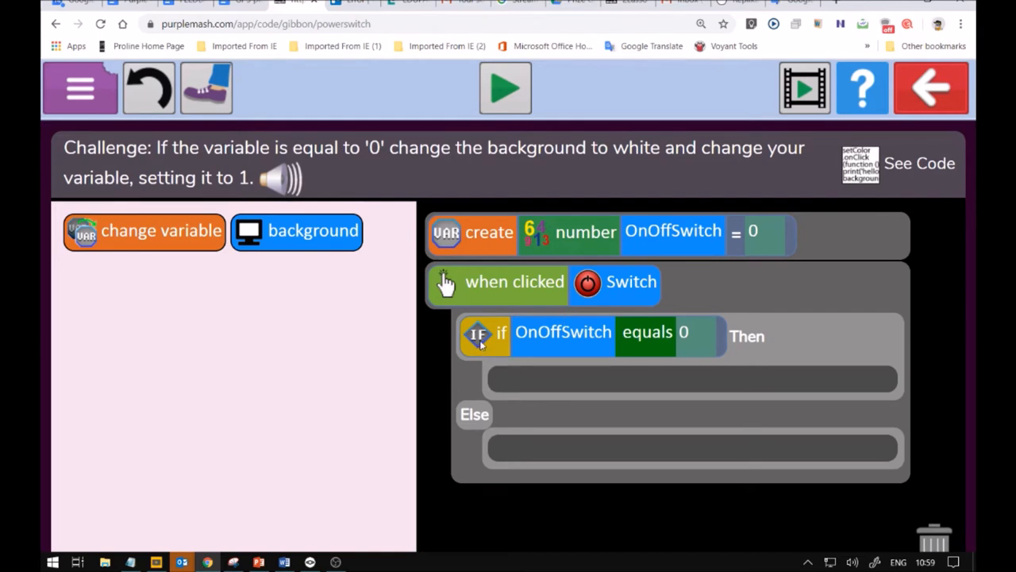
pyautogui.moveTo(485, 343)
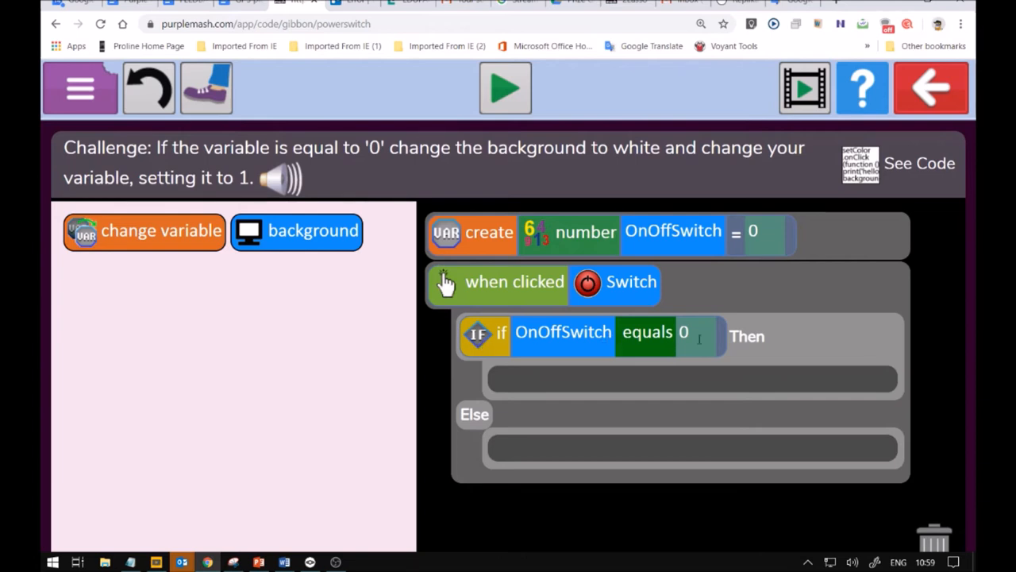
# - Place a change-variable block in the Then branch setting OnOffSwitch to 1
pyautogui.moveTo(145, 230); pyautogui.dragTo(356, 374)
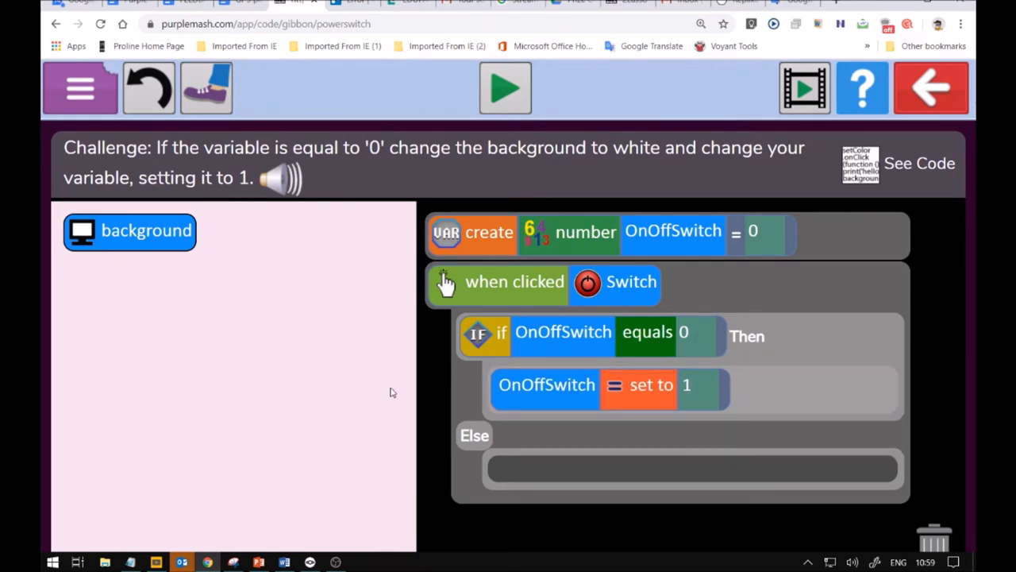
pyautogui.click(129, 232)
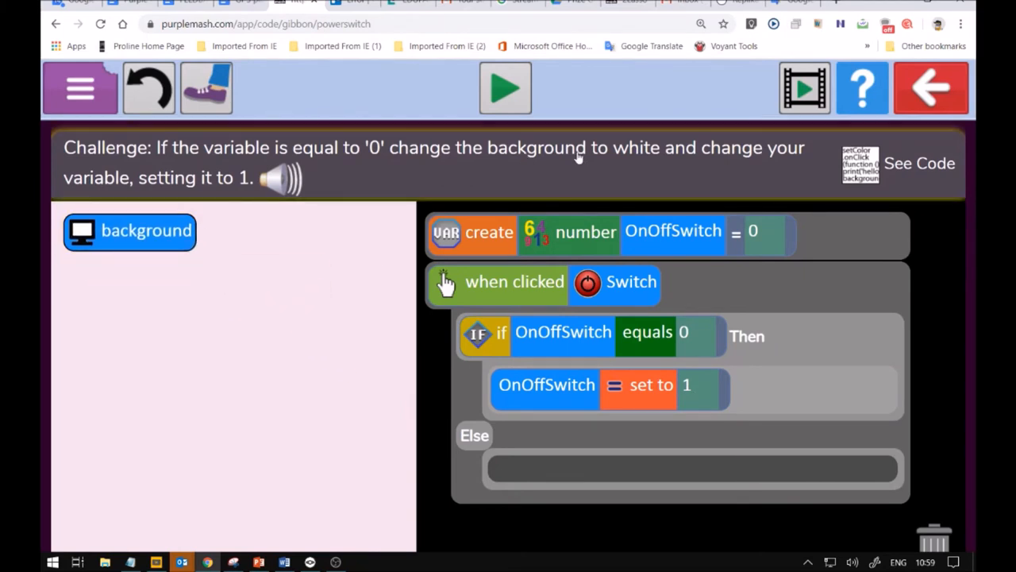
pyautogui.moveTo(543, 172)
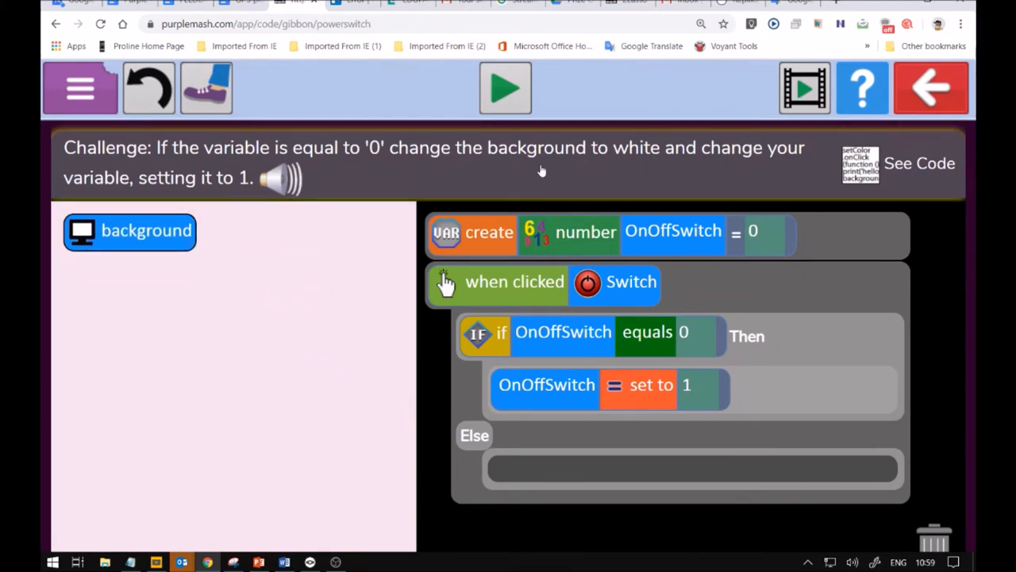
# - Add a background 'set colour to' white block in the Then branch below OnOffSwitch set to 1
pyautogui.moveTo(130, 230); pyautogui.dragTo(584, 425)
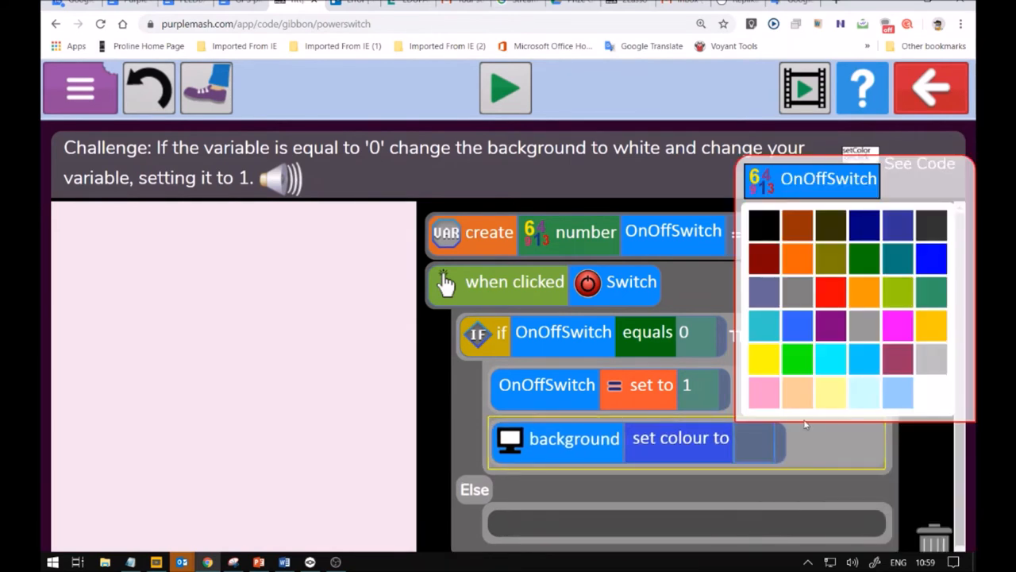
pyautogui.moveTo(937, 398)
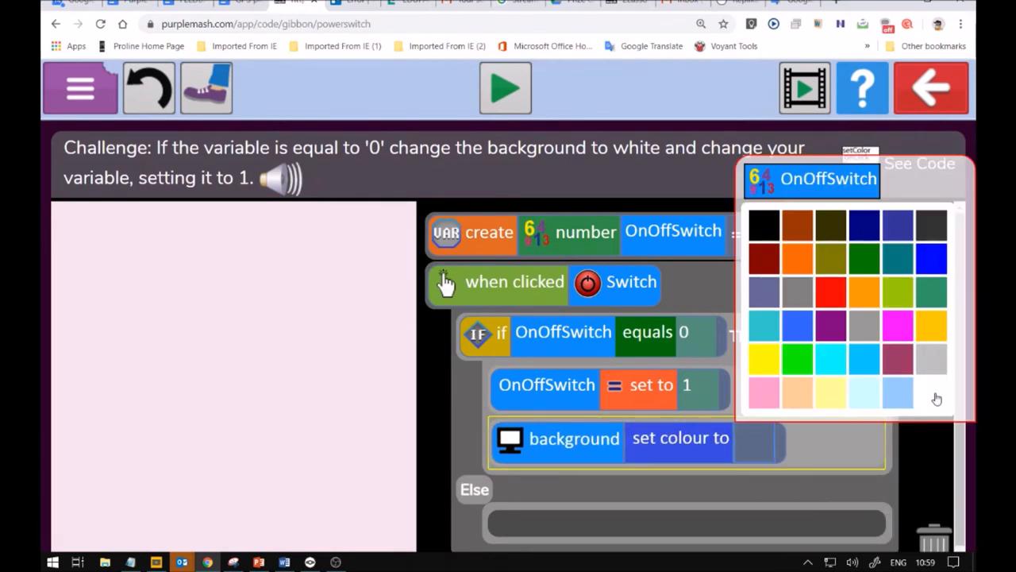
pyautogui.moveTo(864, 400)
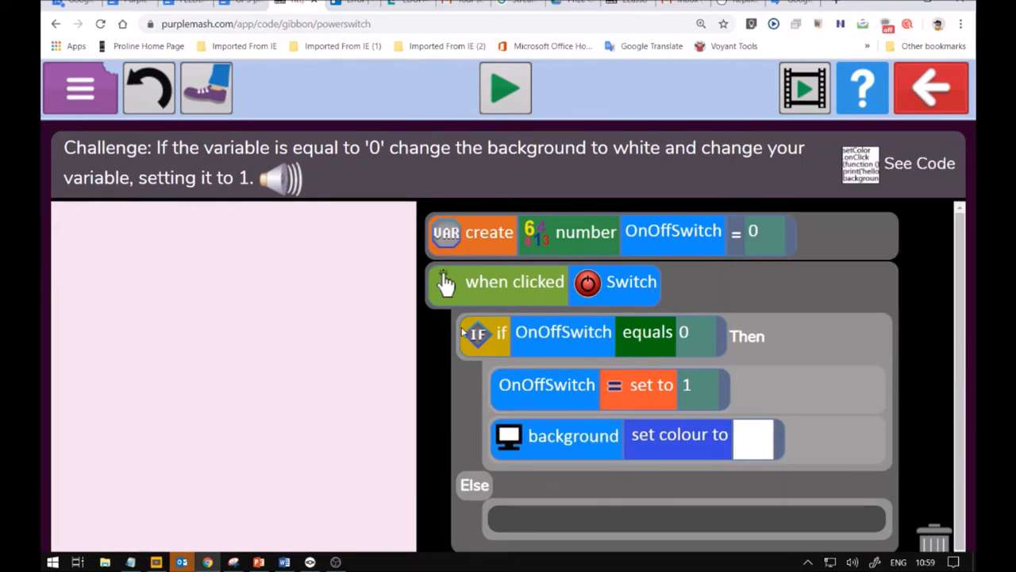
pyautogui.moveTo(406, 341)
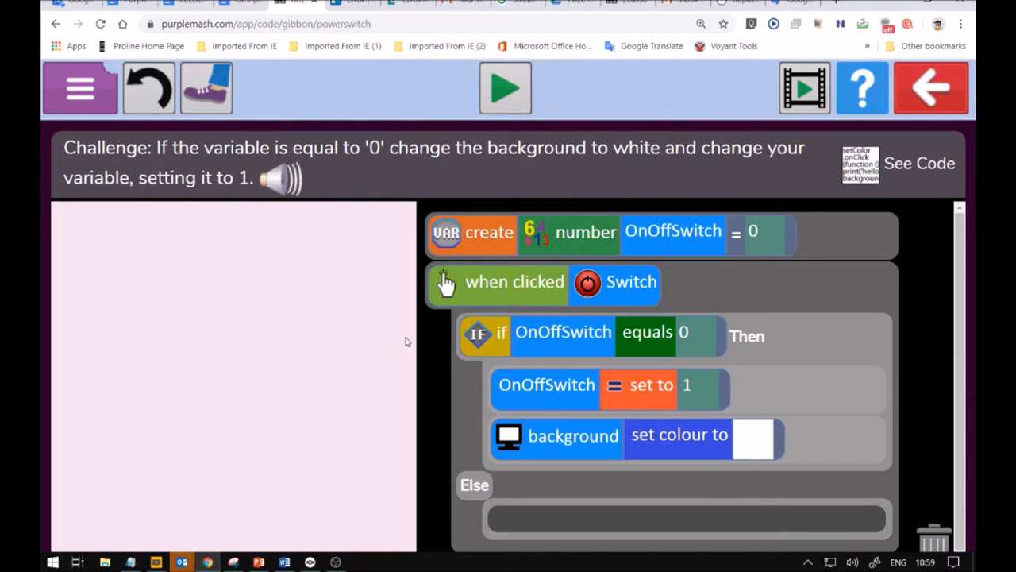
pyautogui.click(406, 341)
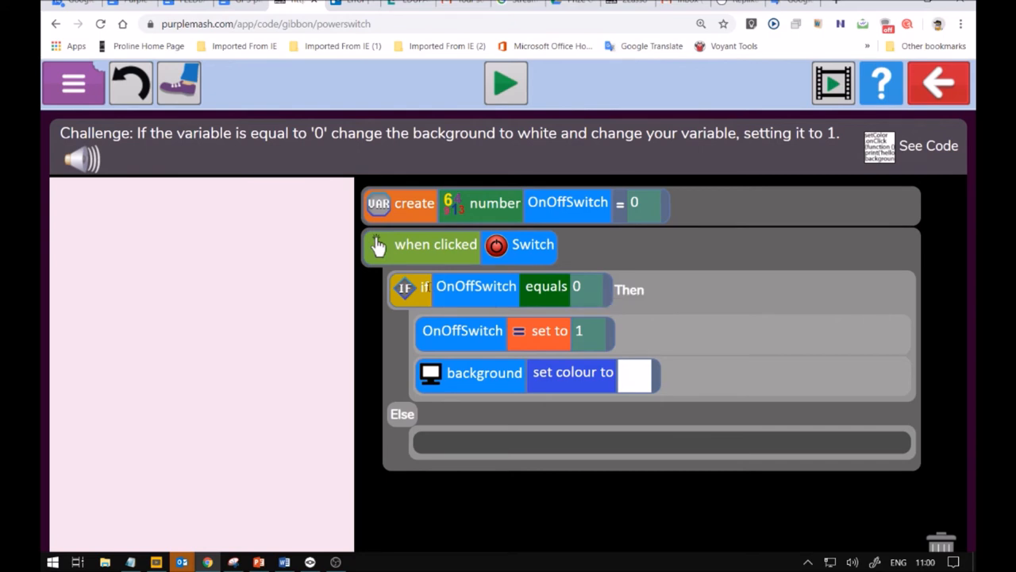
pyautogui.moveTo(399, 324)
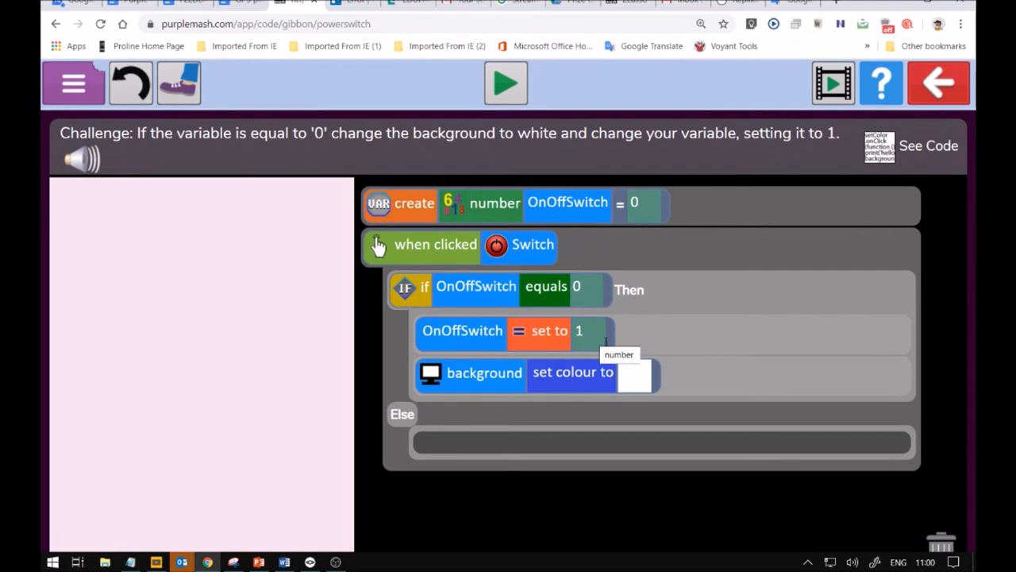
pyautogui.moveTo(627, 362)
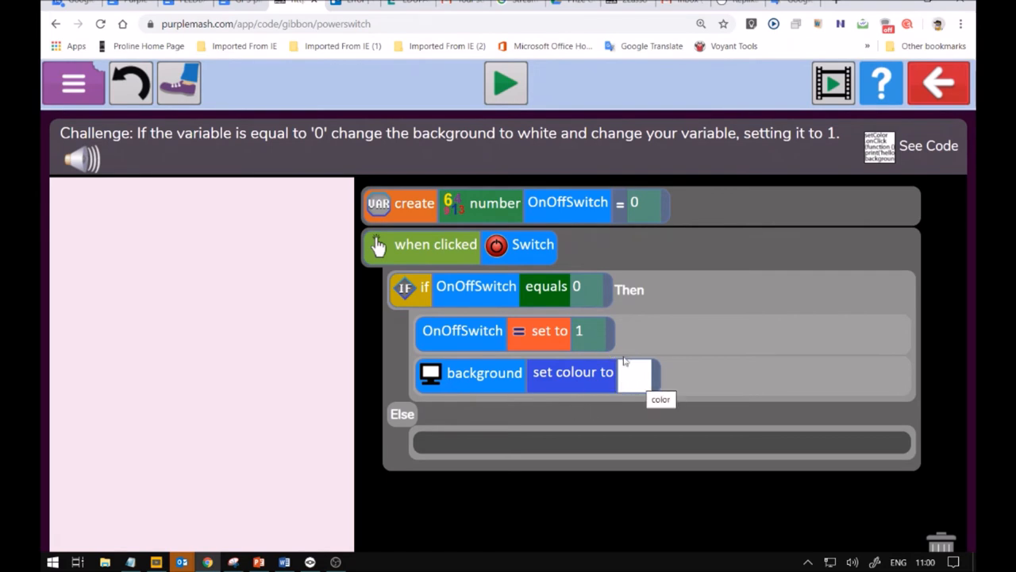
# - Run the program, flick the power switch so the background turns white, then return to the code
pyautogui.click(505, 83)
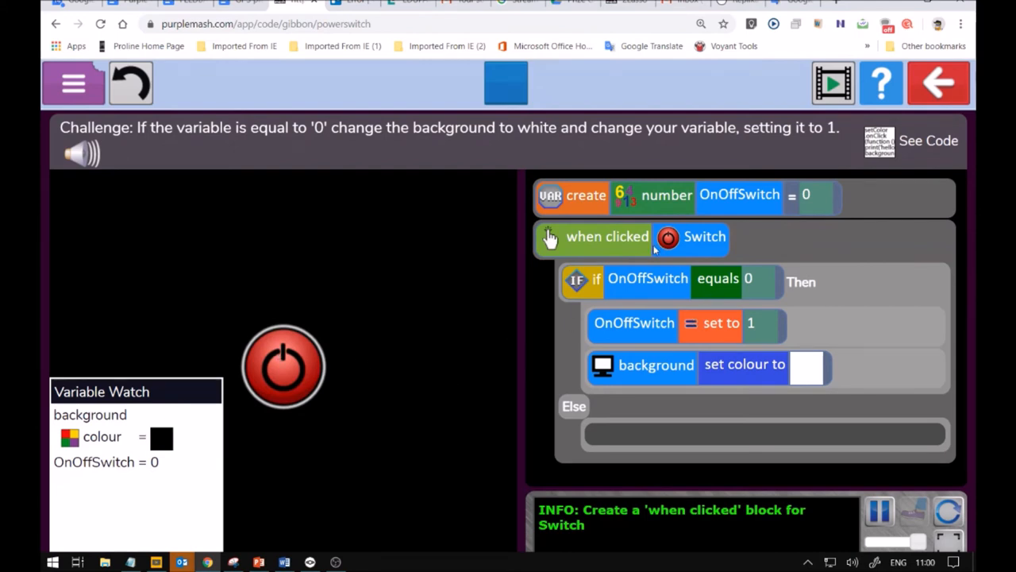
pyautogui.moveTo(235, 419)
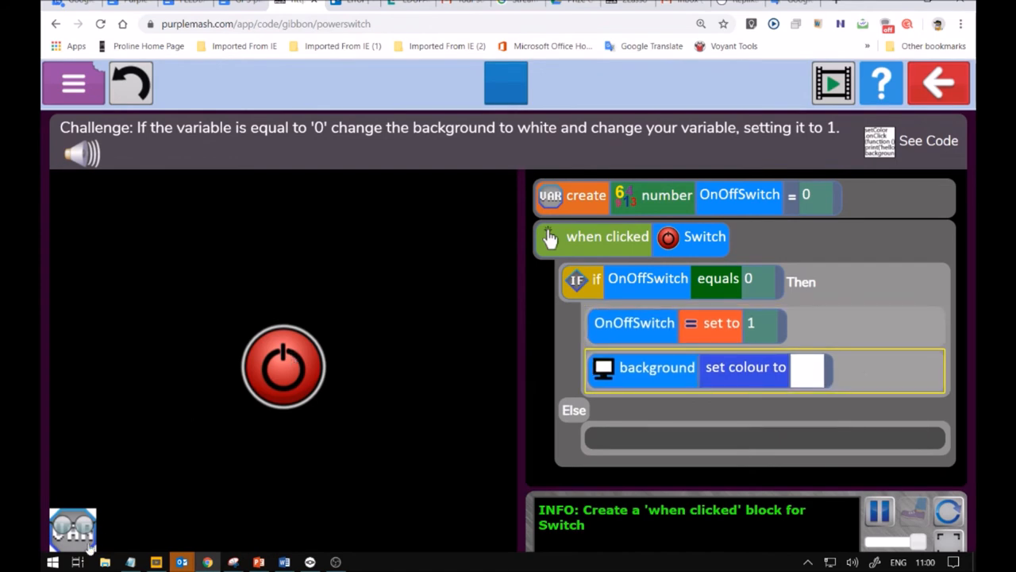
pyautogui.click(282, 363)
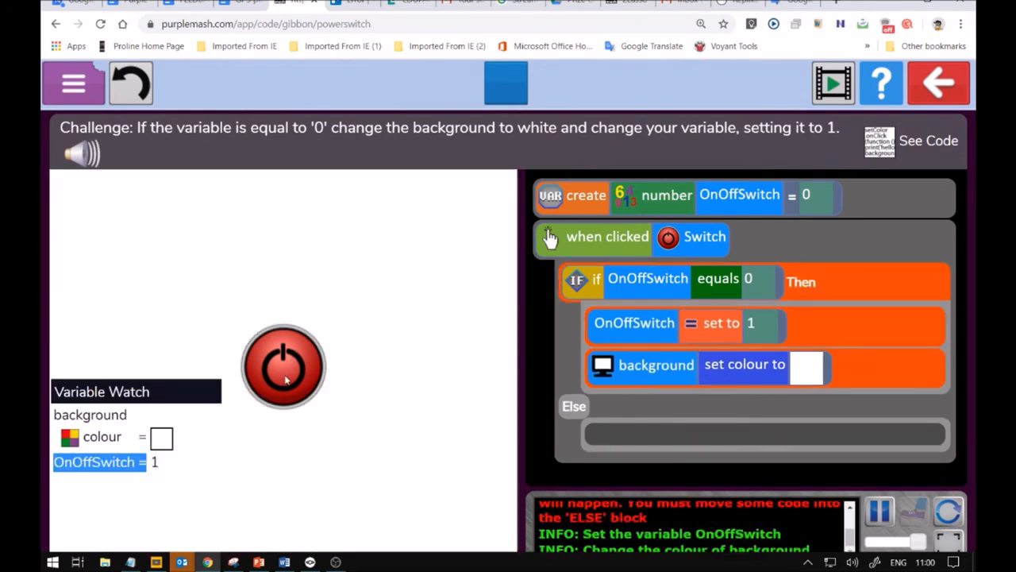
pyautogui.click(283, 365)
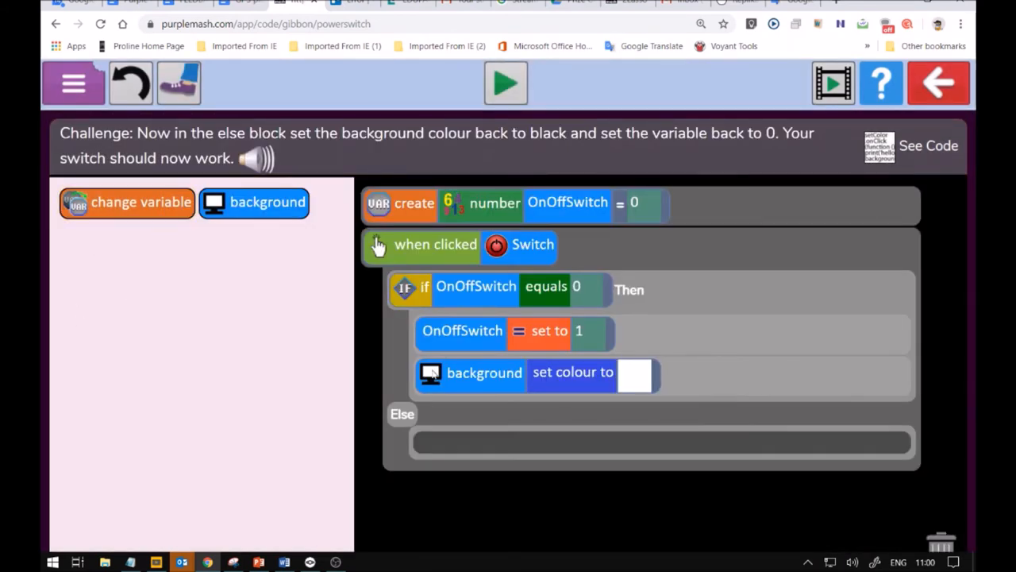
pyautogui.moveTo(610, 299)
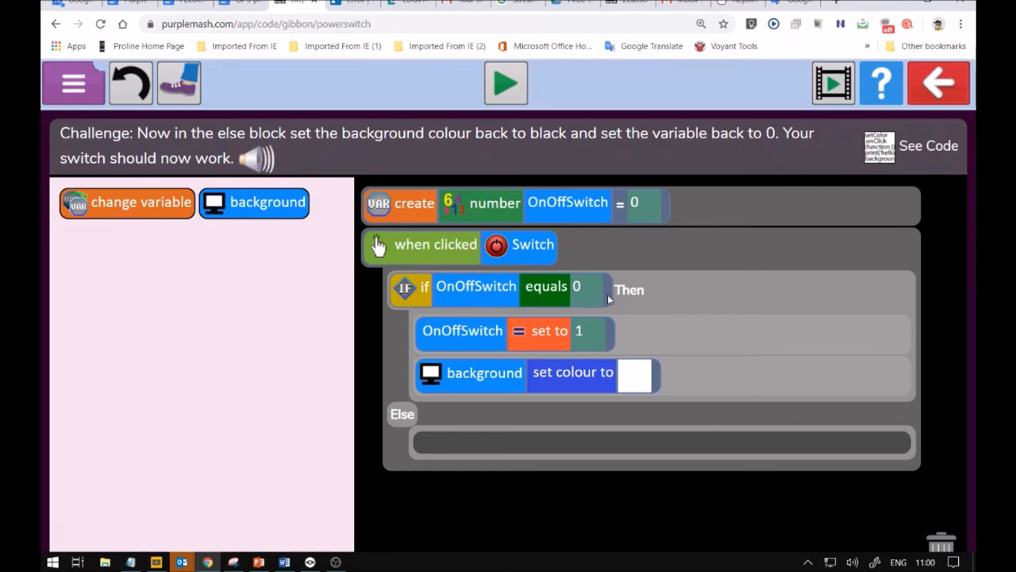
pyautogui.moveTo(640, 397)
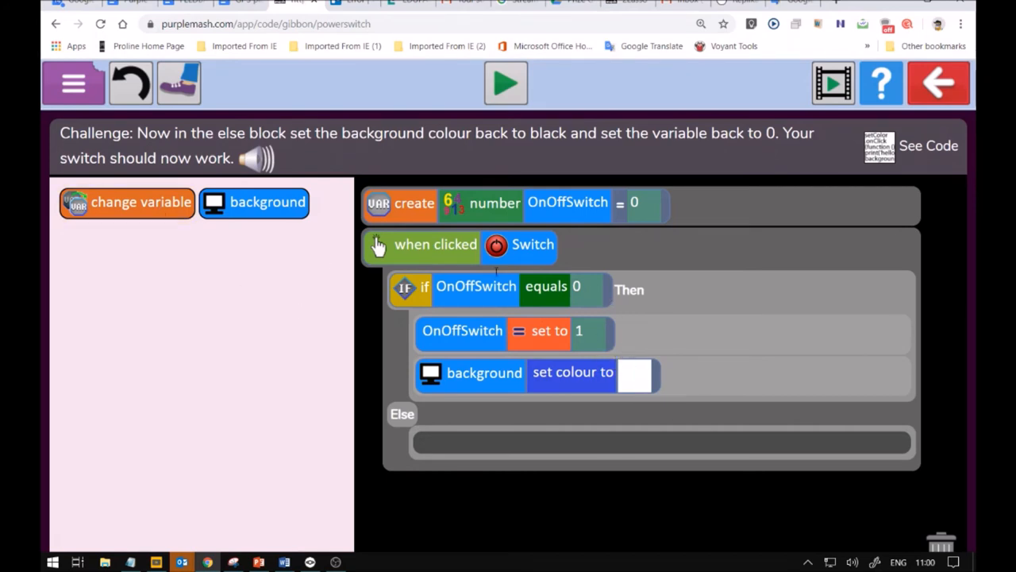
pyautogui.moveTo(370, 462)
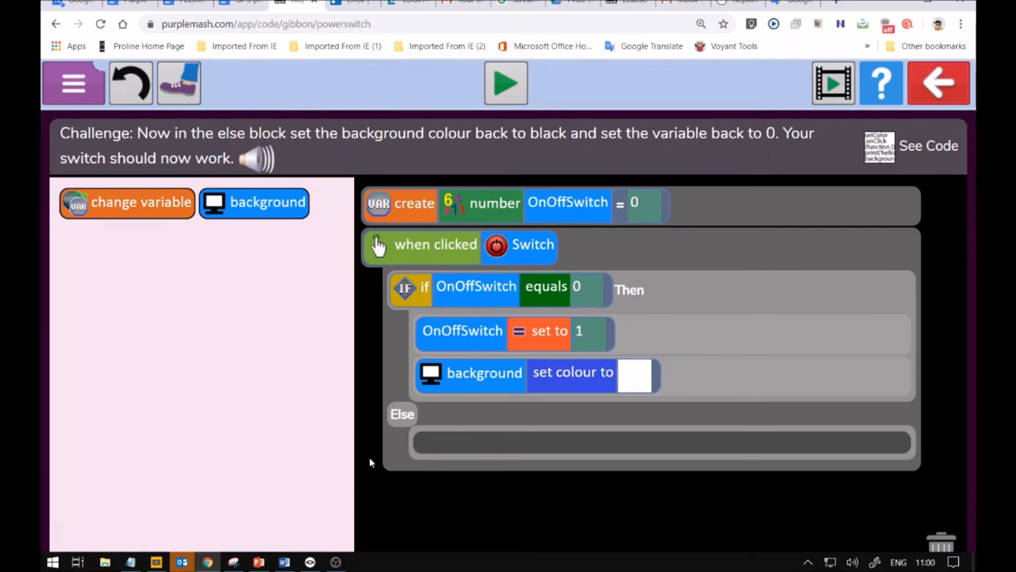
pyautogui.moveTo(546, 268)
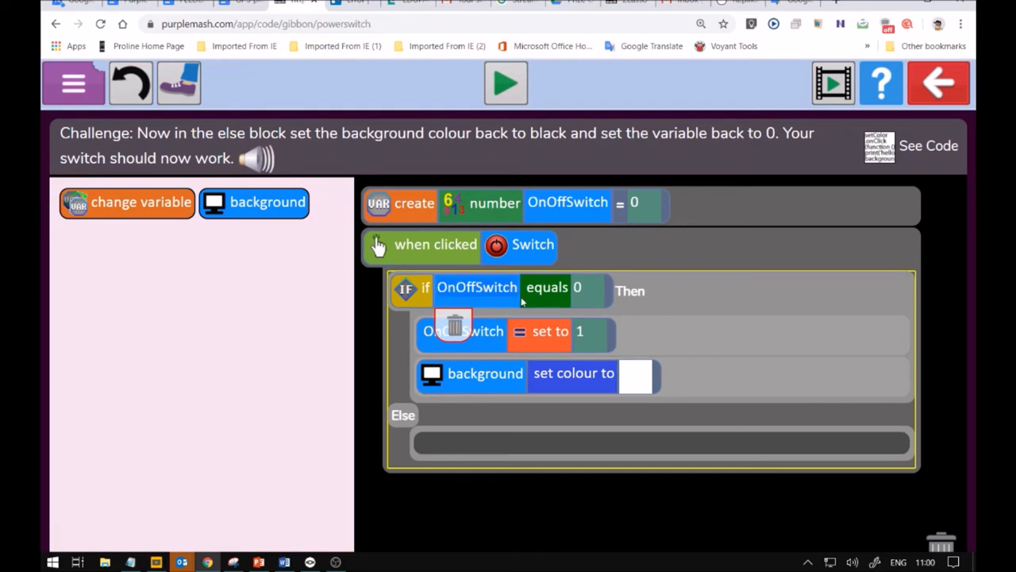
pyautogui.moveTo(549, 435)
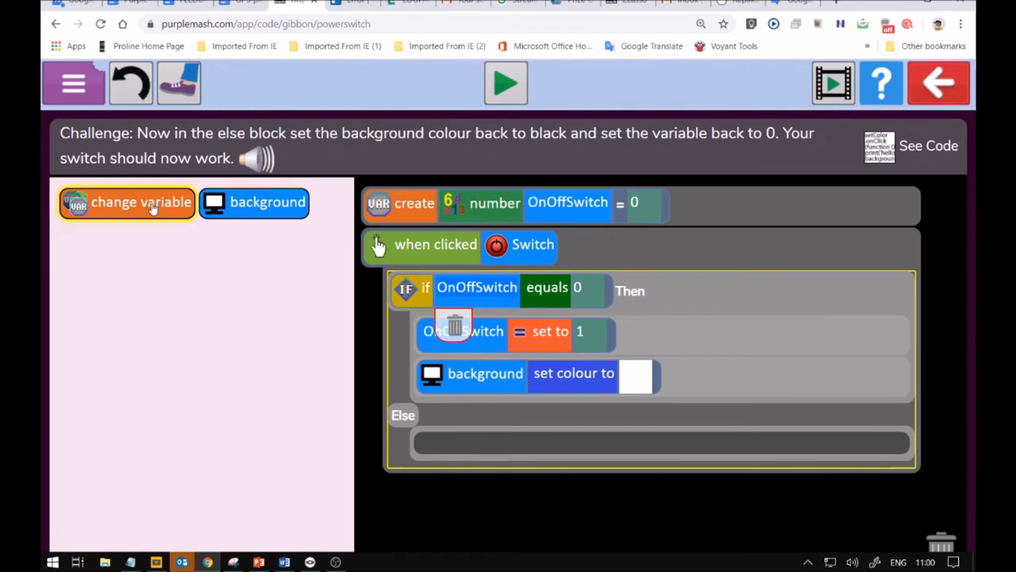
# - In the Else branch set OnOffSwitch to 0 and add a background set-colour block beneath it
pyautogui.moveTo(127, 202); pyautogui.dragTo(484, 451)
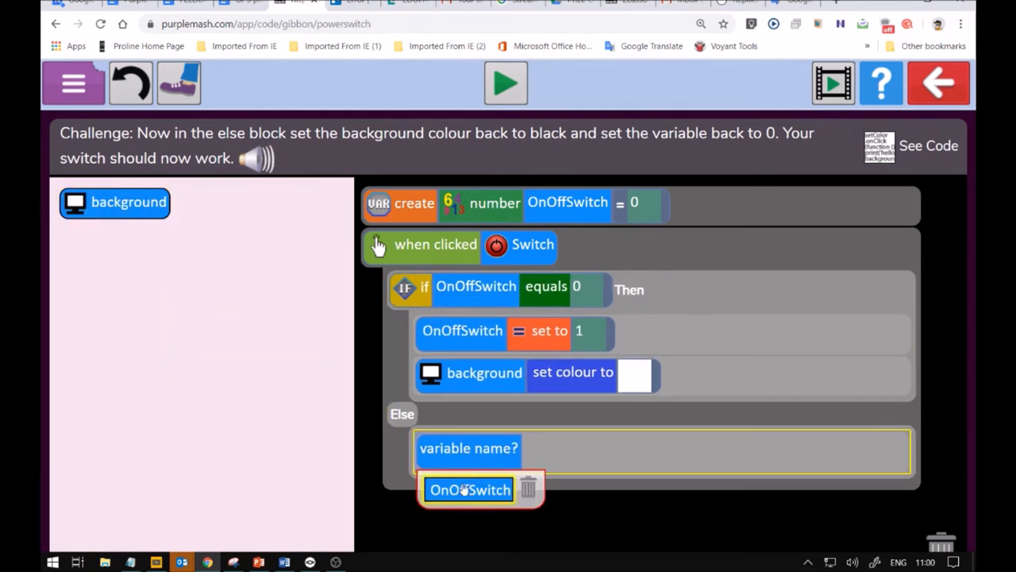
pyautogui.moveTo(458, 500)
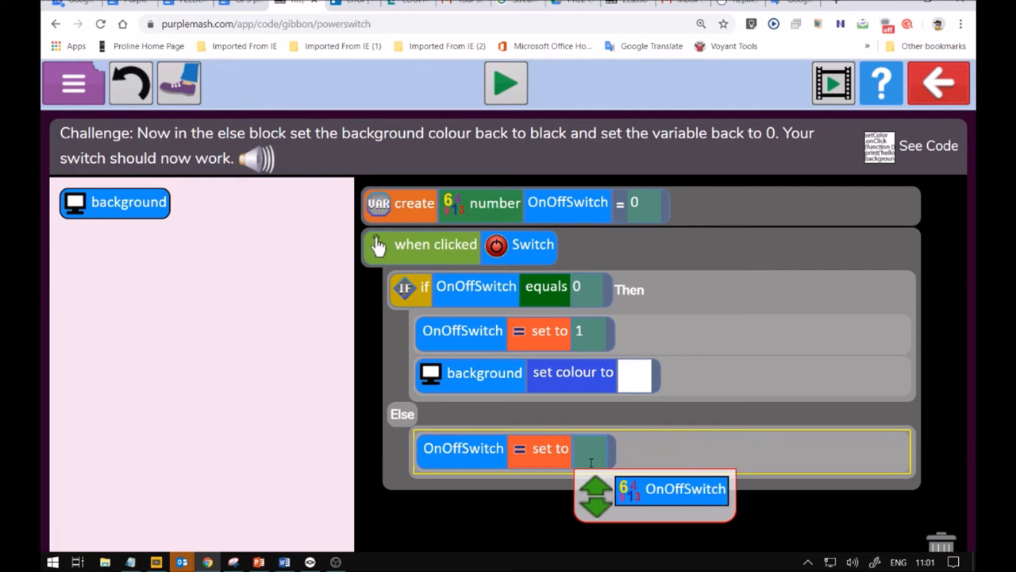
pyautogui.write('1')
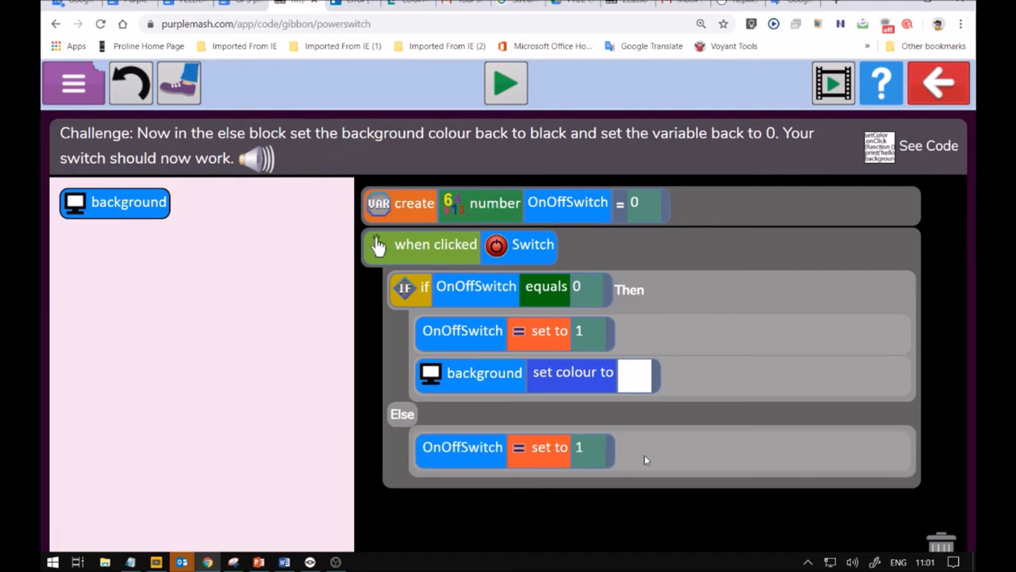
pyautogui.click(581, 448)
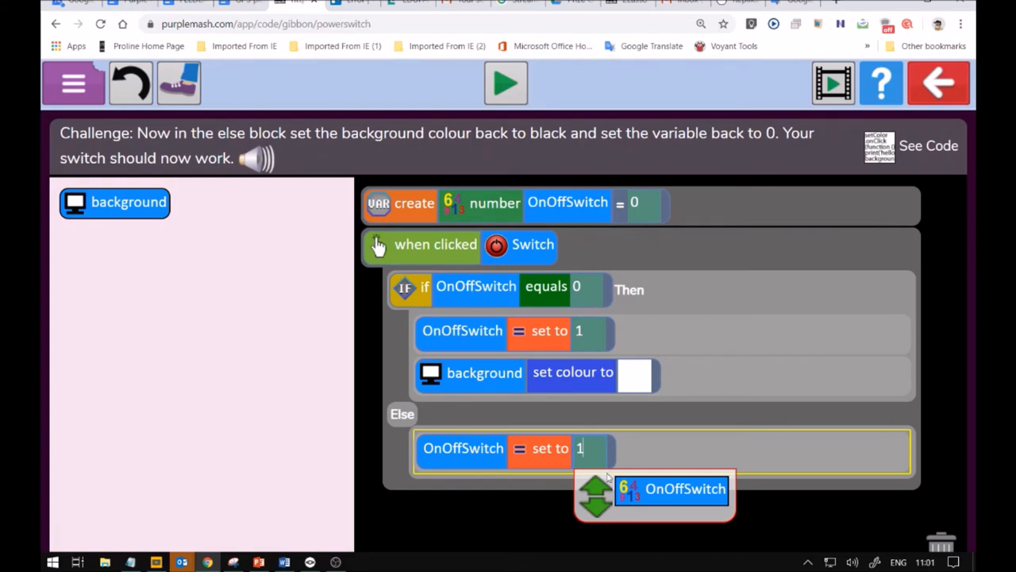
pyautogui.write('0')
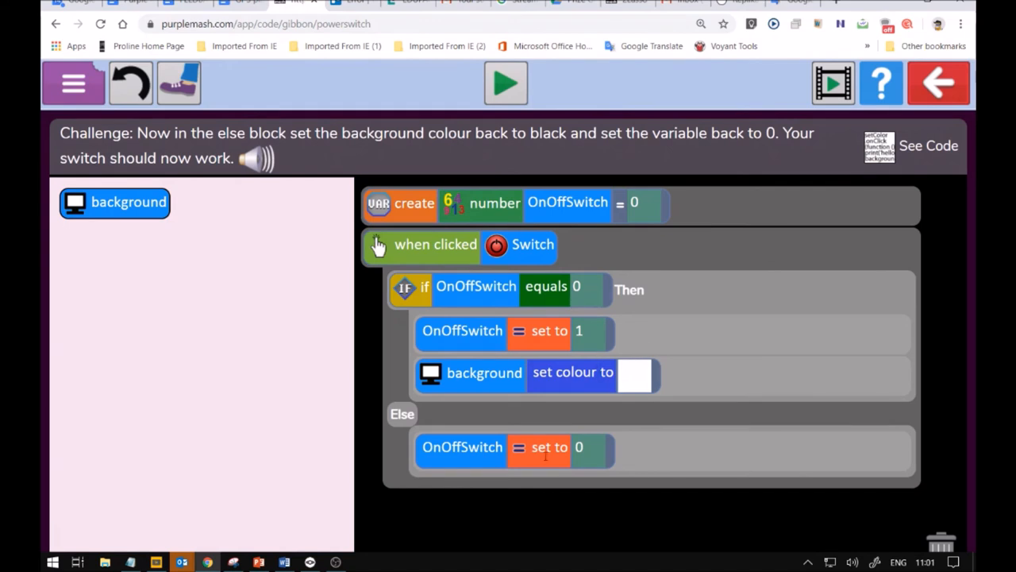
pyautogui.moveTo(254, 256)
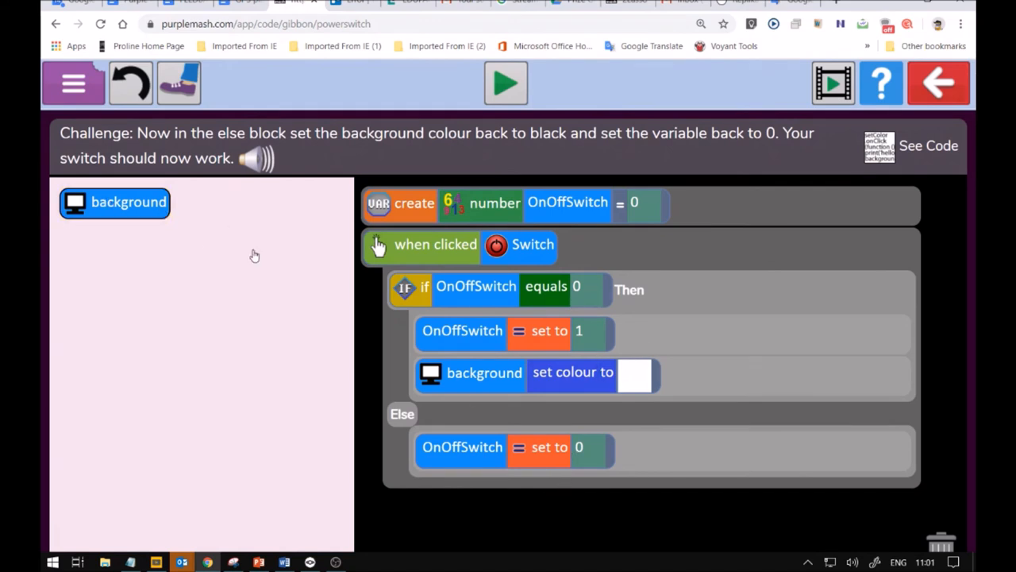
pyautogui.moveTo(114, 202); pyautogui.dragTo(489, 473)
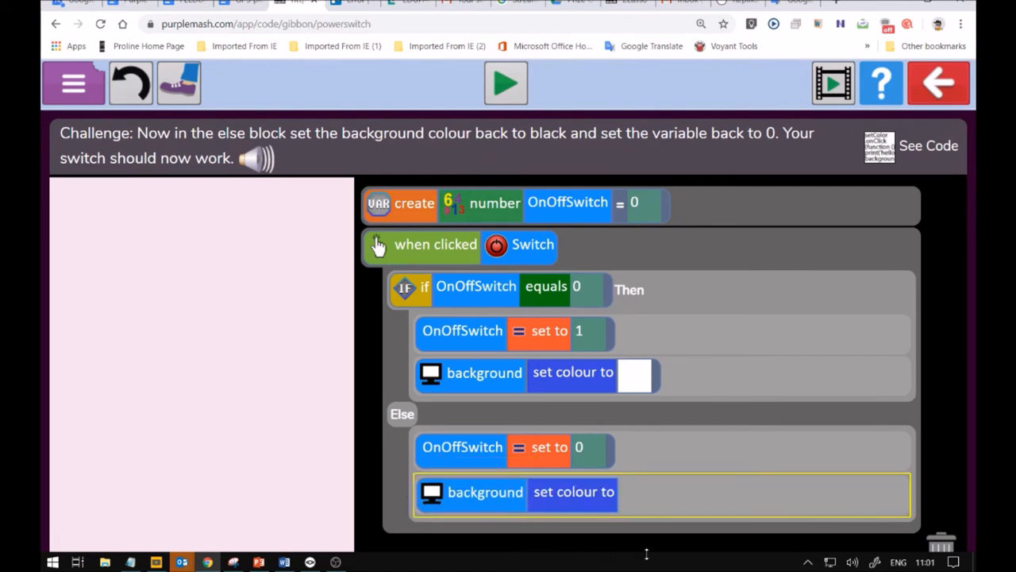
# - Pick black as the Else branch's background colour from the palette
pyautogui.click(643, 492)
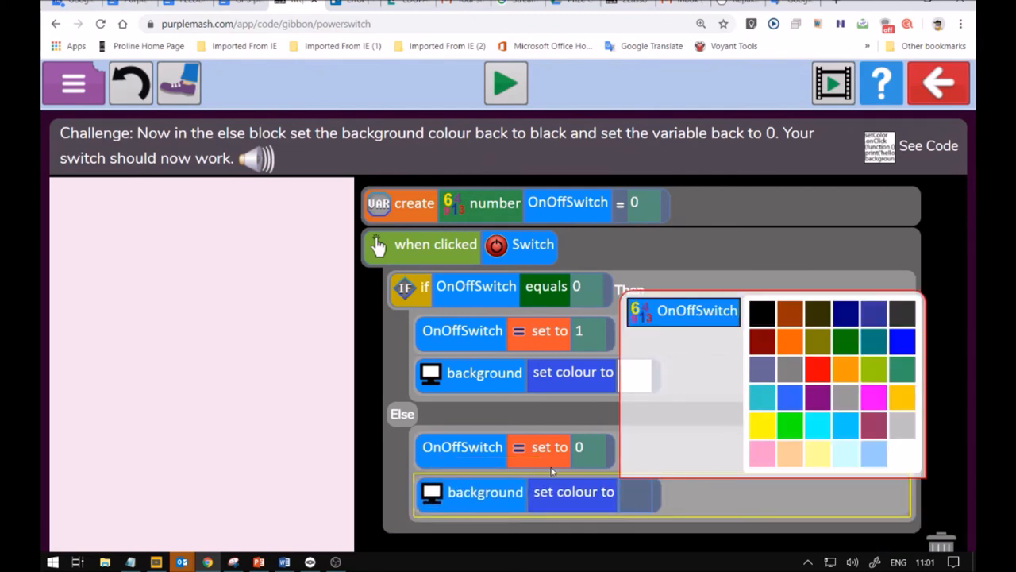
pyautogui.moveTo(629, 473)
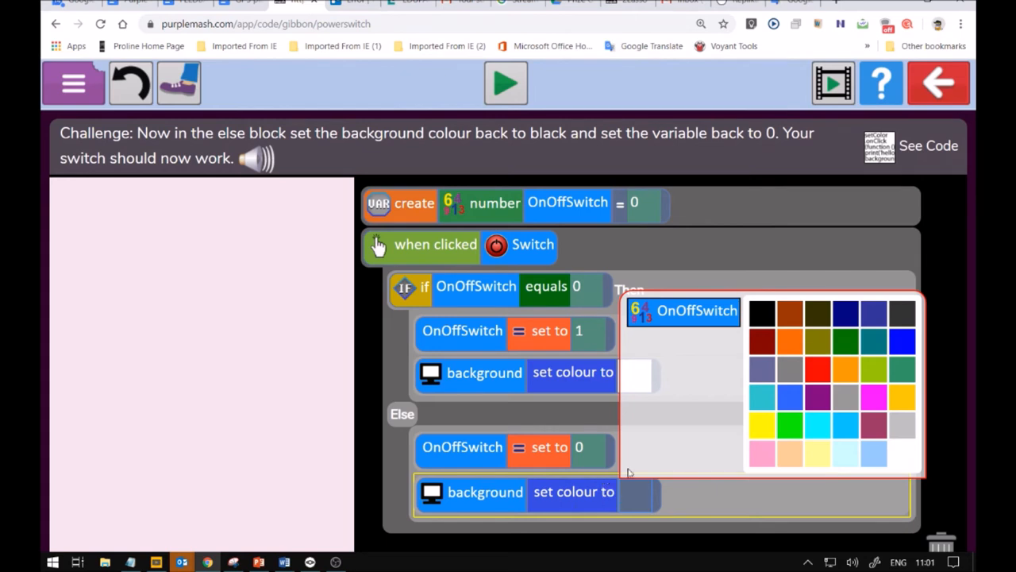
pyautogui.click(763, 313)
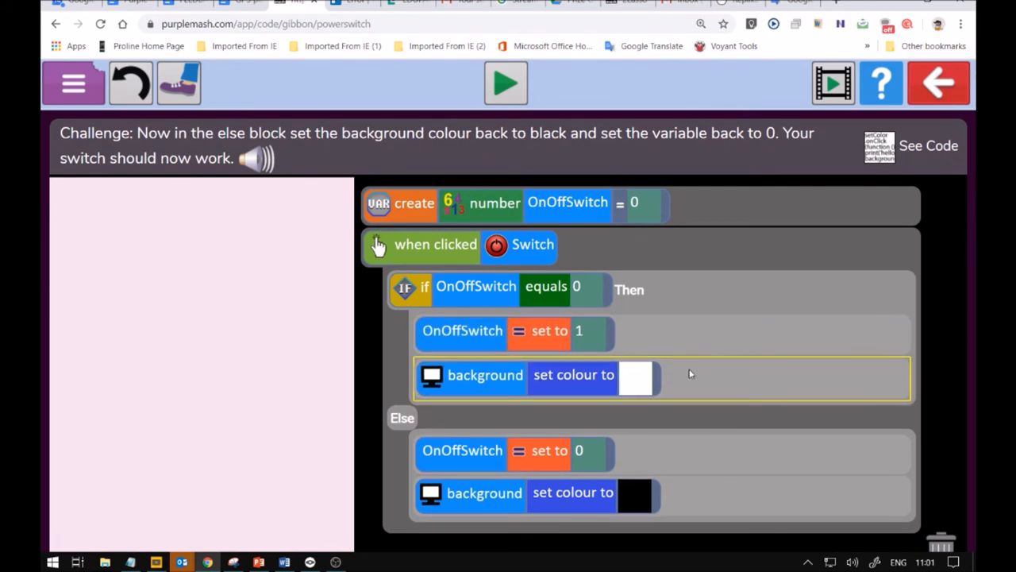
pyautogui.moveTo(692, 476)
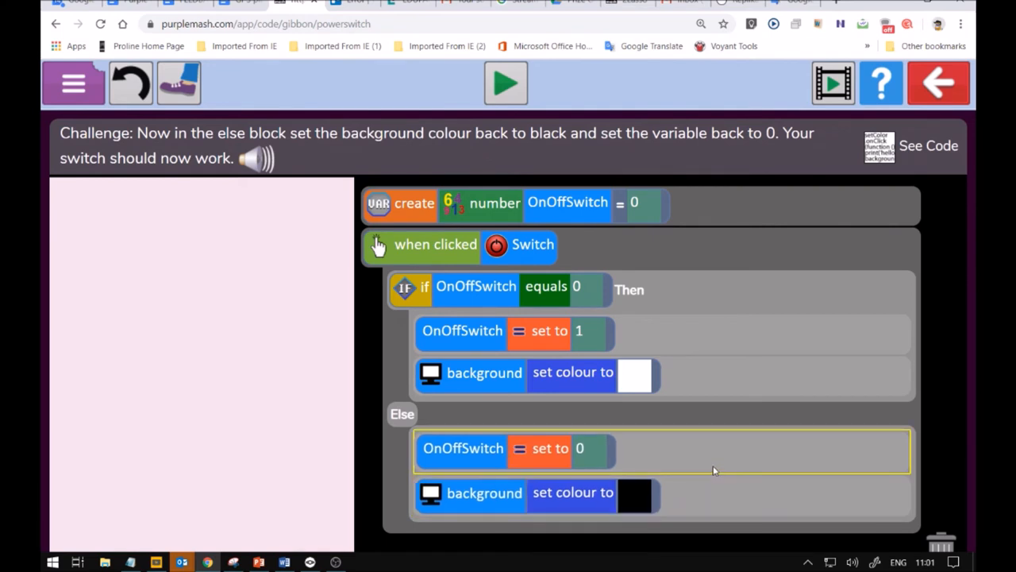
pyautogui.moveTo(712, 500)
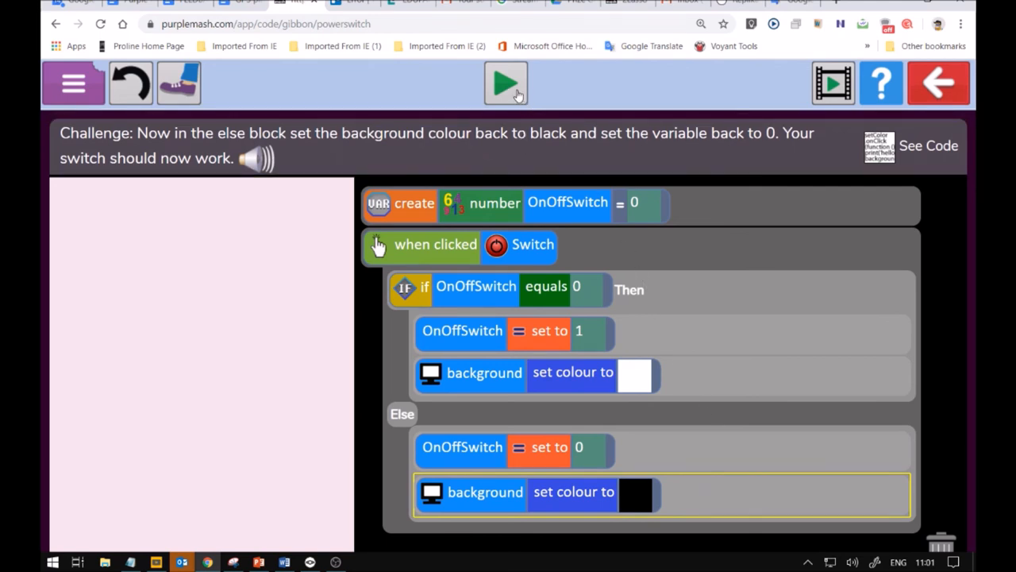
# - Run the program and toggle the power switch on and back off to finish the final challenge
pyautogui.click(504, 82)
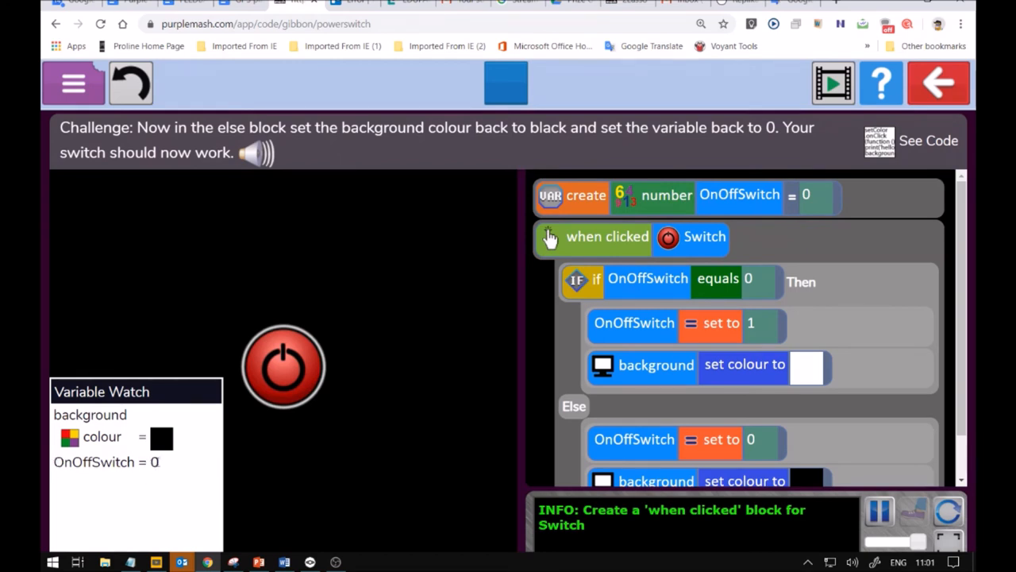
pyautogui.moveTo(208, 455)
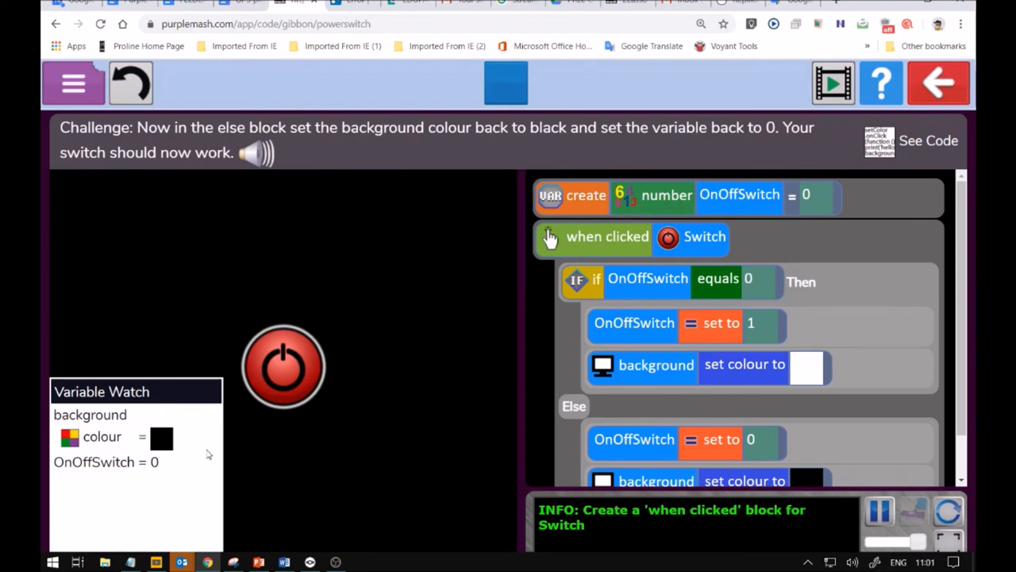
pyautogui.moveTo(286, 383)
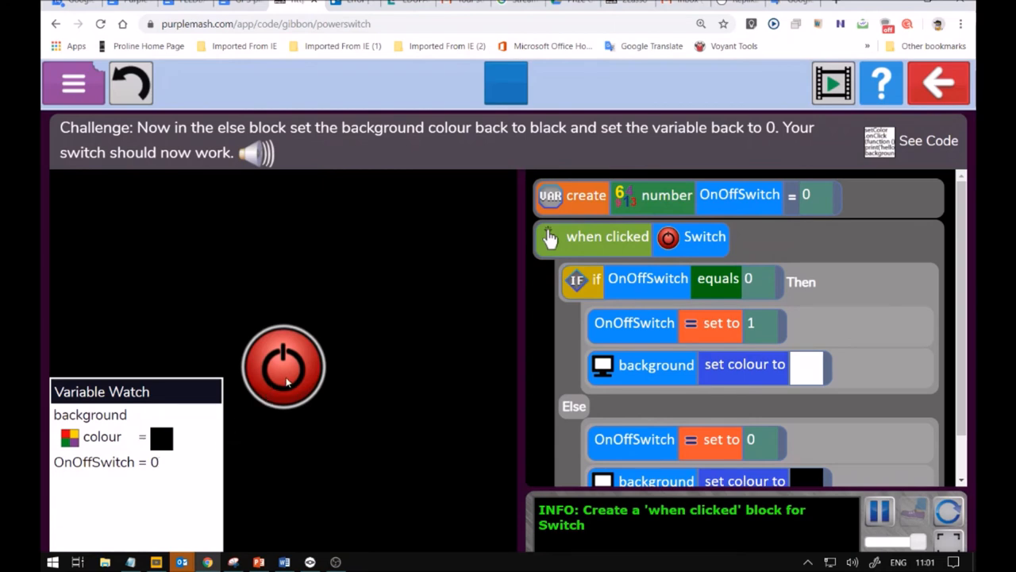
pyautogui.moveTo(289, 369)
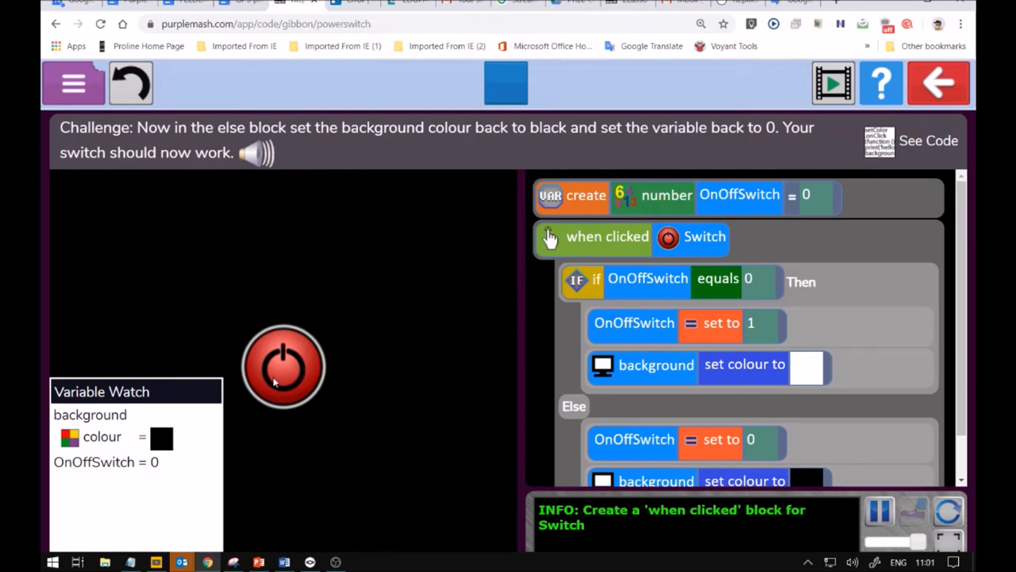
pyautogui.click(282, 365)
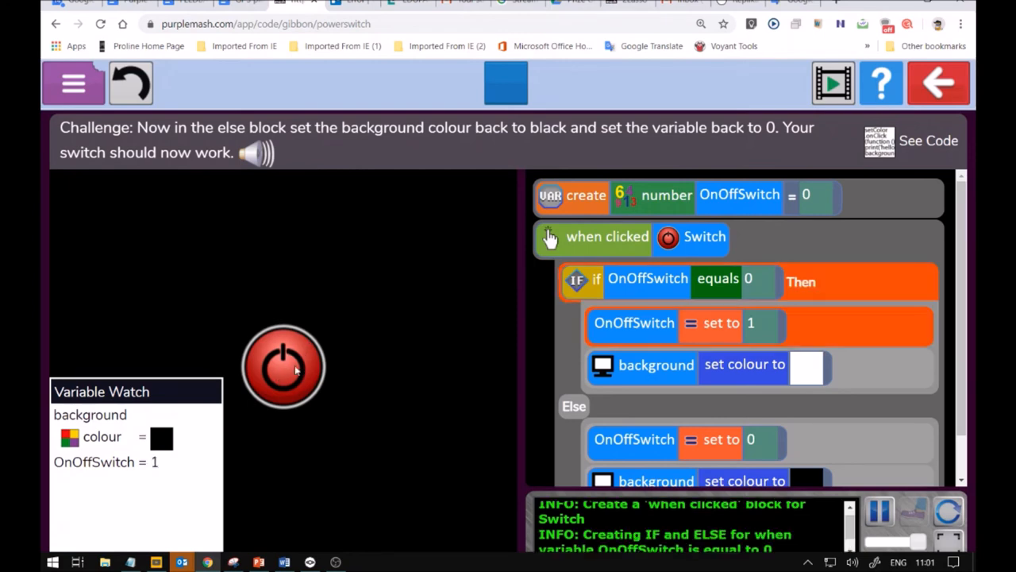
pyautogui.click(283, 368)
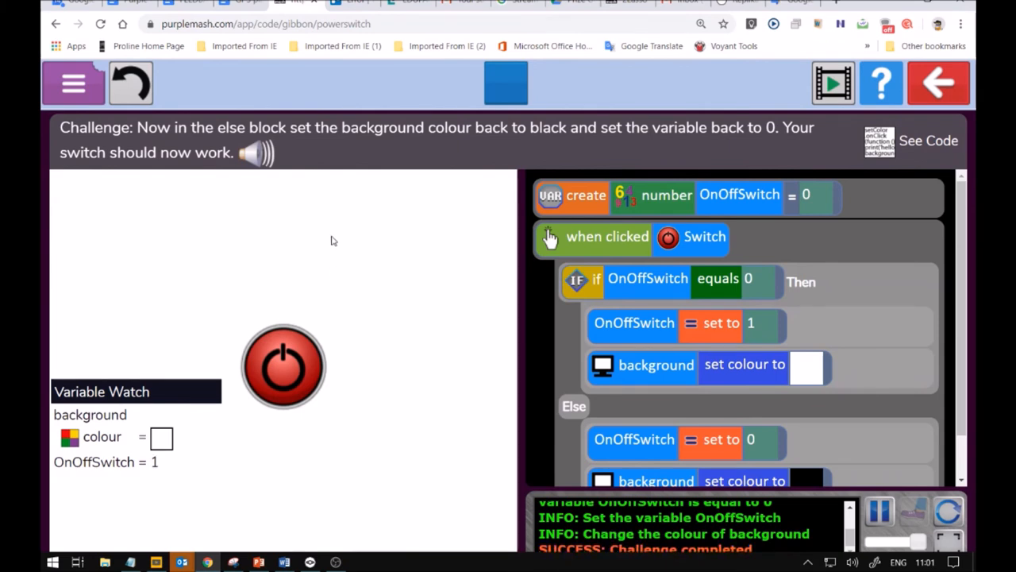
pyautogui.moveTo(311, 343)
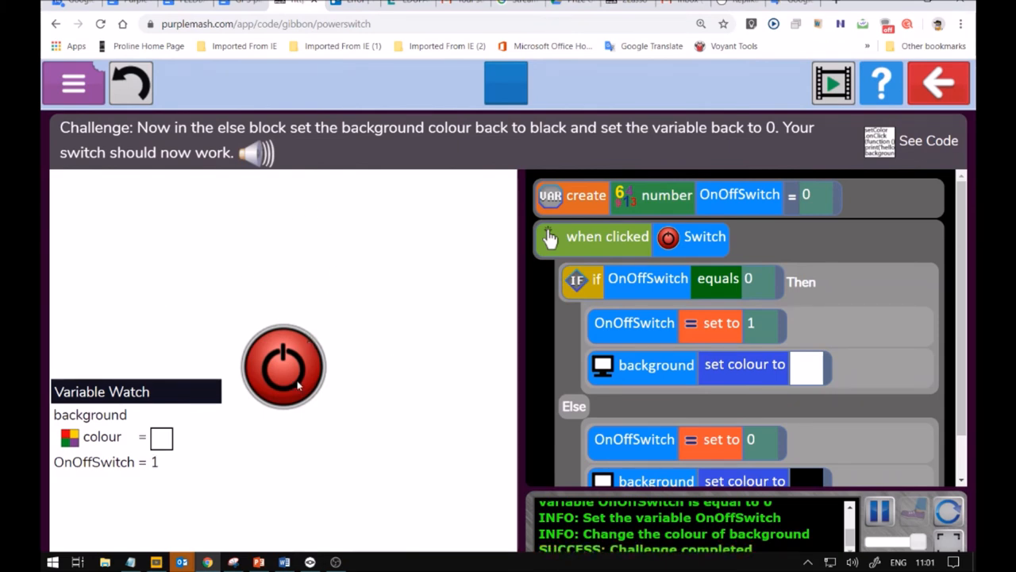
pyautogui.click(282, 367)
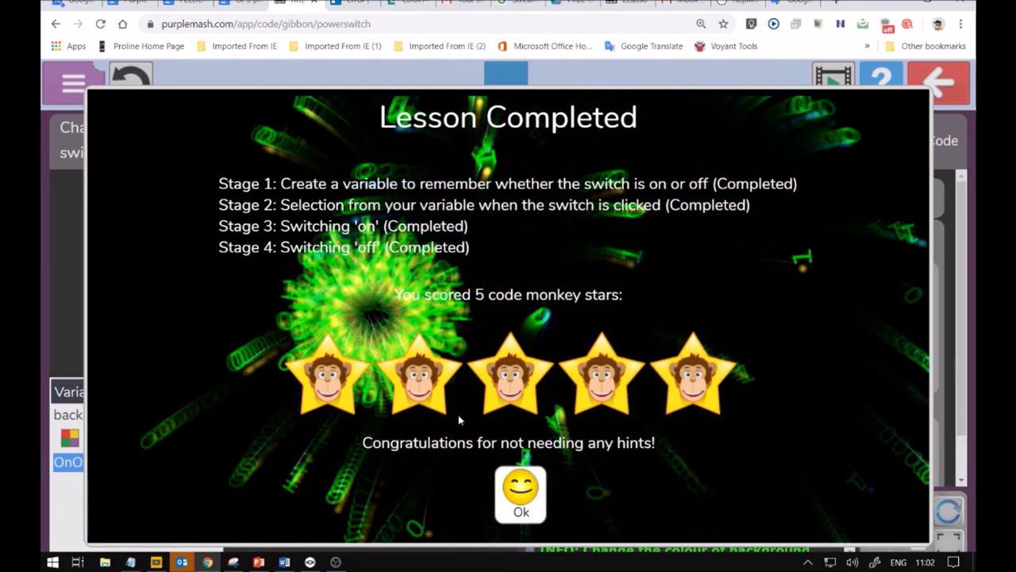
# - Accept the five-star Lesson Completed results and bring up the Exit dialog
pyautogui.click(517, 505)
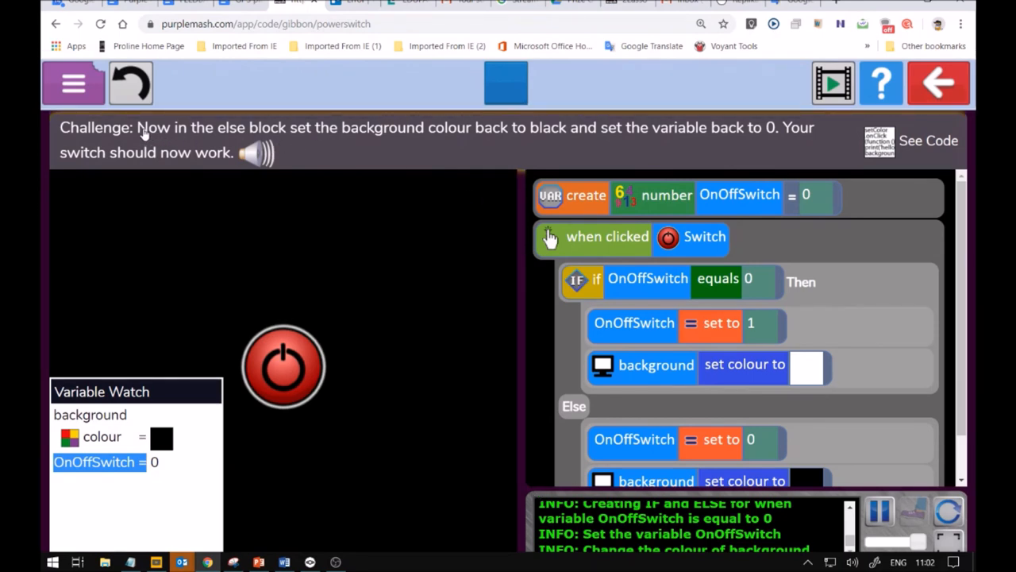
pyautogui.moveTo(205, 137)
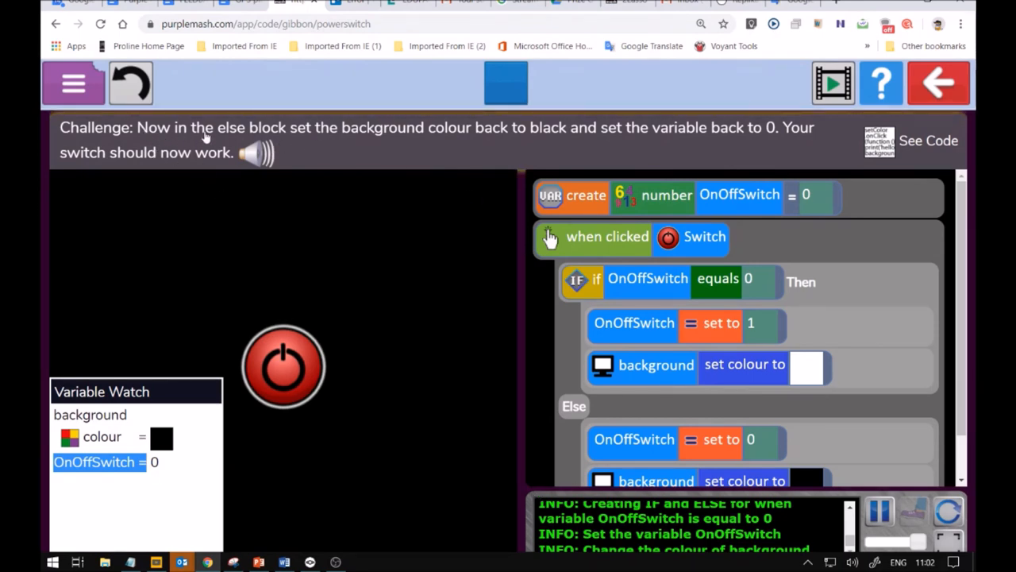
pyautogui.moveTo(681, 253)
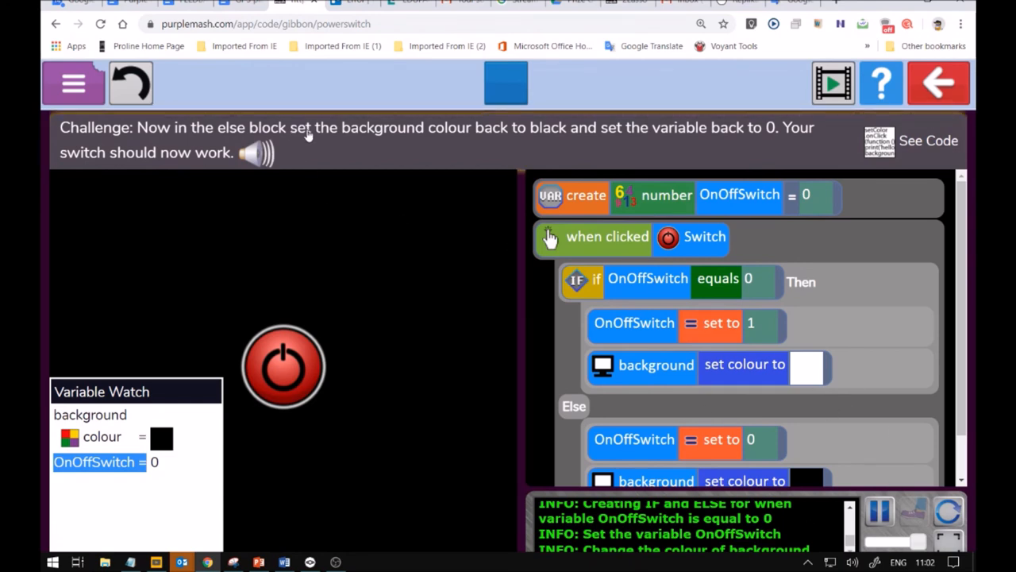
pyautogui.moveTo(315, 140)
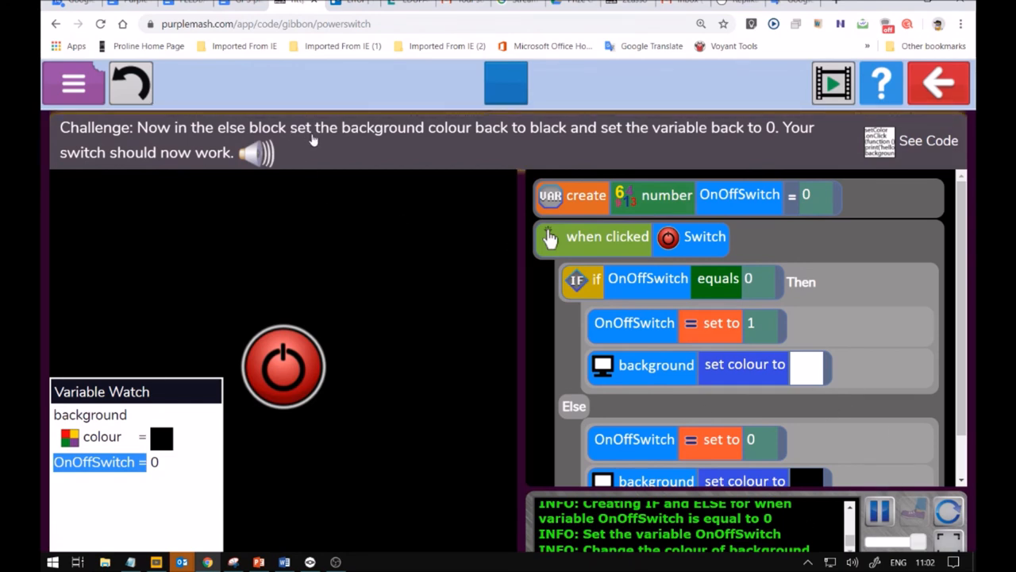
pyautogui.moveTo(514, 137)
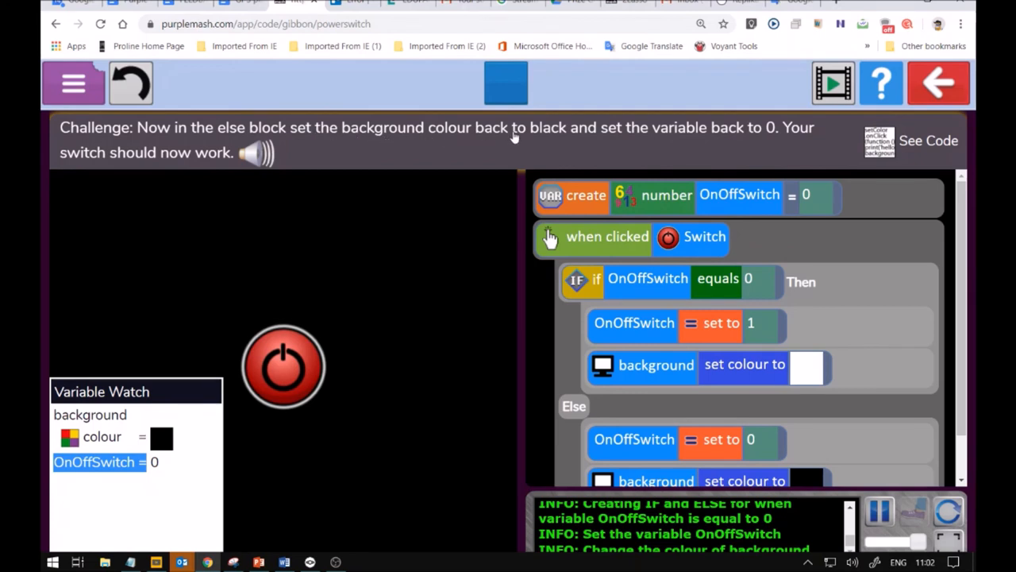
pyautogui.moveTo(588, 127)
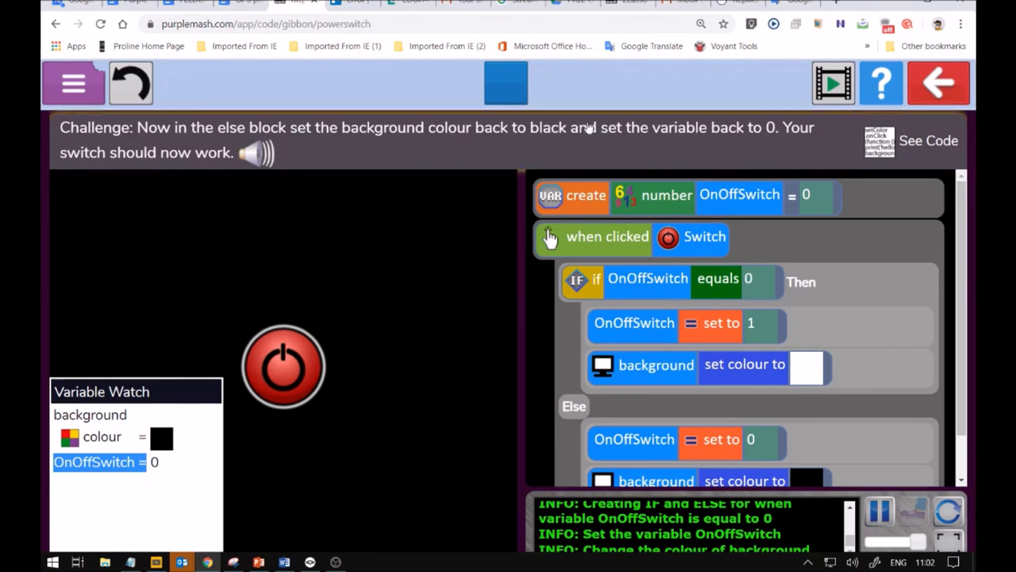
pyautogui.moveTo(802, 139)
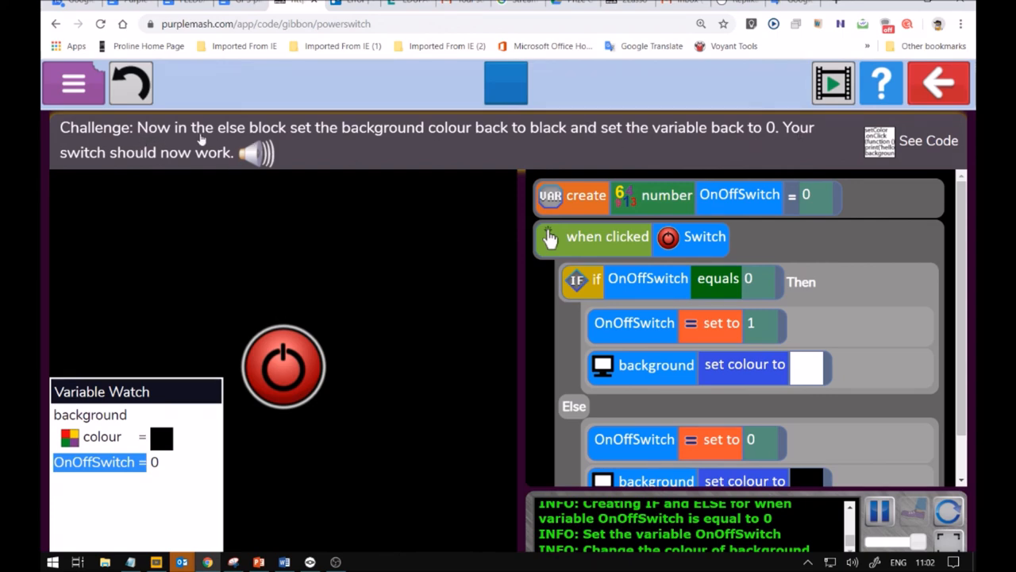
pyautogui.click(928, 86)
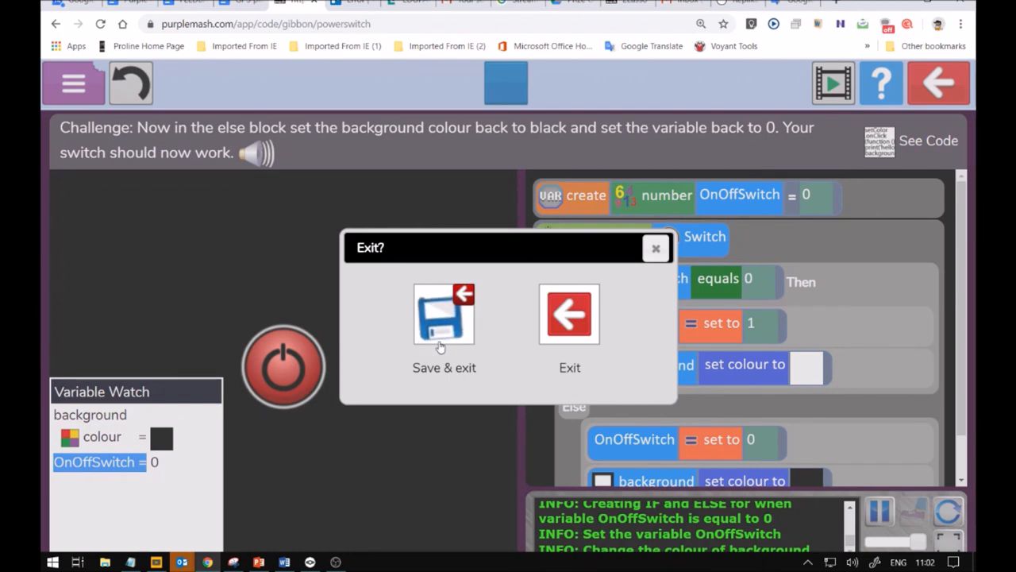
pyautogui.moveTo(475, 220)
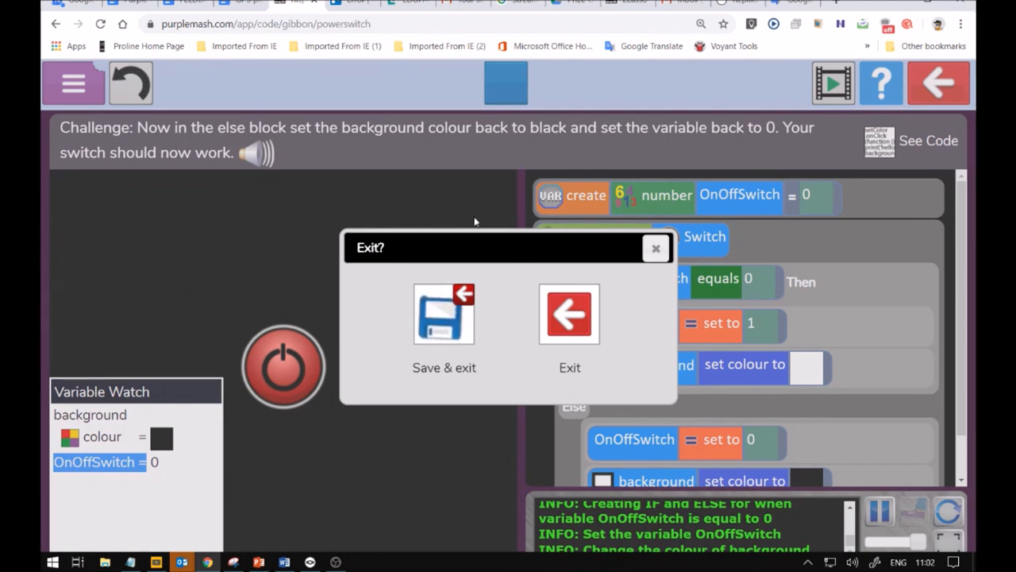
pyautogui.moveTo(423, 308)
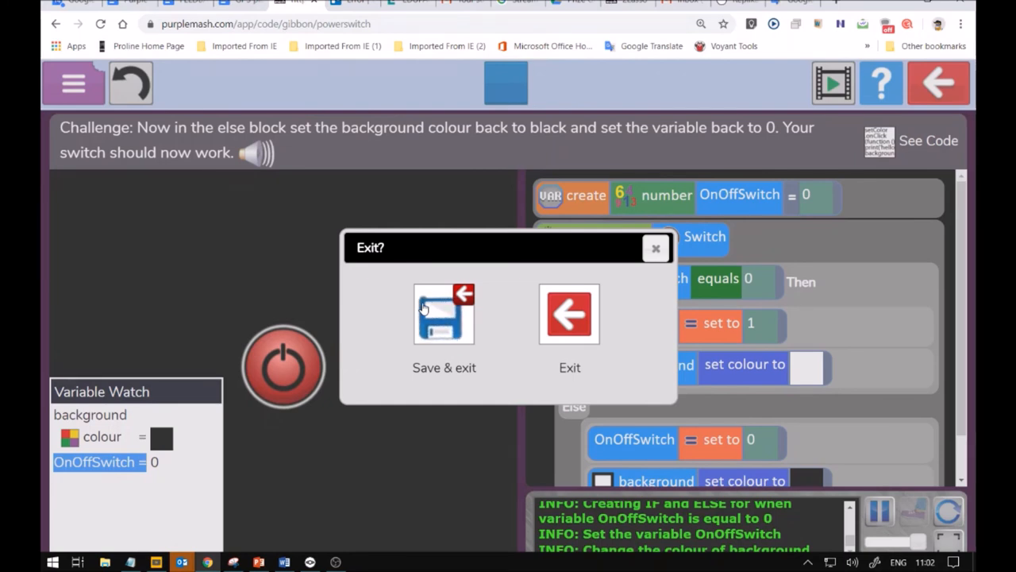
pyautogui.moveTo(441, 300)
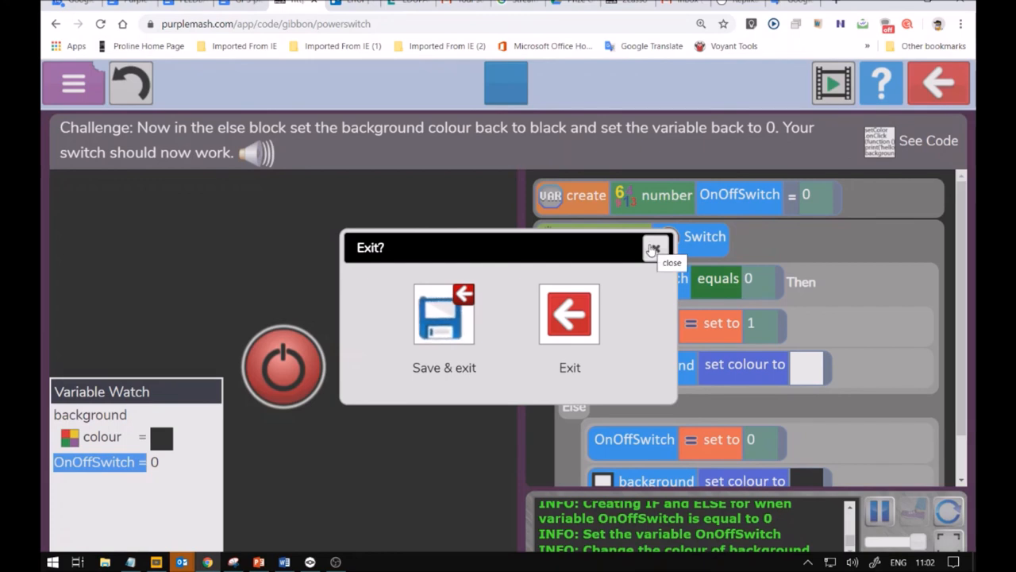
pyautogui.moveTo(654, 248)
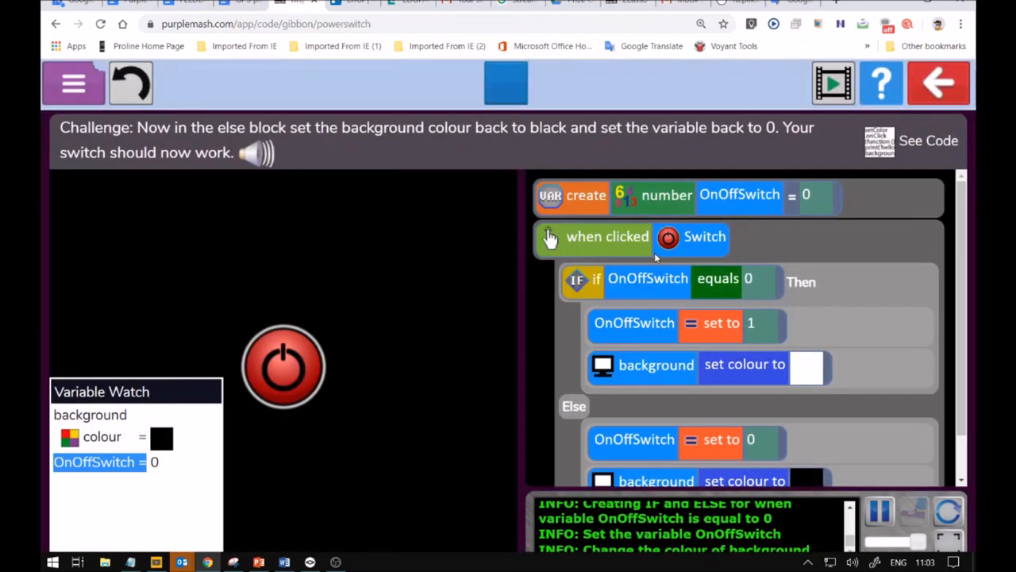
pyautogui.moveTo(460, 527)
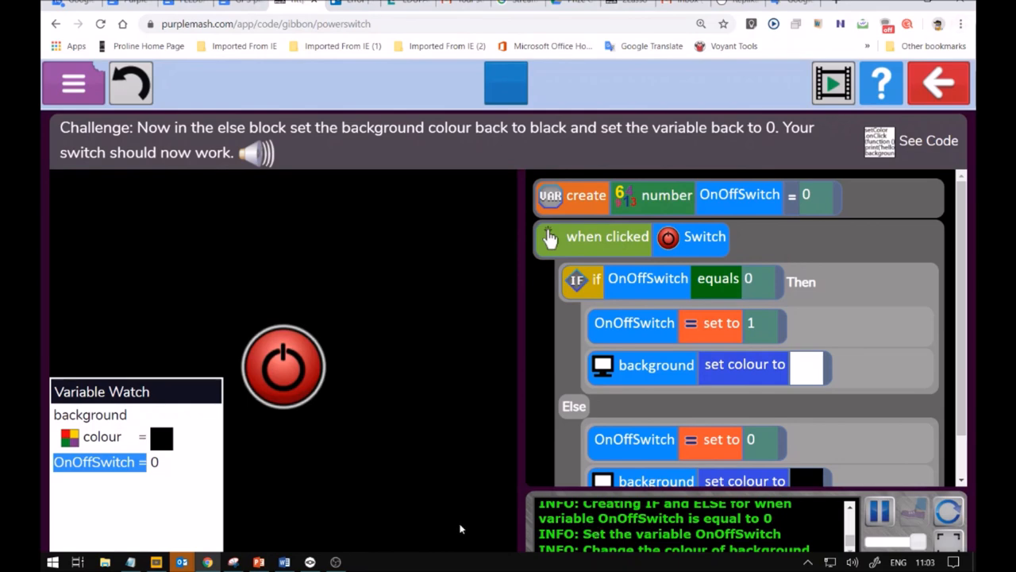
pyautogui.moveTo(933, 83)
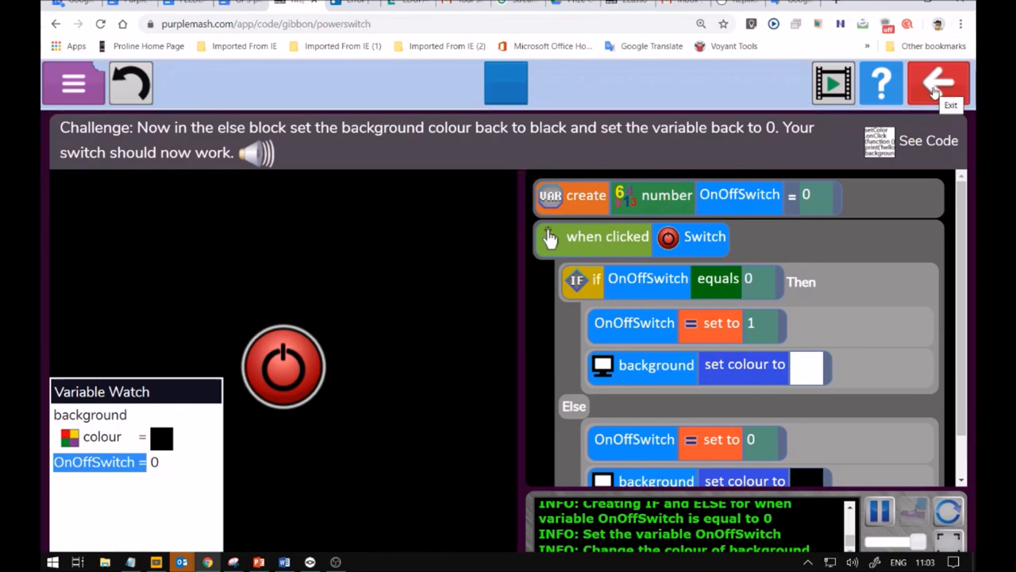